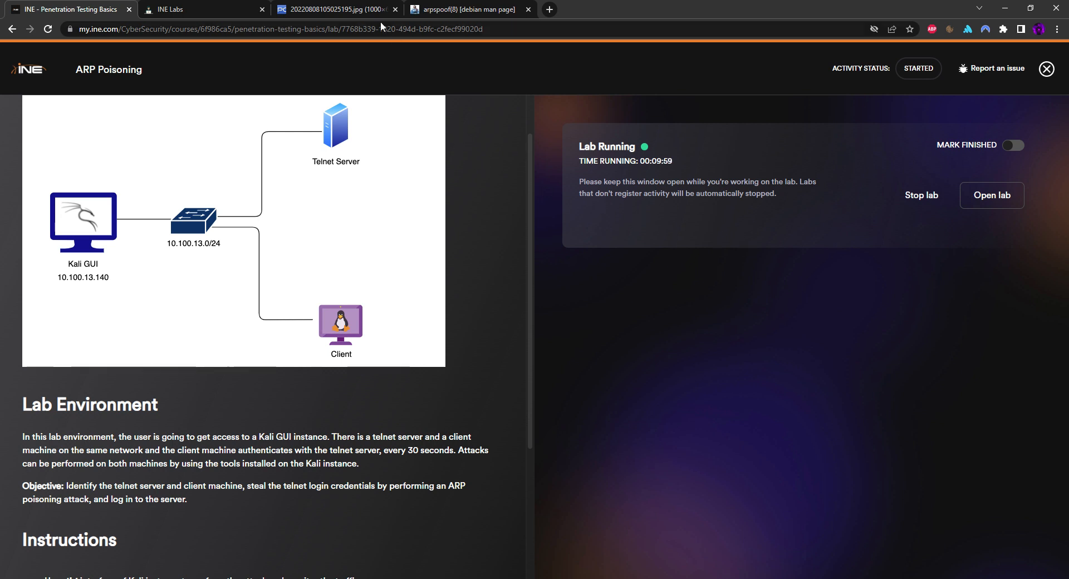
Step: Show the fourfaith.com 'How Address Resolution Protocol (ARP) Works' diagram
{"action": "left_click", "coordinate": [334, 9]}
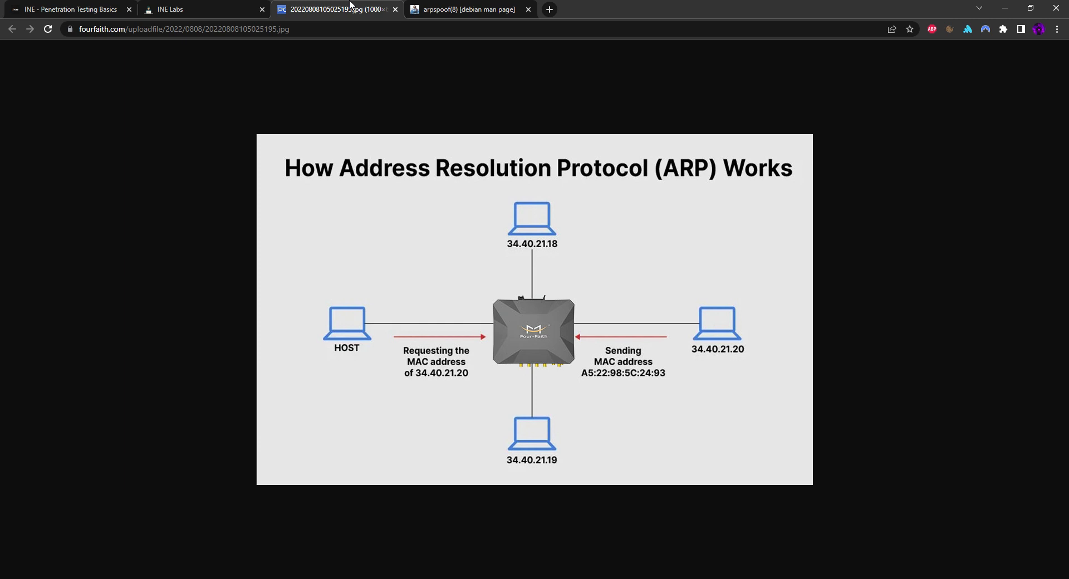
{"action": "mouse_move", "coordinate": [364, 305]}
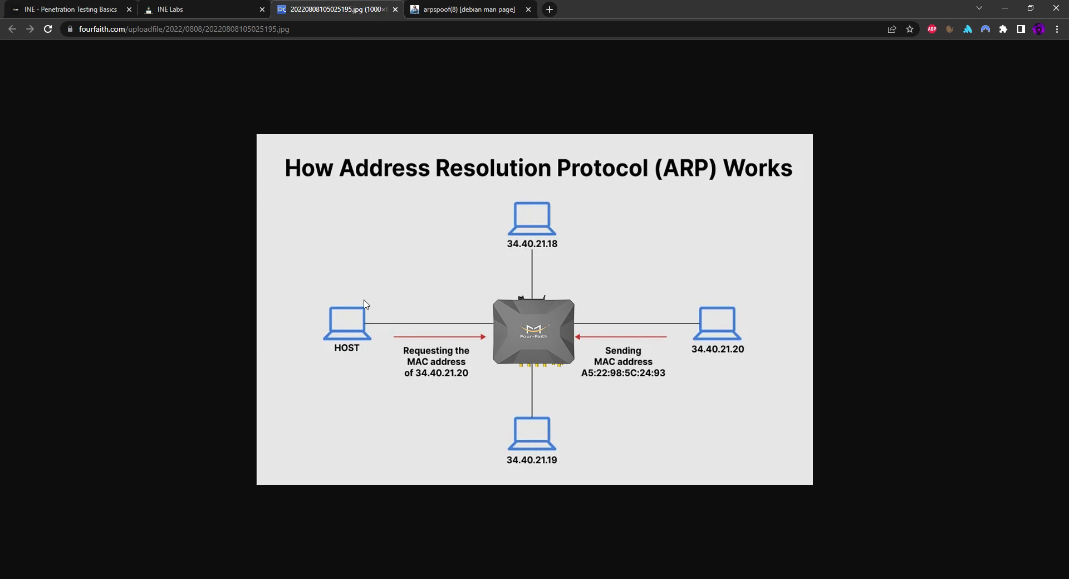
{"action": "mouse_move", "coordinate": [750, 341]}
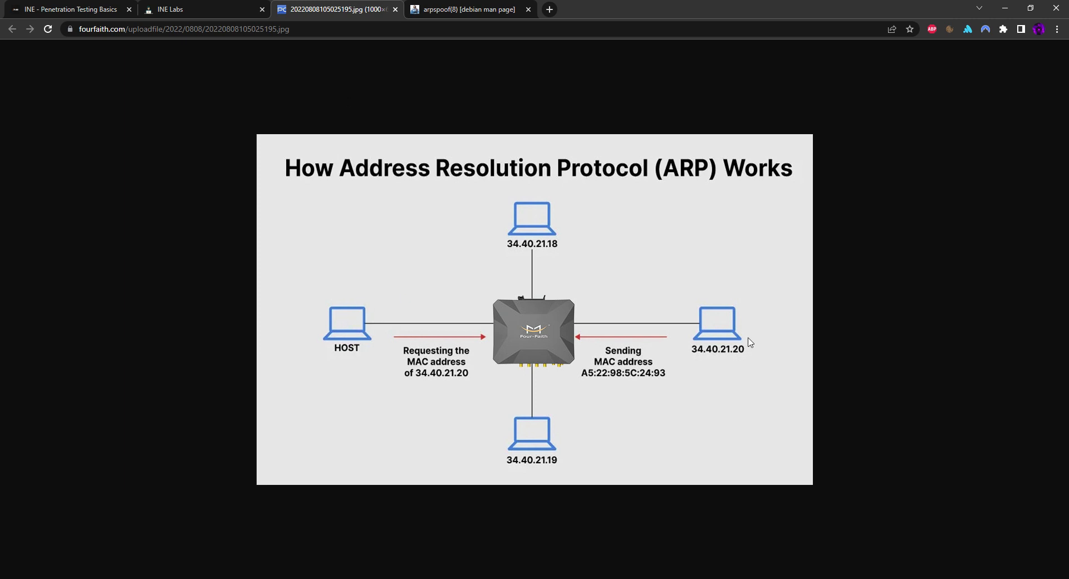
{"action": "mouse_move", "coordinate": [392, 338]}
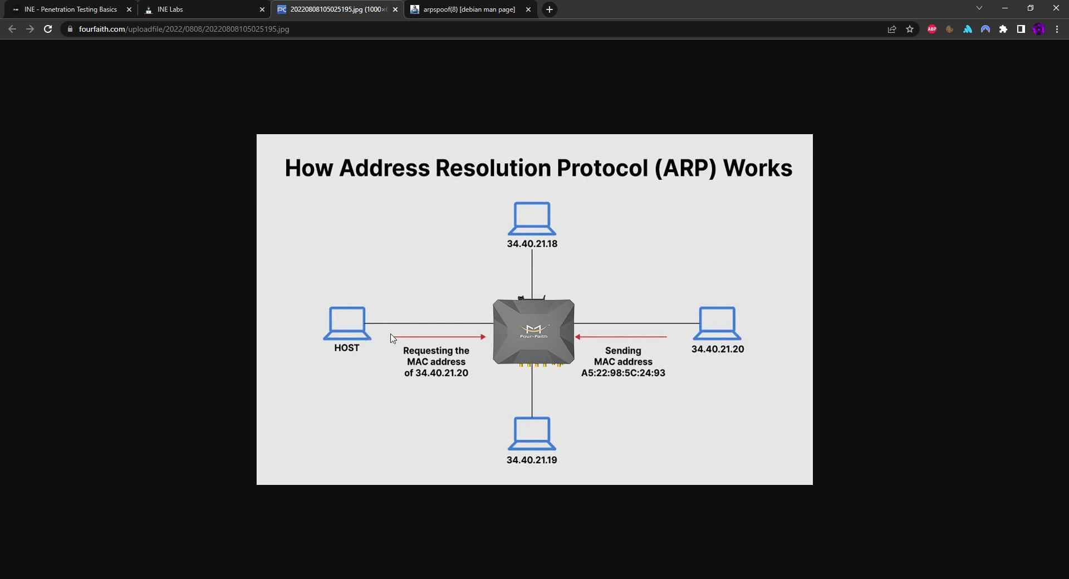
{"action": "mouse_move", "coordinate": [725, 350]}
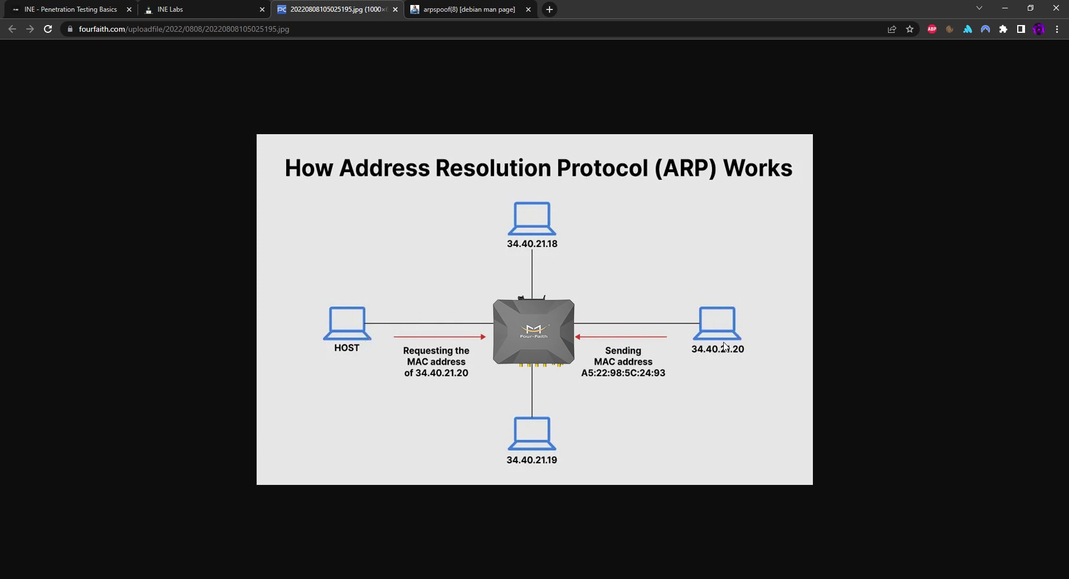
{"action": "mouse_move", "coordinate": [482, 366]}
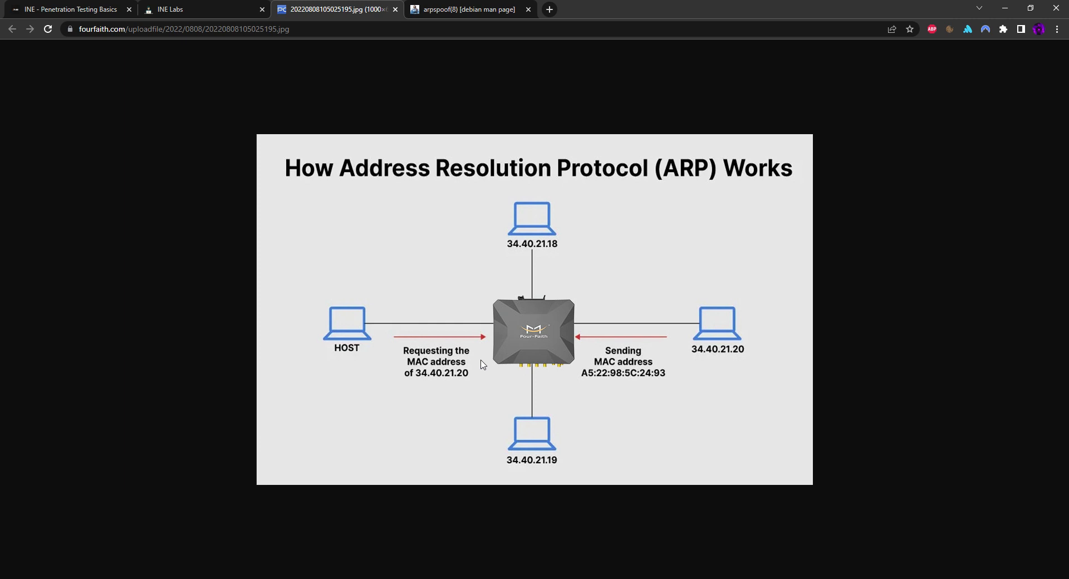
{"action": "mouse_move", "coordinate": [464, 379]}
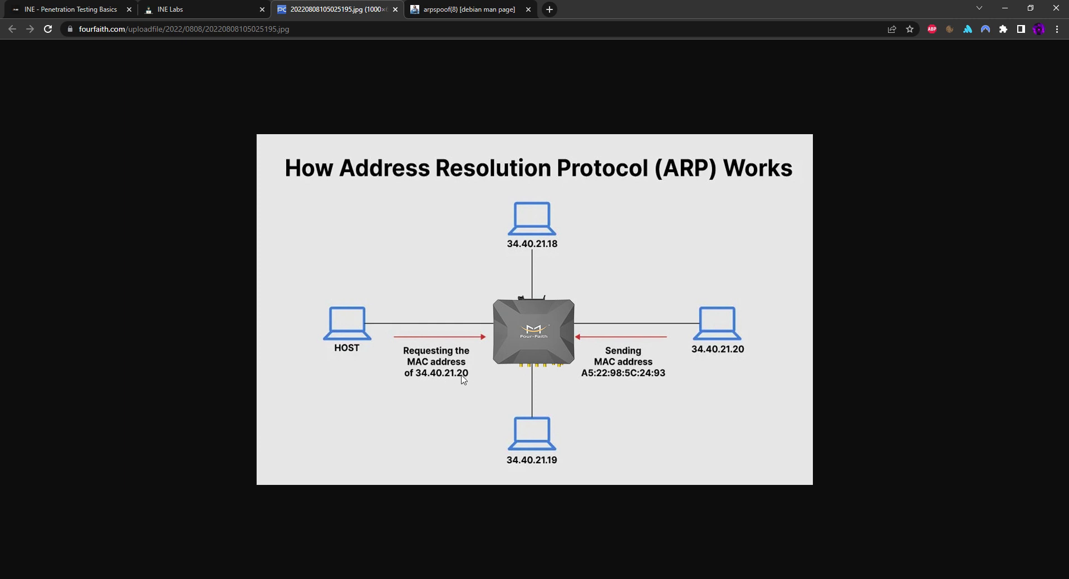
{"action": "mouse_move", "coordinate": [440, 357]}
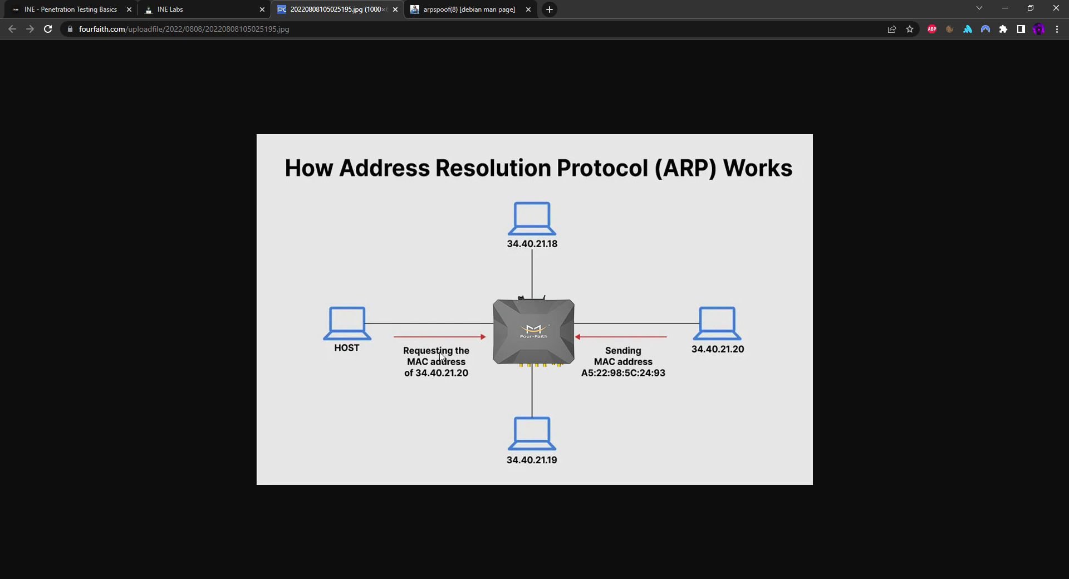
{"action": "mouse_move", "coordinate": [709, 311]}
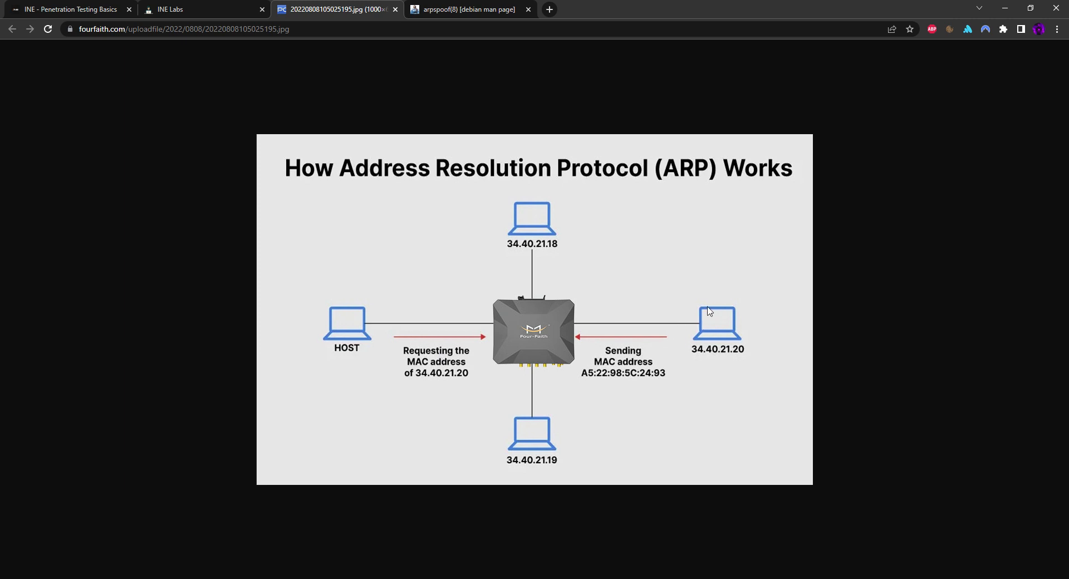
{"action": "mouse_move", "coordinate": [725, 296]}
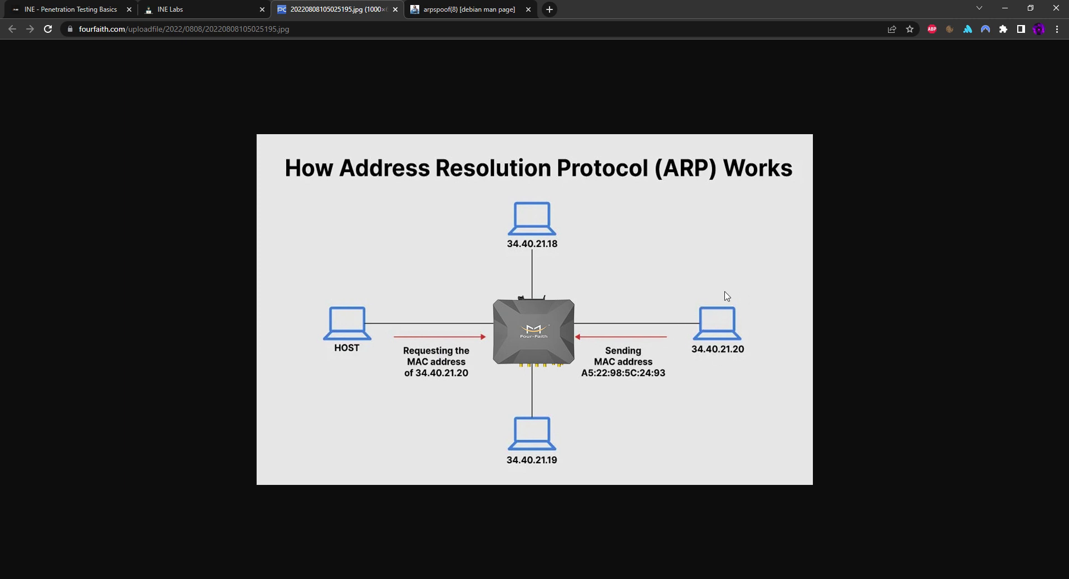
{"action": "mouse_move", "coordinate": [716, 349]}
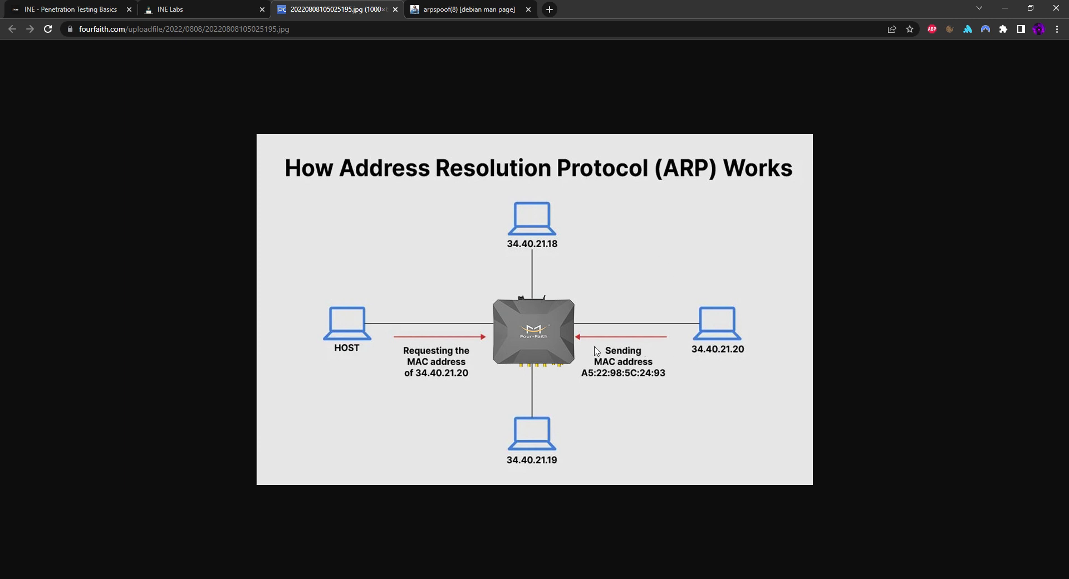
{"action": "mouse_move", "coordinate": [572, 359]}
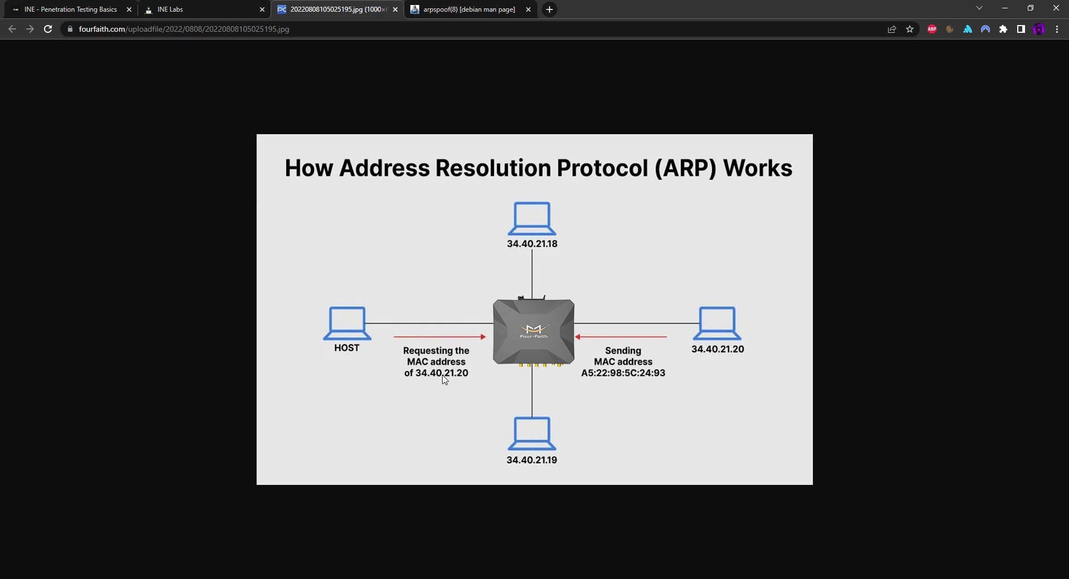
{"action": "mouse_move", "coordinate": [461, 380]}
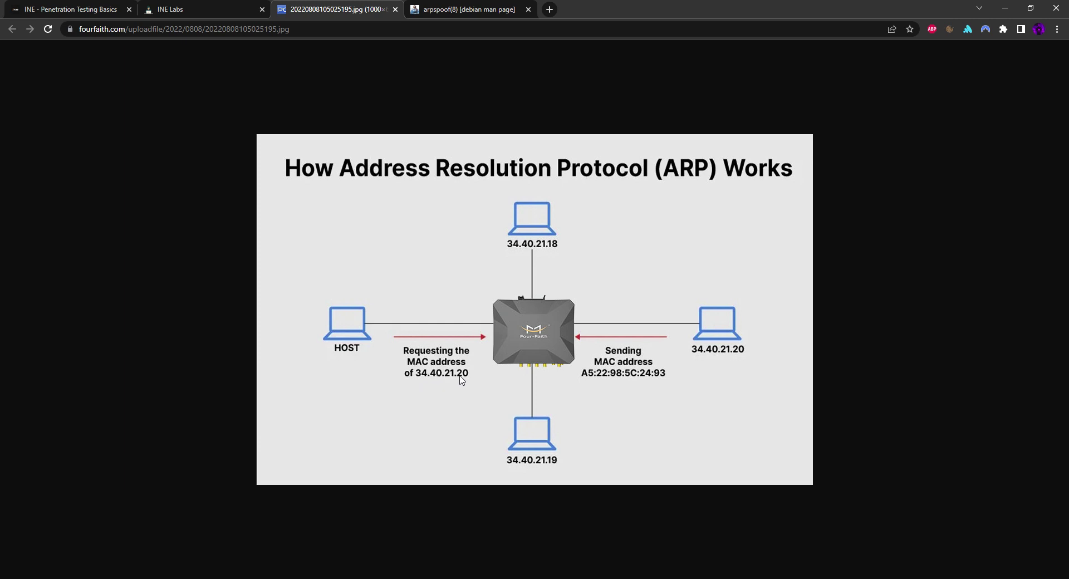
{"action": "mouse_move", "coordinate": [651, 378]}
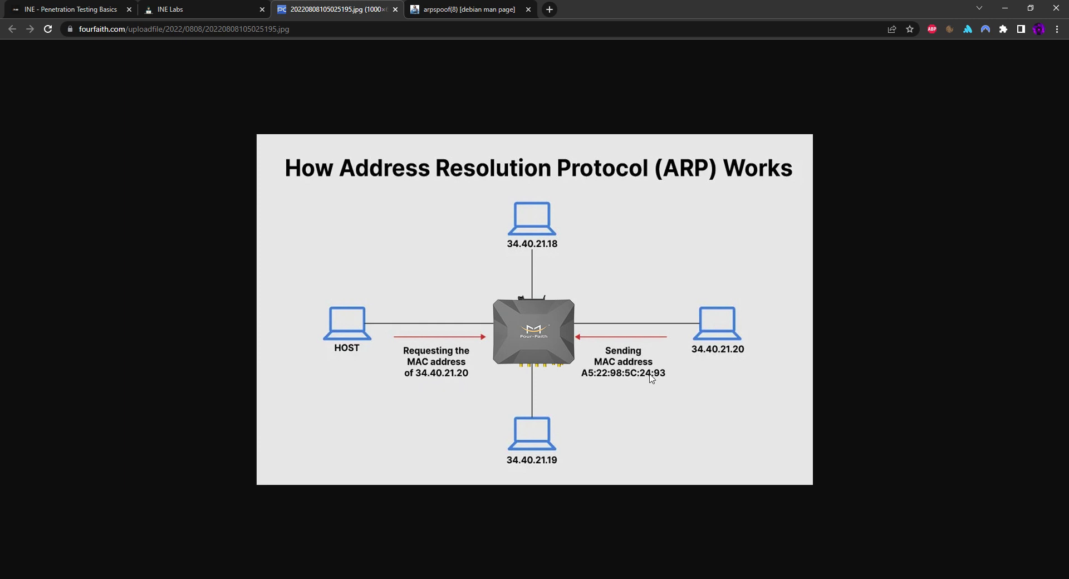
{"action": "mouse_move", "coordinate": [474, 359]}
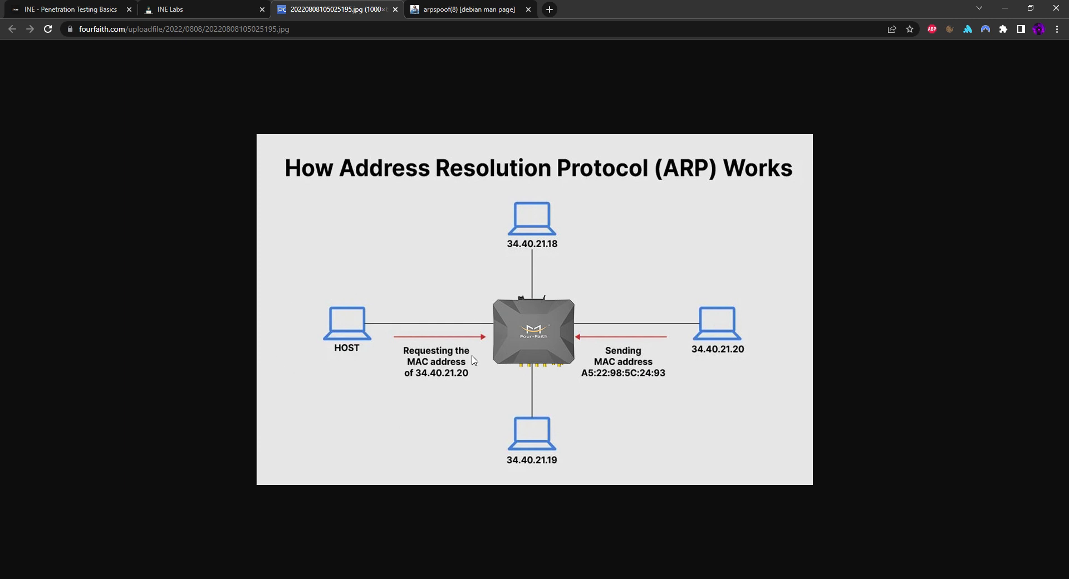
{"action": "mouse_move", "coordinate": [722, 278]}
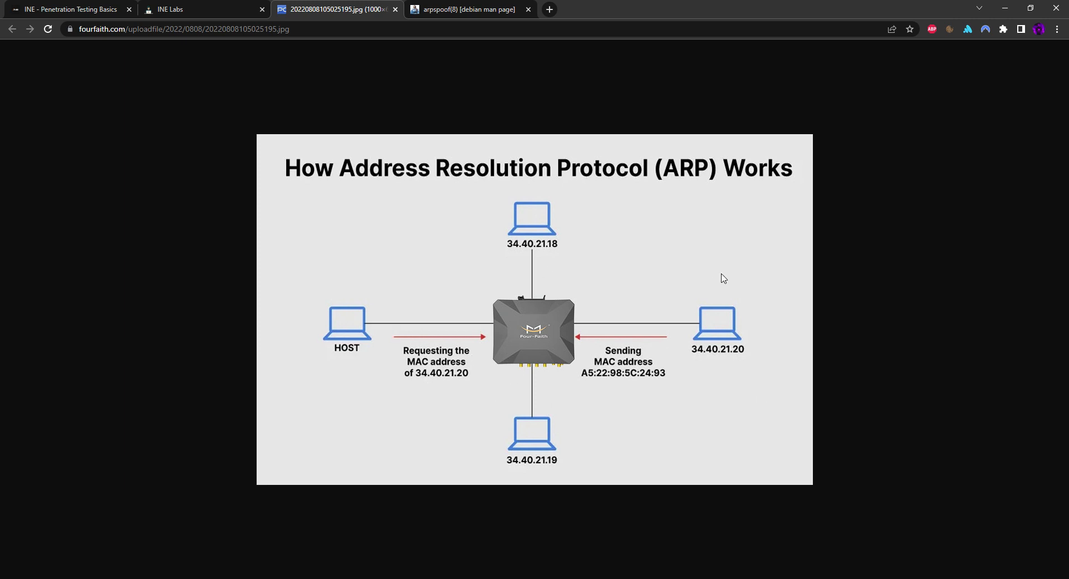
{"action": "mouse_move", "coordinate": [735, 321]}
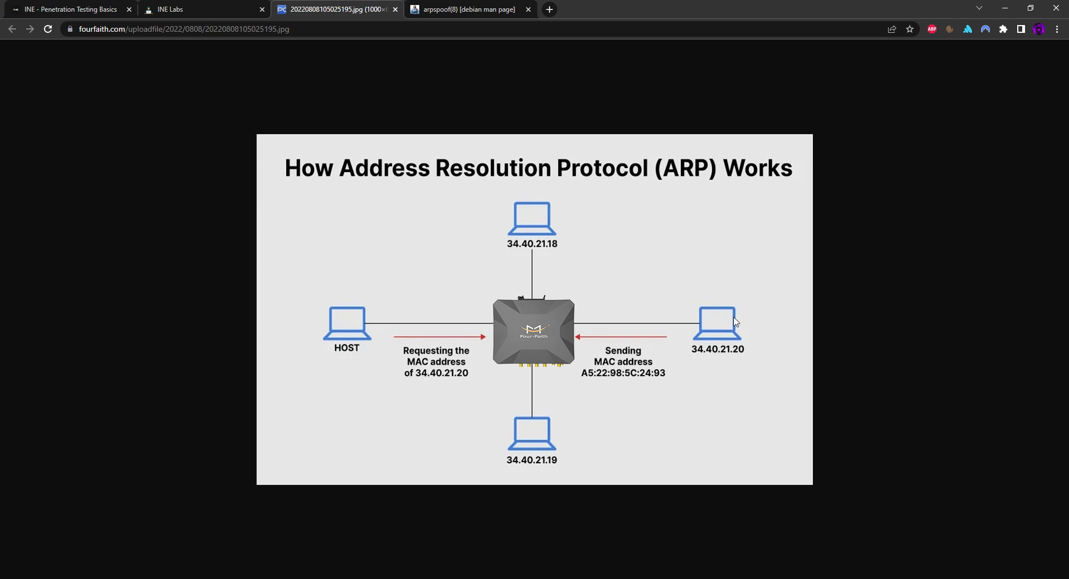
Step: Switch back to the 'INE - Penetration Testing Basics' ARP Poisoning lab page
{"action": "left_click", "coordinate": [67, 9]}
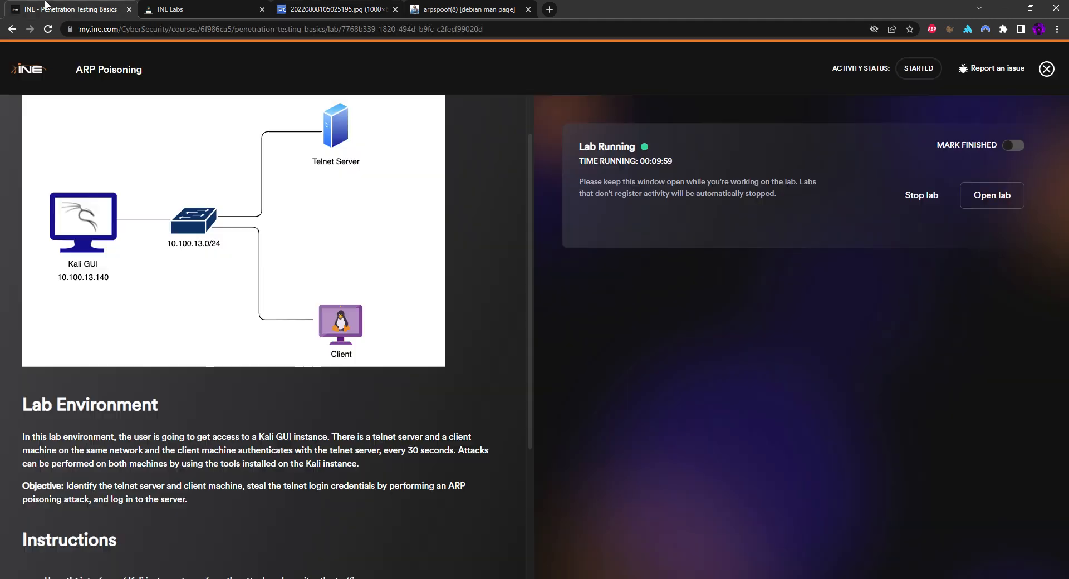
{"action": "mouse_move", "coordinate": [463, 273]}
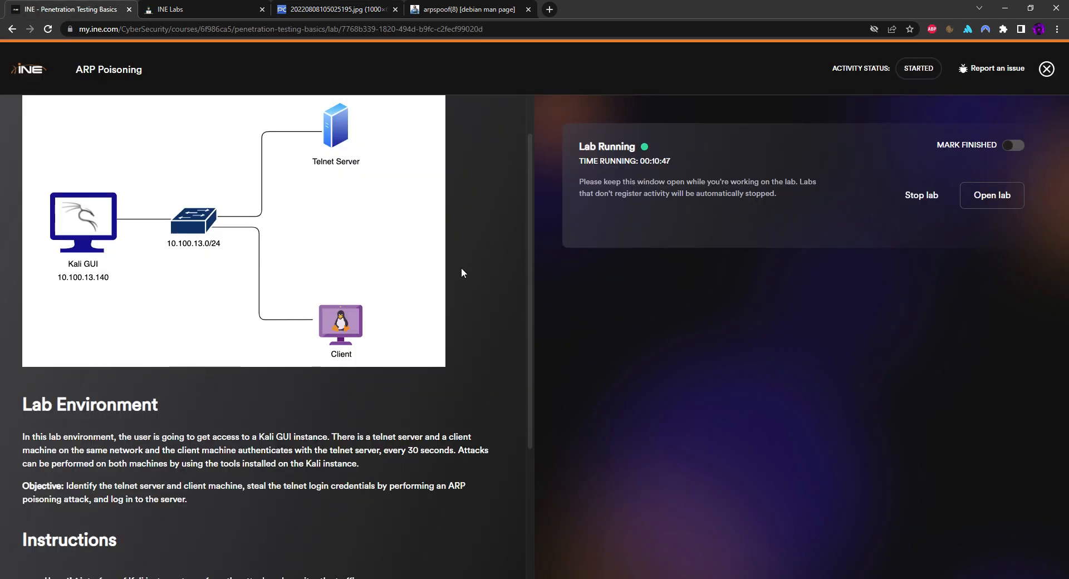
{"action": "mouse_move", "coordinate": [353, 259]}
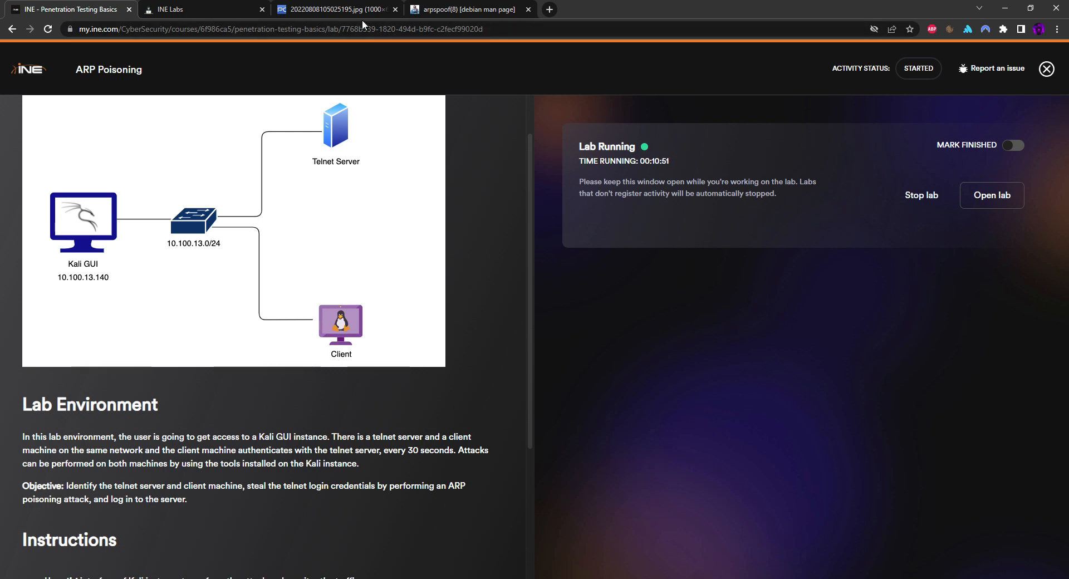
Step: Reopen the fourfaith.com ARP diagram showing the MAC address request and reply
{"action": "left_click", "coordinate": [340, 9]}
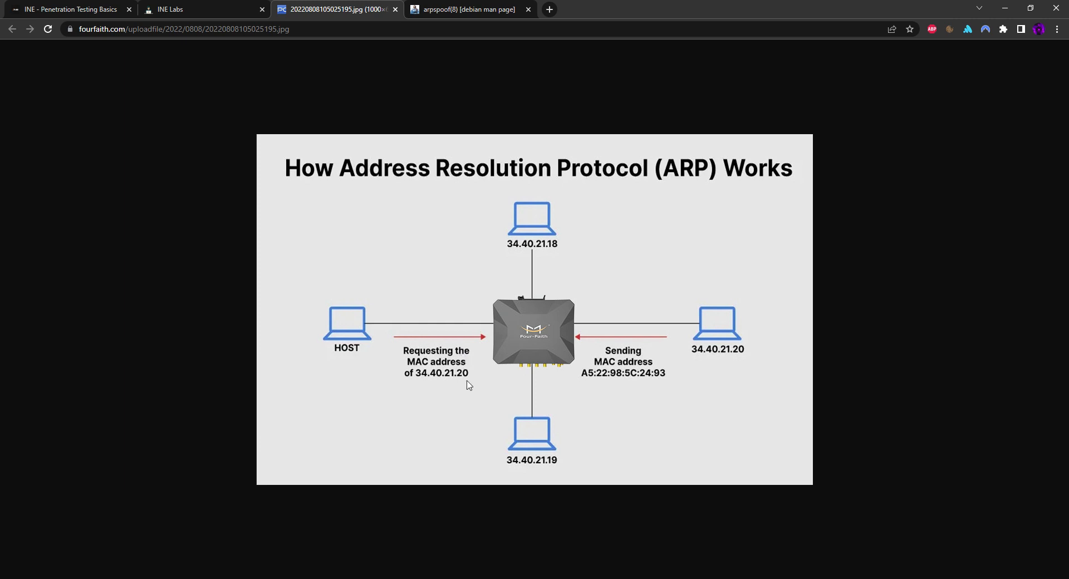
{"action": "mouse_move", "coordinate": [519, 414]}
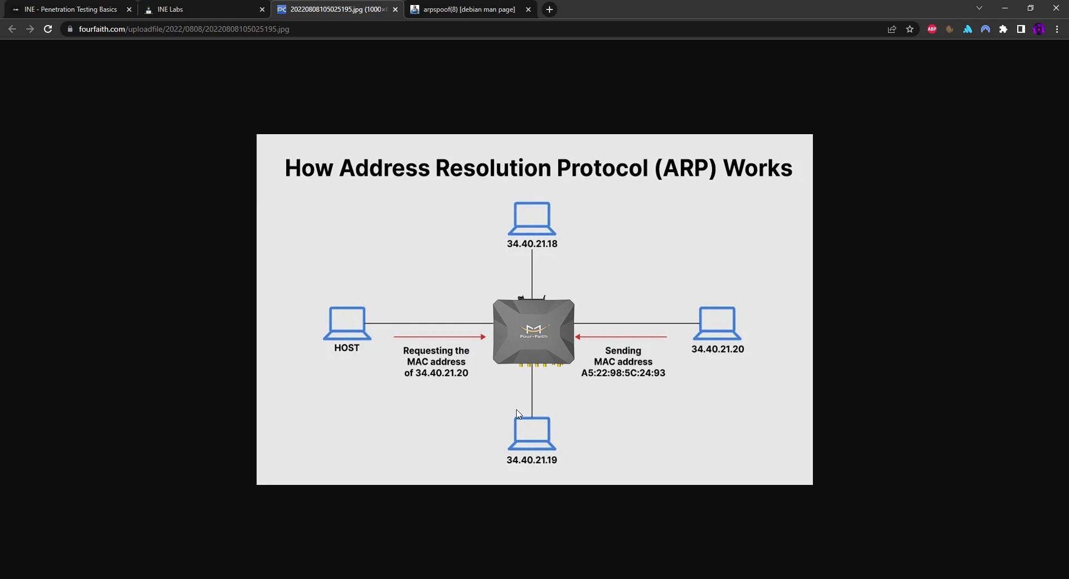
{"action": "mouse_move", "coordinate": [543, 462]}
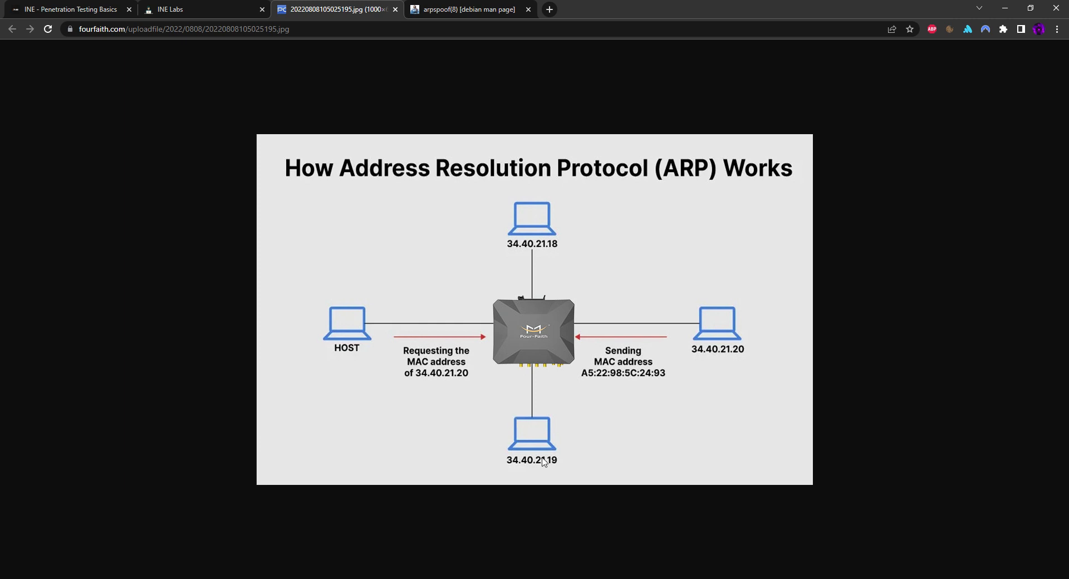
{"action": "mouse_move", "coordinate": [354, 335]}
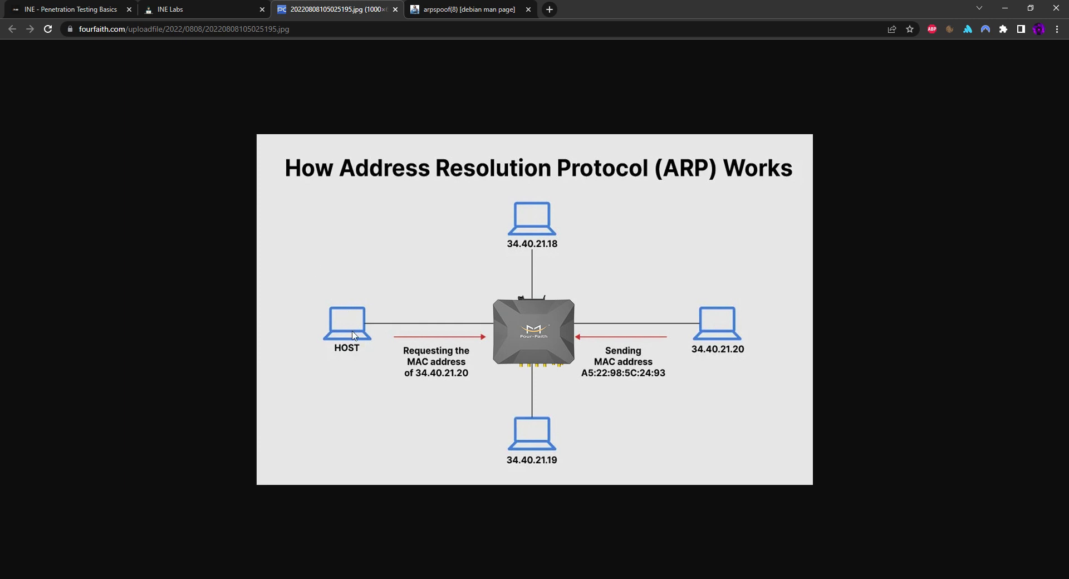
{"action": "mouse_move", "coordinate": [701, 352]}
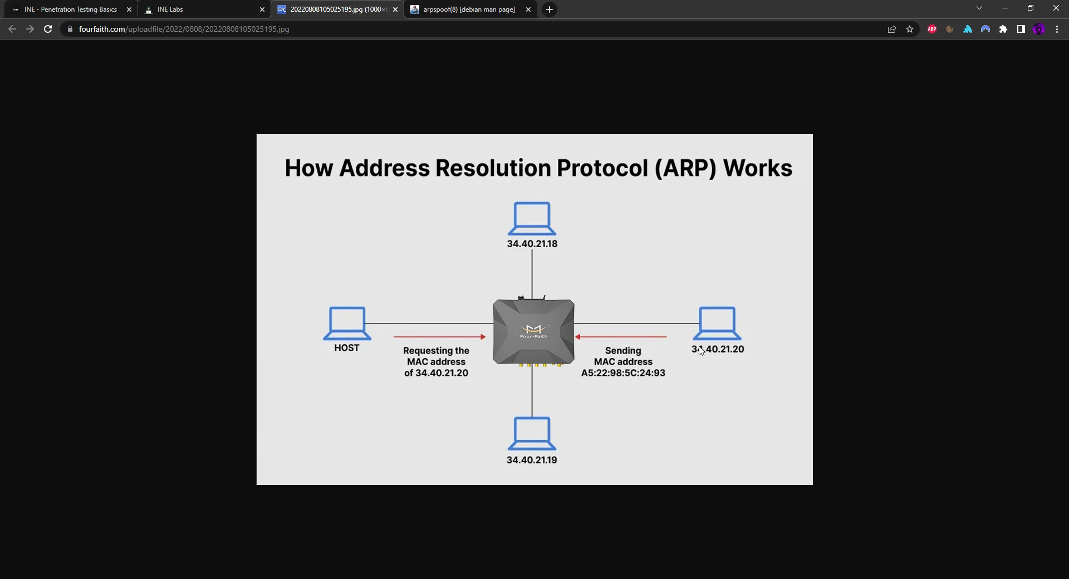
{"action": "mouse_move", "coordinate": [717, 339]}
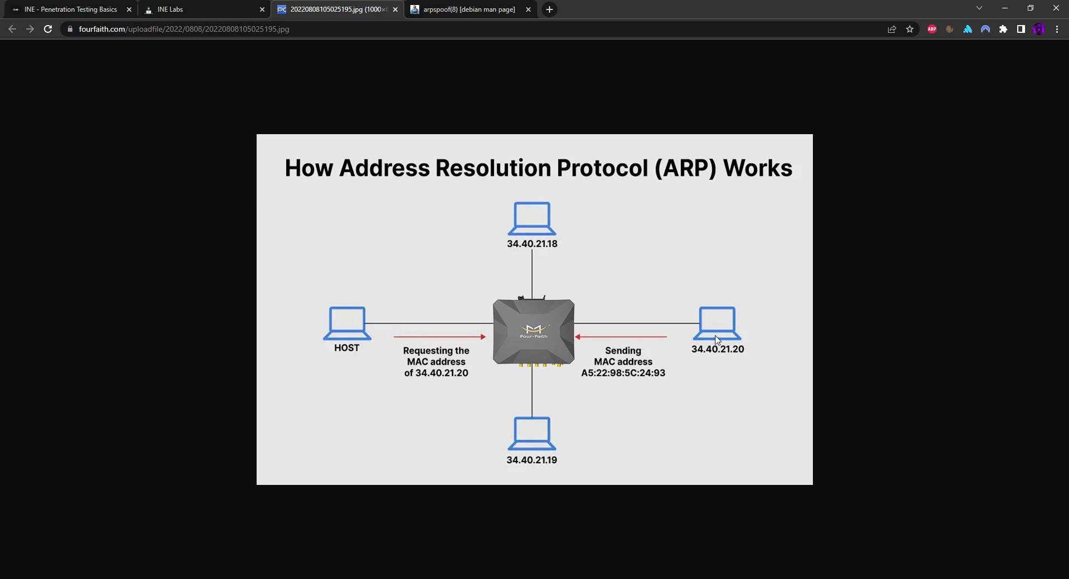
{"action": "mouse_move", "coordinate": [573, 425]}
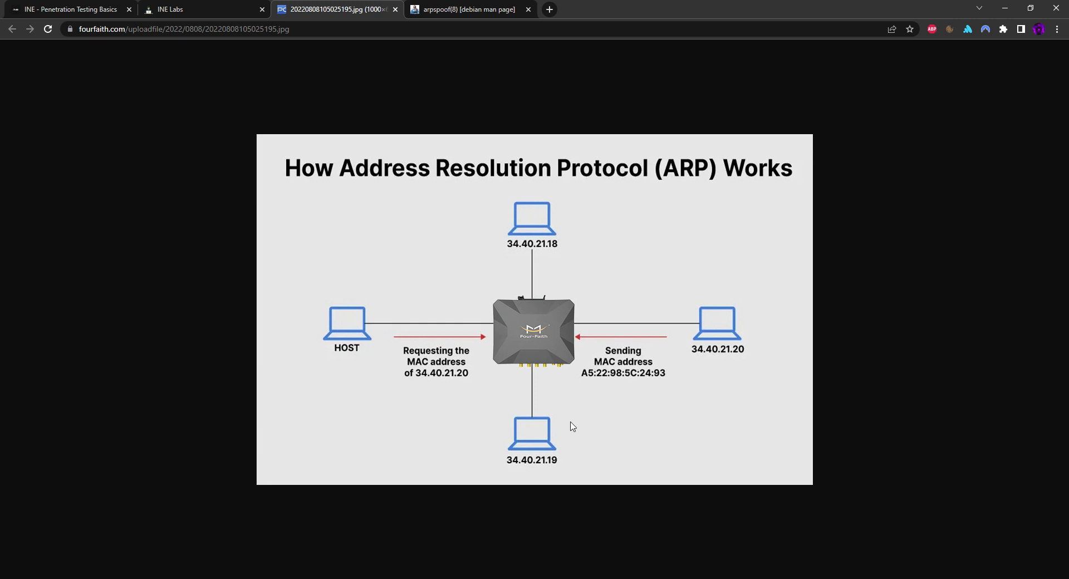
{"action": "mouse_move", "coordinate": [442, 409]}
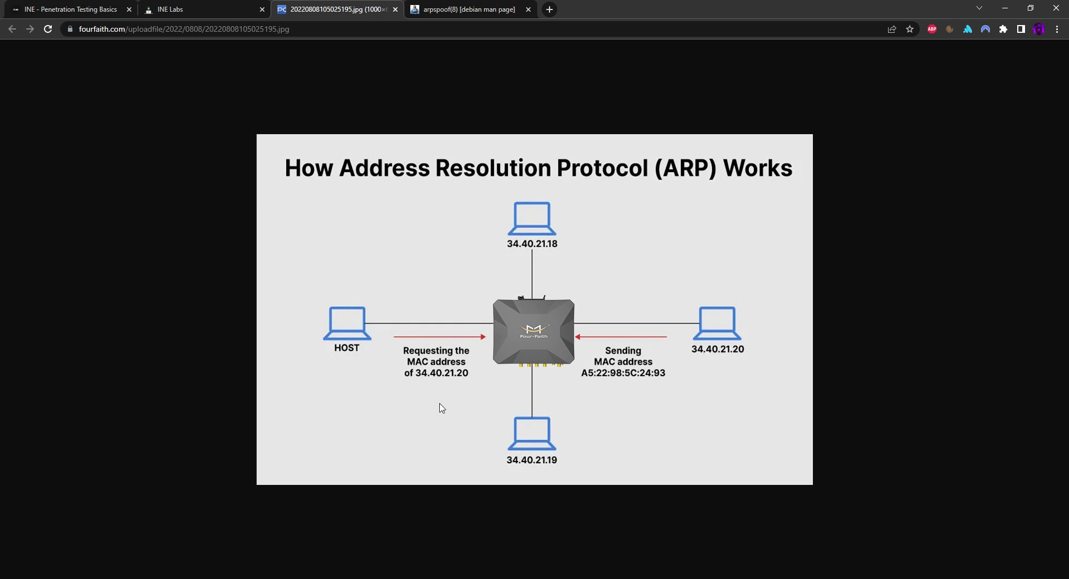
{"action": "mouse_move", "coordinate": [505, 320]}
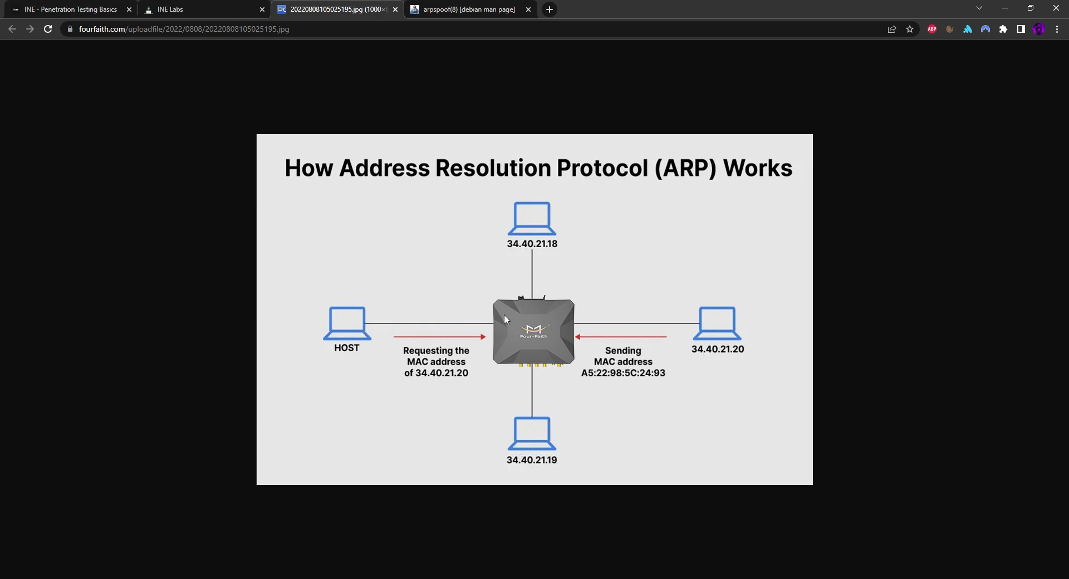
{"action": "mouse_move", "coordinate": [492, 450]}
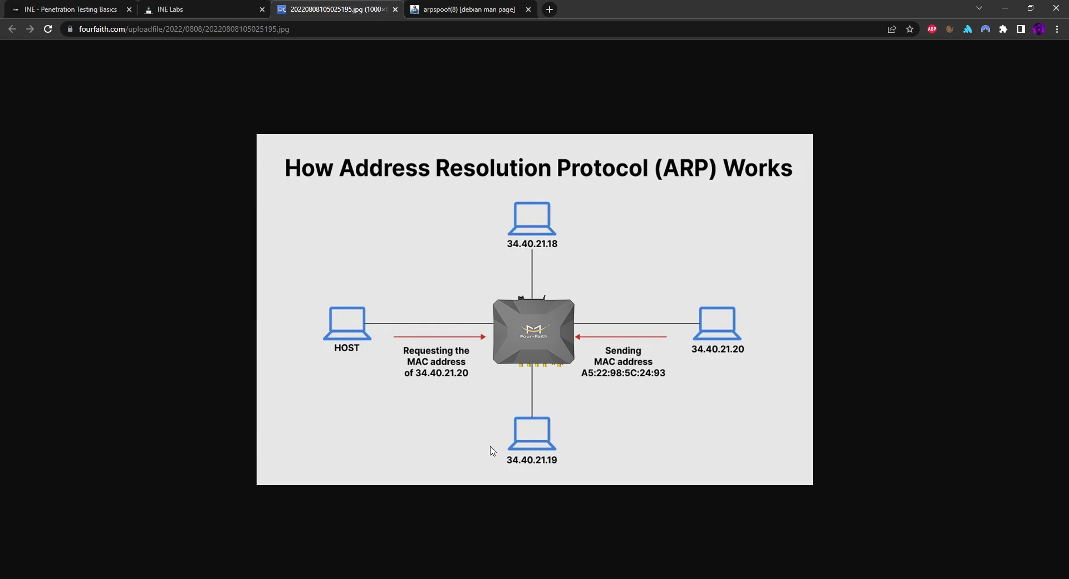
{"action": "mouse_move", "coordinate": [336, 320]}
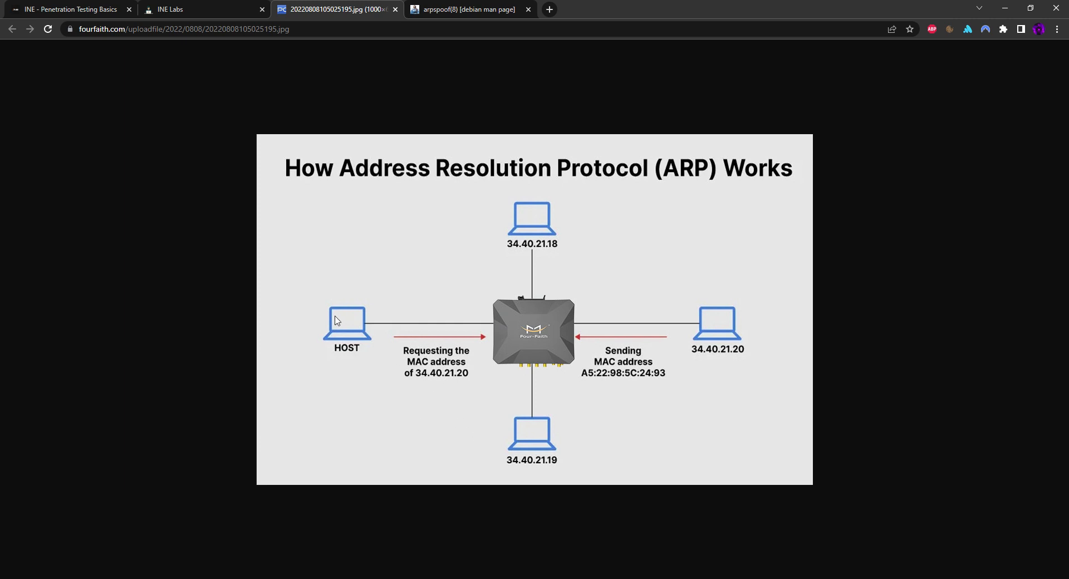
{"action": "mouse_move", "coordinate": [546, 421]}
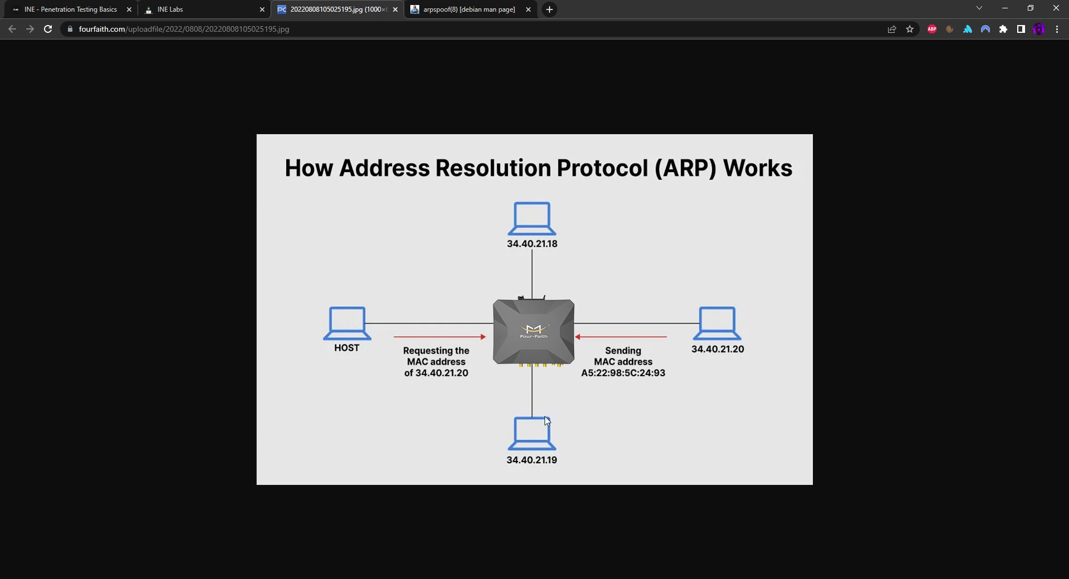
{"action": "mouse_move", "coordinate": [526, 411]}
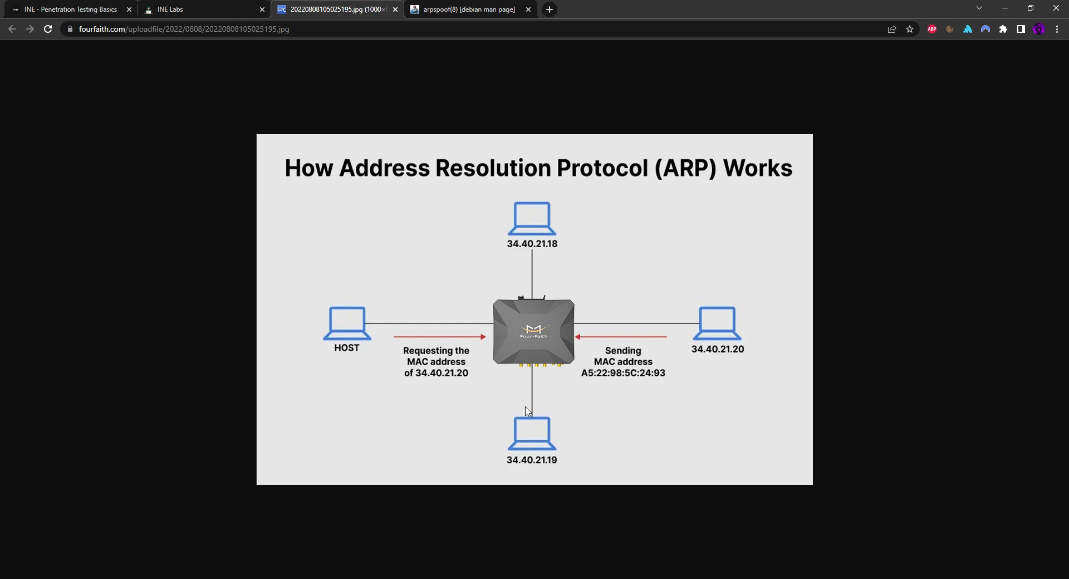
{"action": "mouse_move", "coordinate": [608, 395]}
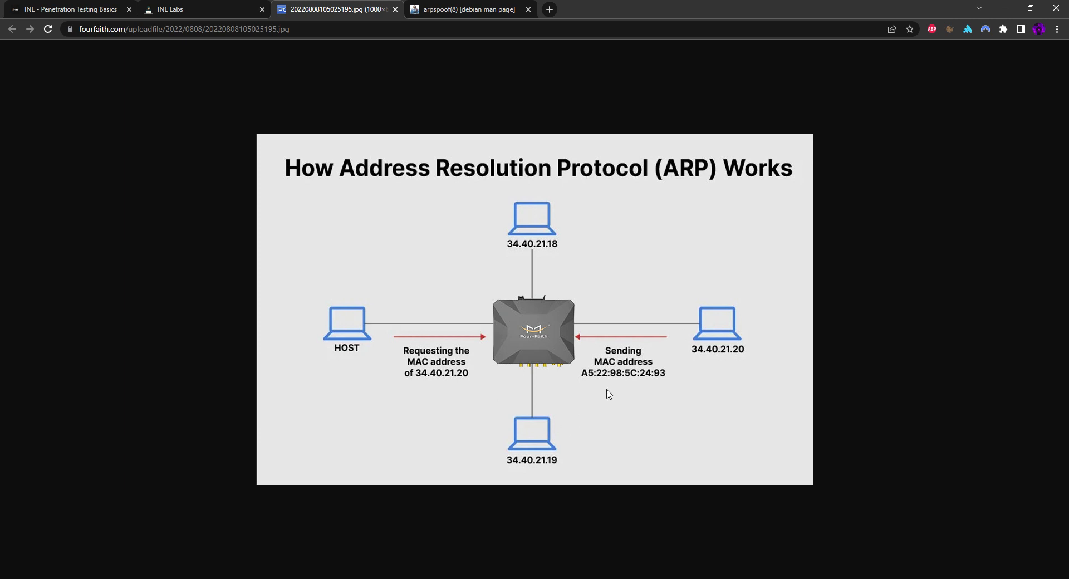
{"action": "mouse_move", "coordinate": [428, 354]}
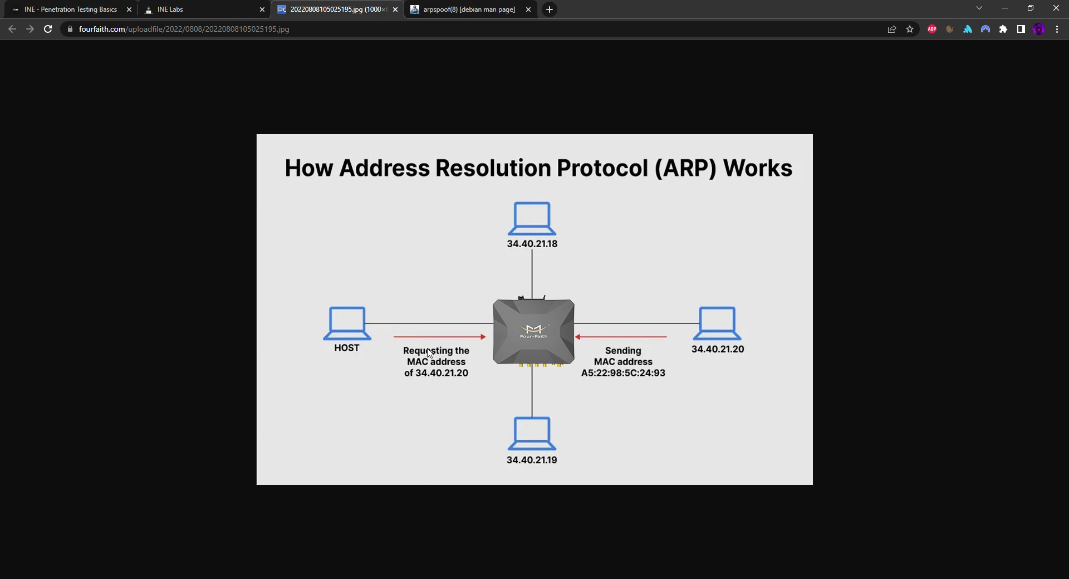
{"action": "mouse_move", "coordinate": [741, 277]}
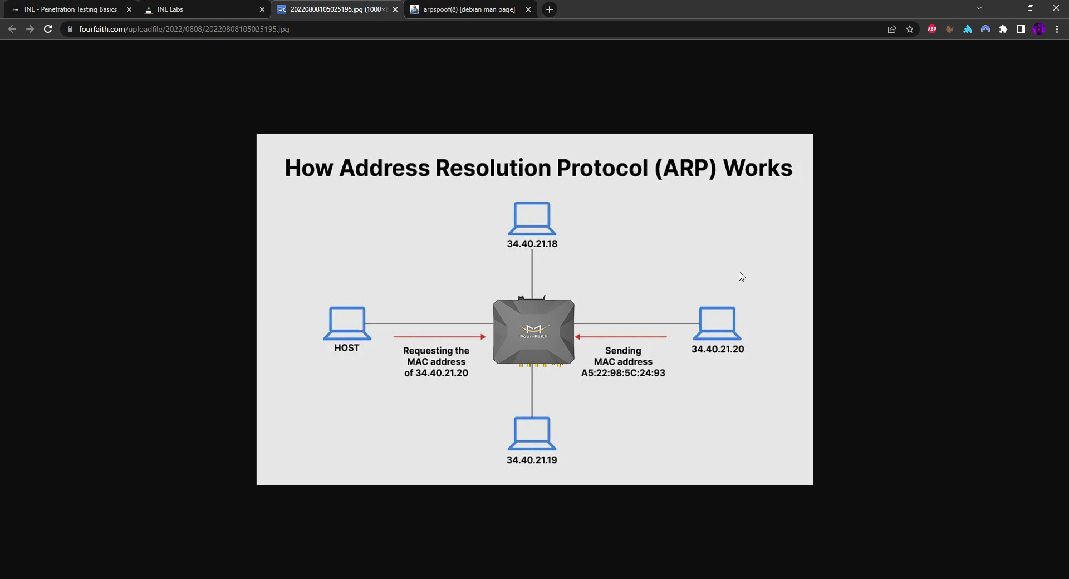
{"action": "mouse_move", "coordinate": [753, 262]}
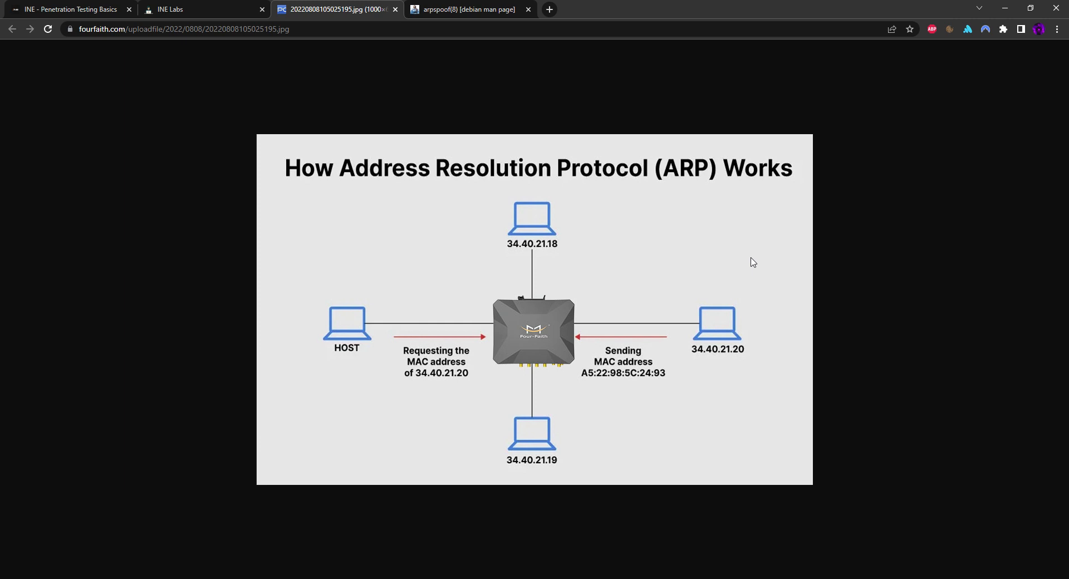
{"action": "mouse_move", "coordinate": [594, 440]}
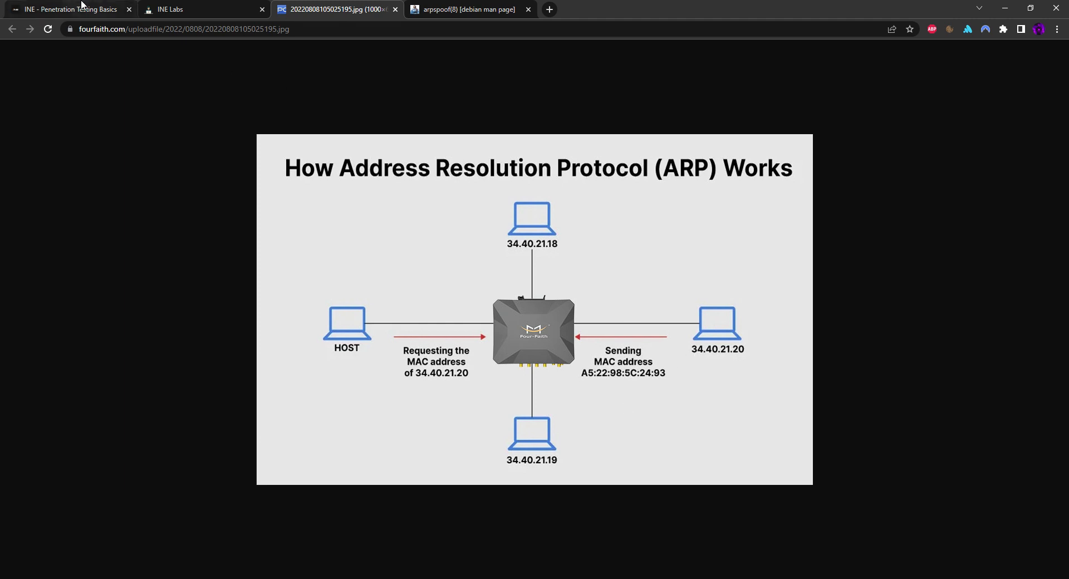
Step: Return to the INE lab tab and scroll down the ARP Poisoning lab description
{"action": "left_click", "coordinate": [67, 10]}
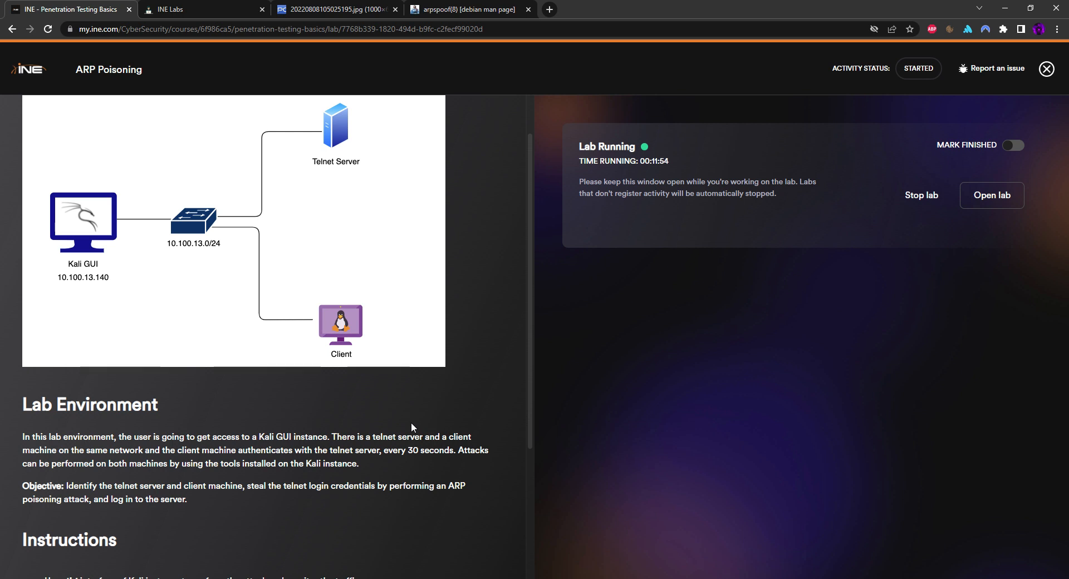
{"action": "mouse_move", "coordinate": [395, 470]}
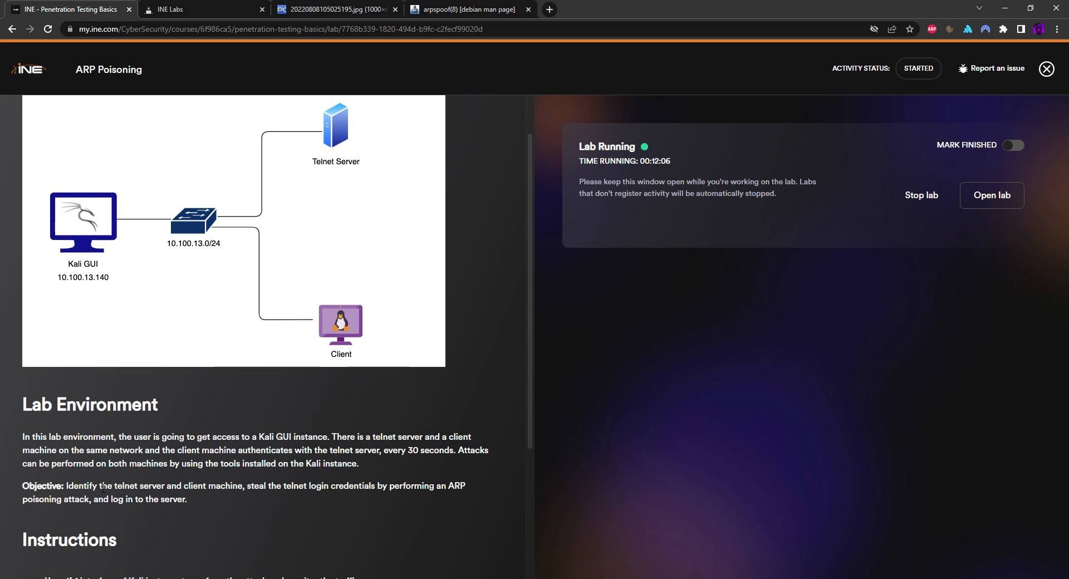
{"action": "scroll", "scroll_direction": "down", "scroll_amount": 3}
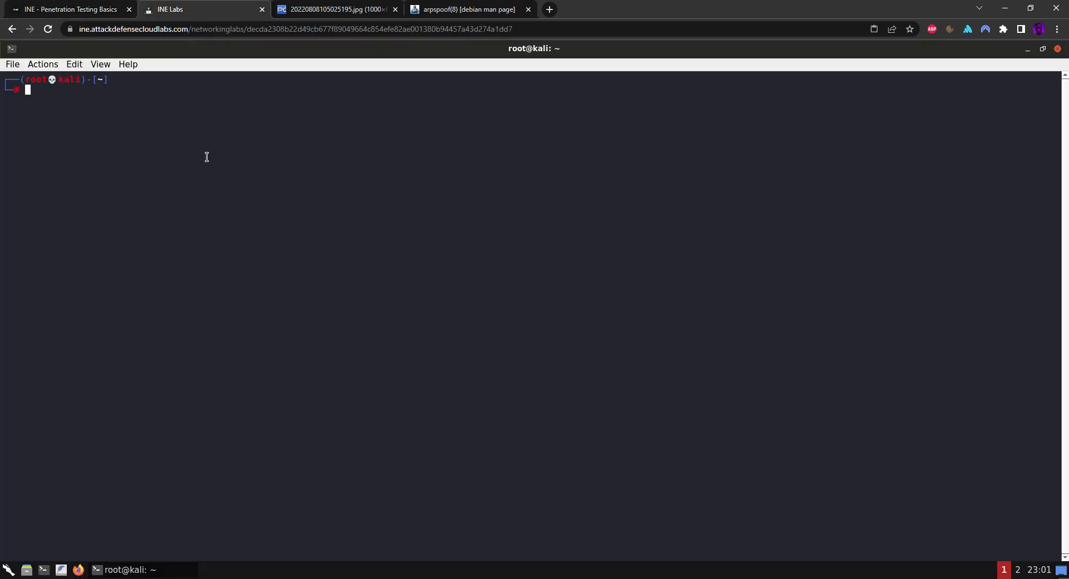
Step: List network interfaces with ip a, then start an nmap scan of 10.100.13.0/24
{"action": "type", "text": "ip a"}
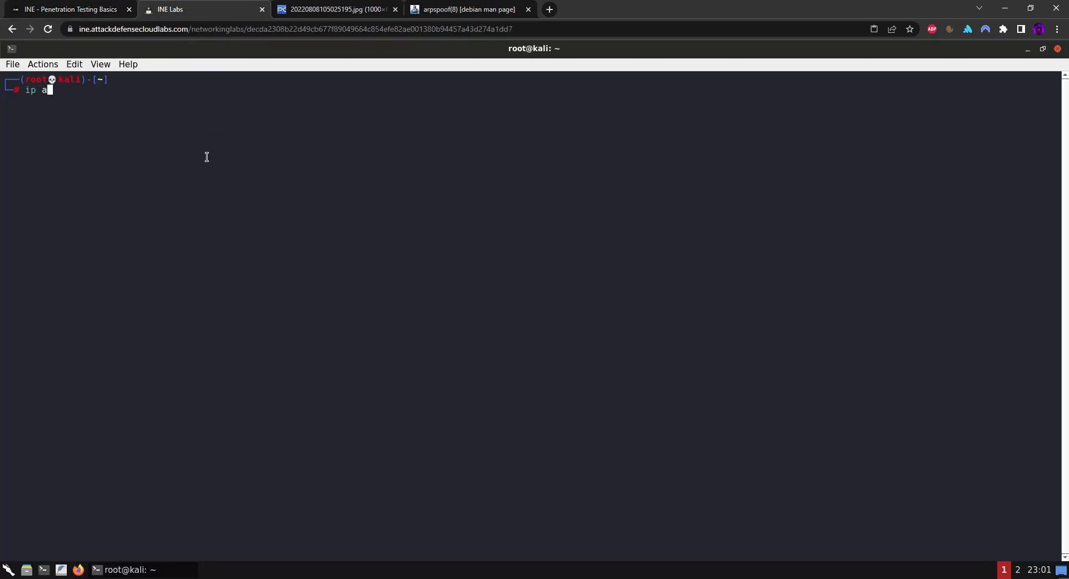
{"action": "key", "text": "Return"}
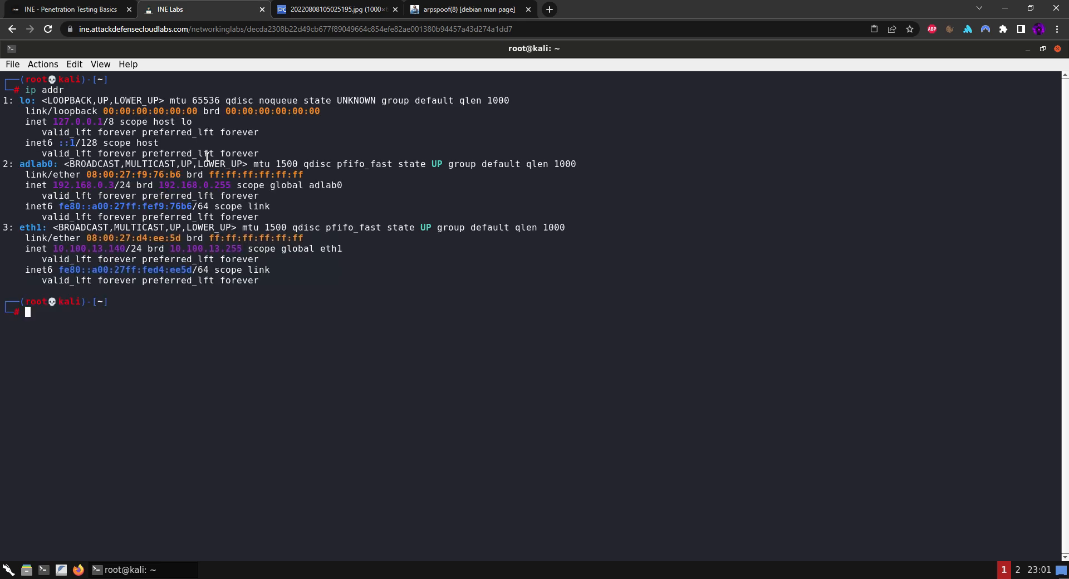
{"action": "mouse_move", "coordinate": [129, 259]}
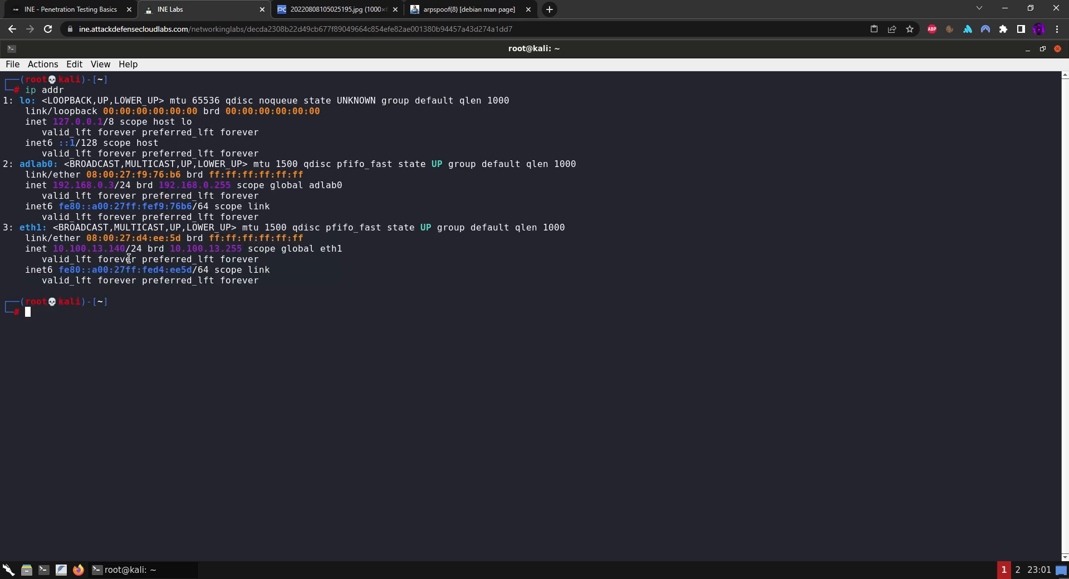
{"action": "mouse_move", "coordinate": [114, 252]}
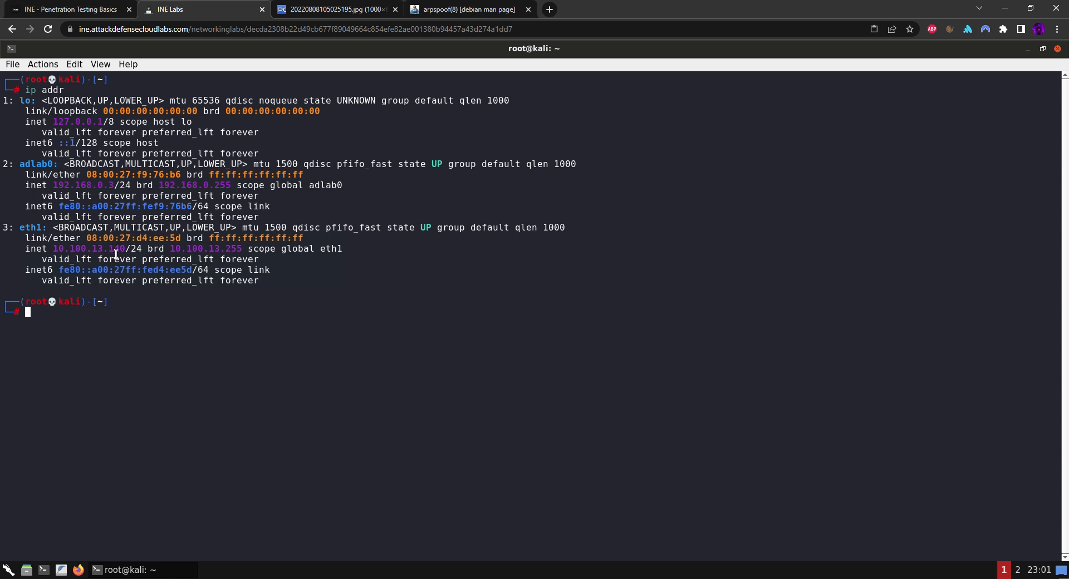
{"action": "mouse_move", "coordinate": [140, 253]}
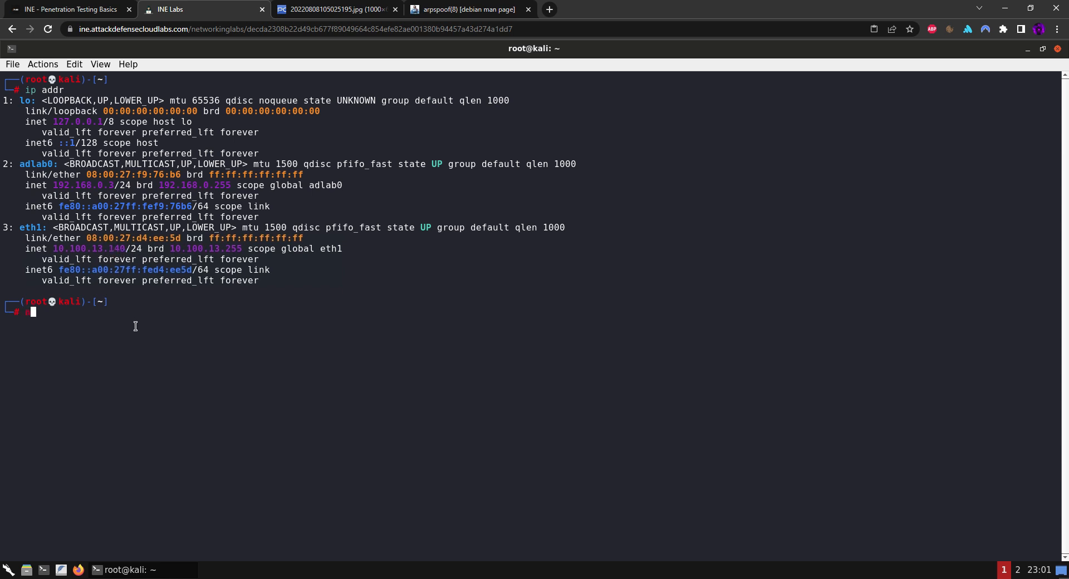
{"action": "type", "text": "nmap 1"}
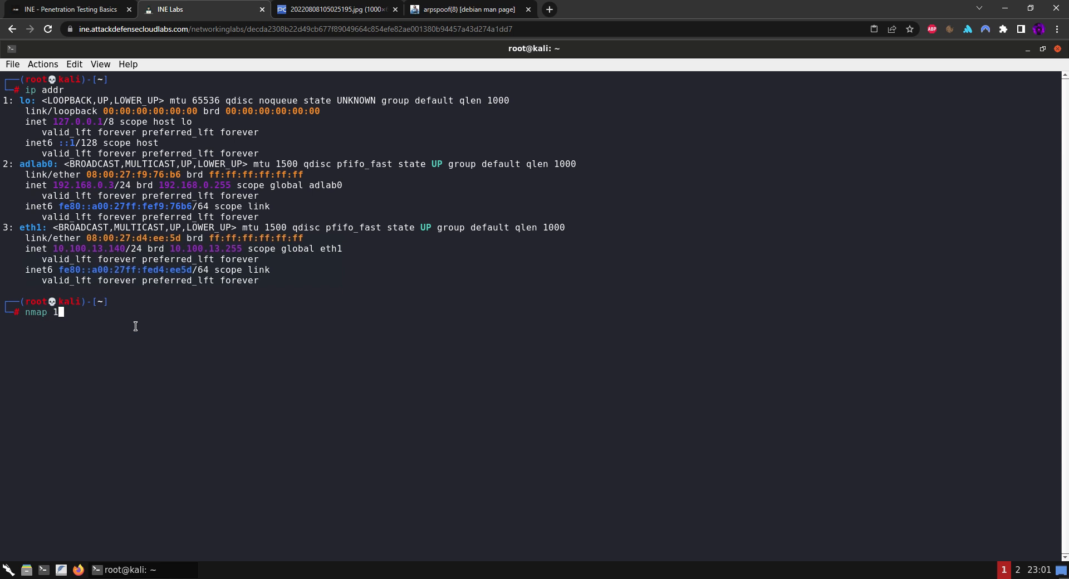
{"action": "type", "text": "0.100"}
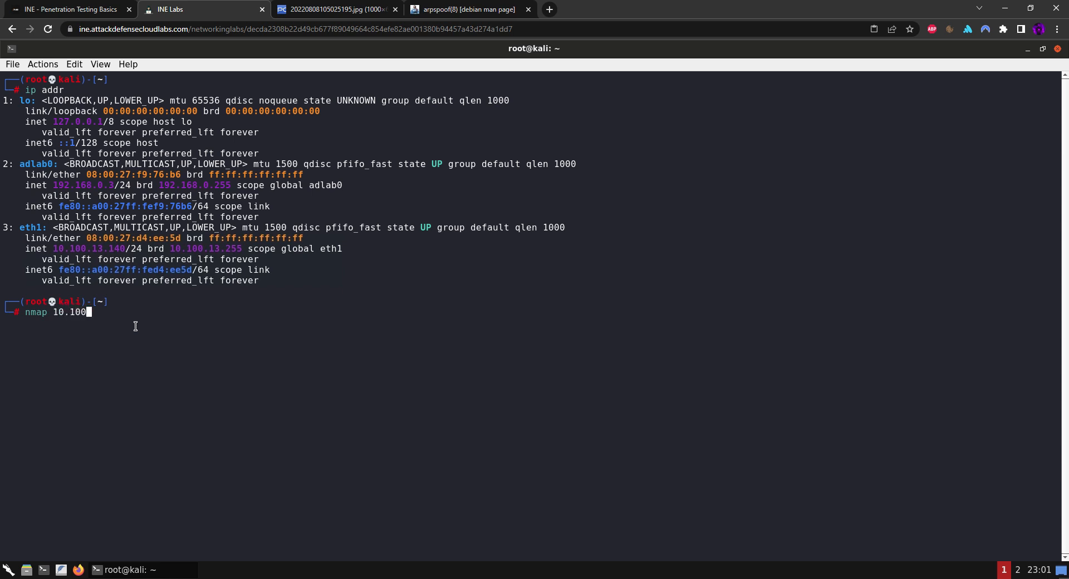
{"action": "type", "text": ".13.0/24"}
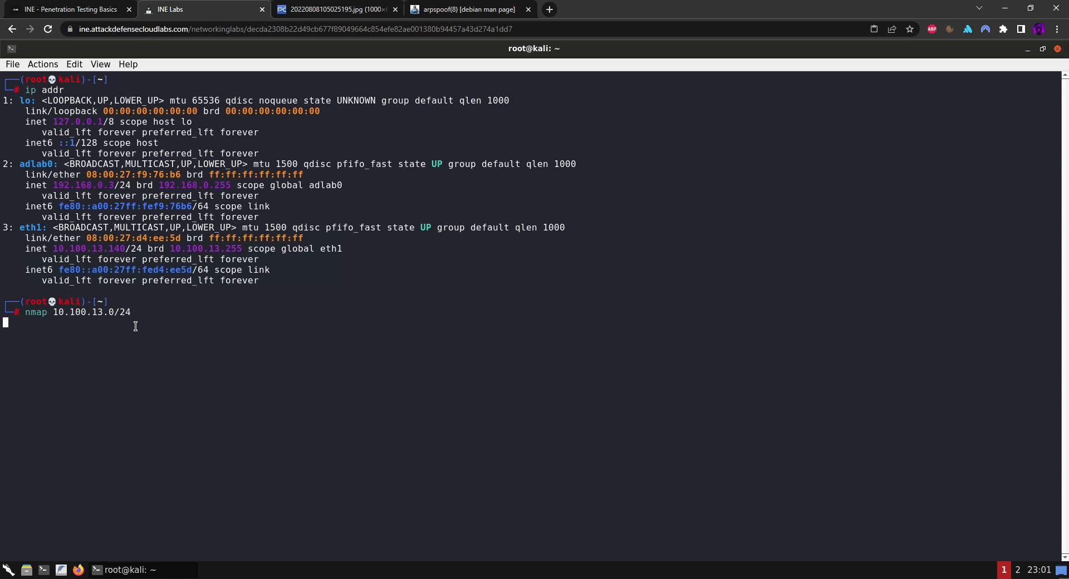
{"action": "key", "text": "Return"}
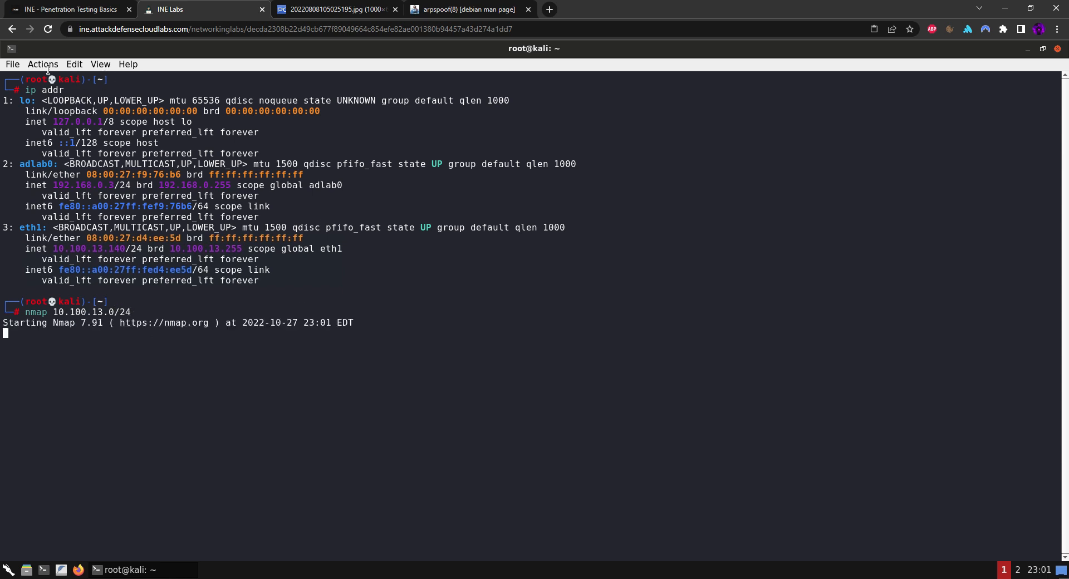
Step: Split the terminal vertically and begin typing arpspoof in the new pane
{"action": "left_click", "coordinate": [42, 64]}
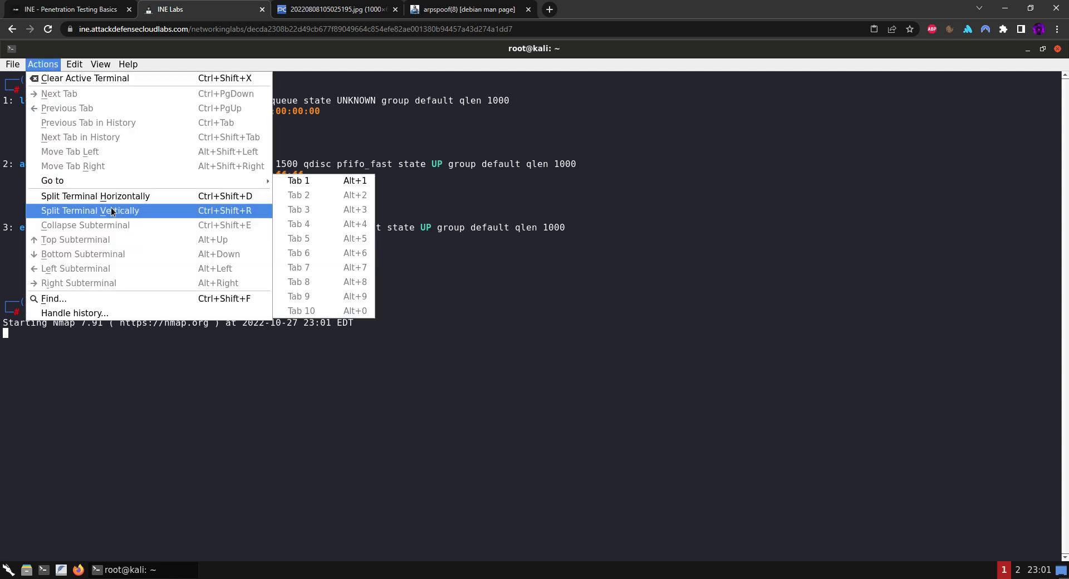
{"action": "left_click", "coordinate": [90, 211]}
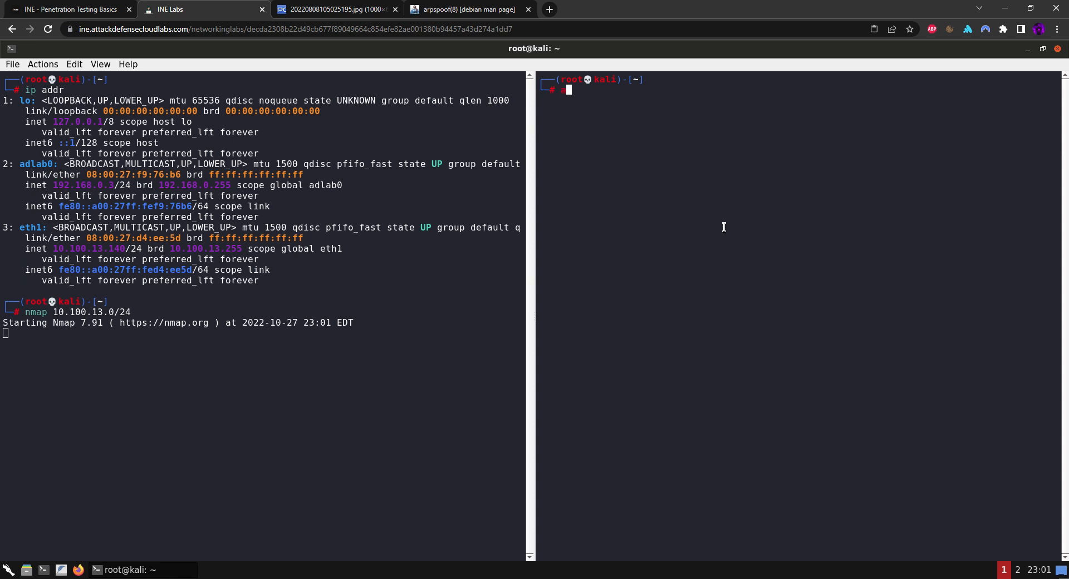
{"action": "type", "text": "arpspoof -h"}
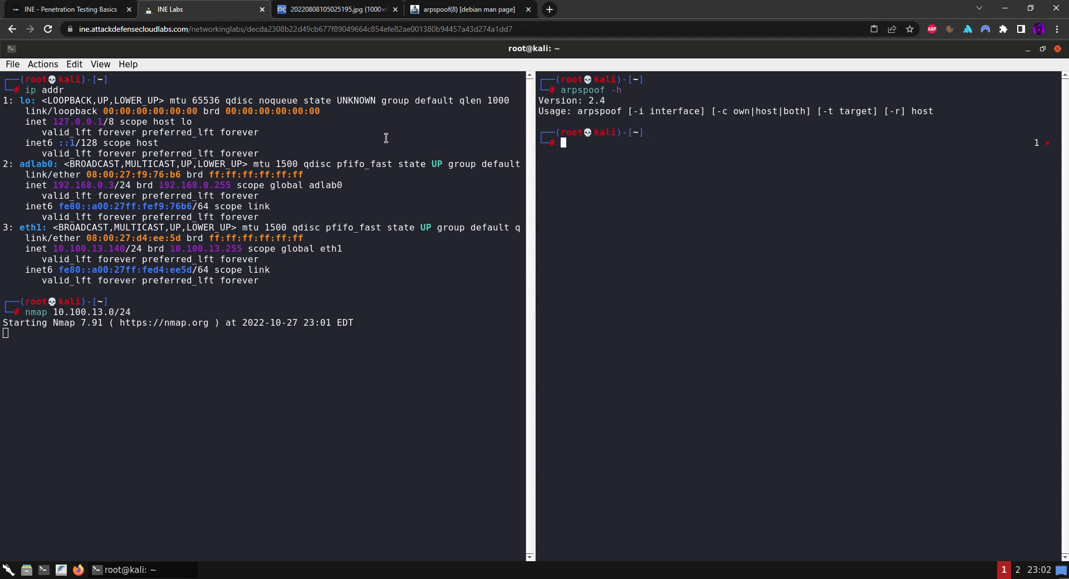
{"action": "mouse_move", "coordinate": [183, 352]}
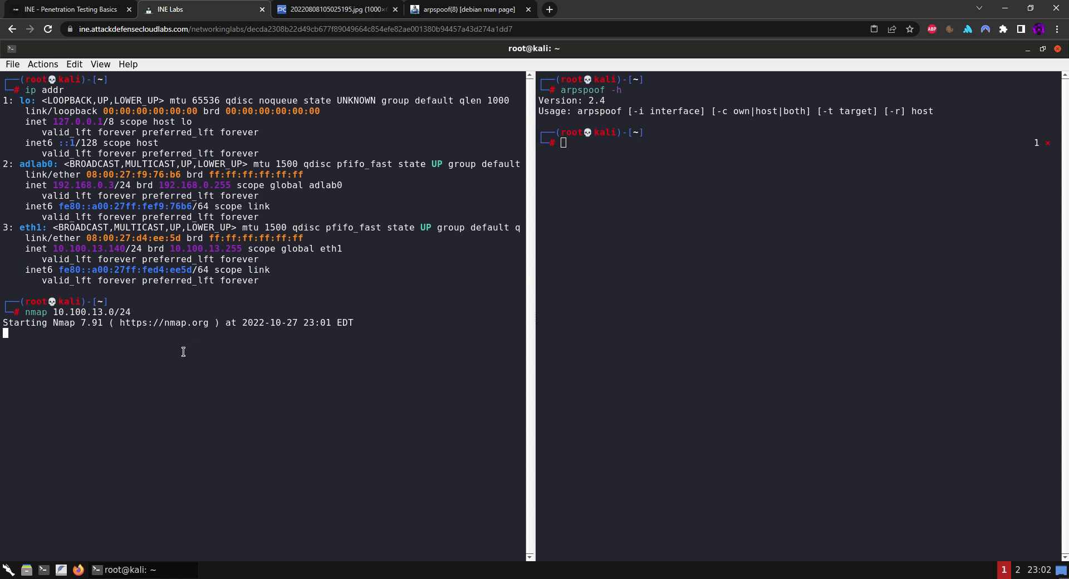
{"action": "mouse_move", "coordinate": [275, 249]}
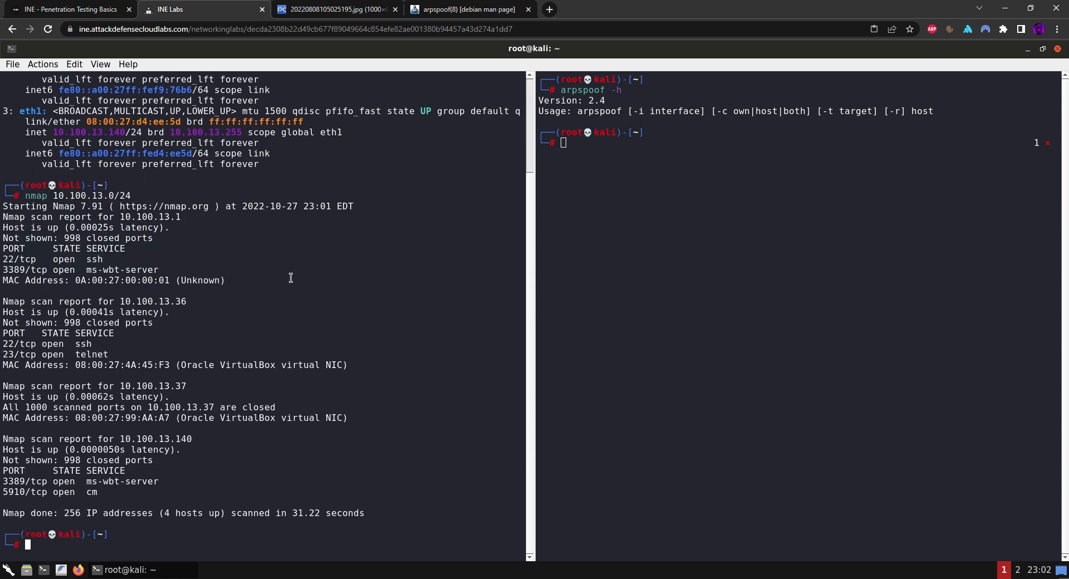
{"action": "mouse_move", "coordinate": [245, 251]}
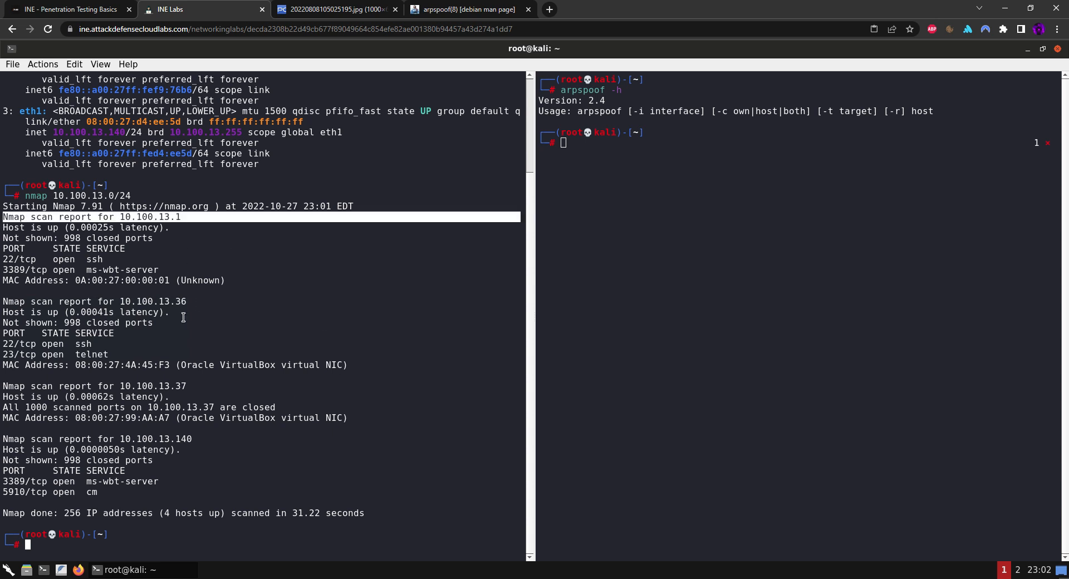
{"action": "mouse_move", "coordinate": [124, 311]}
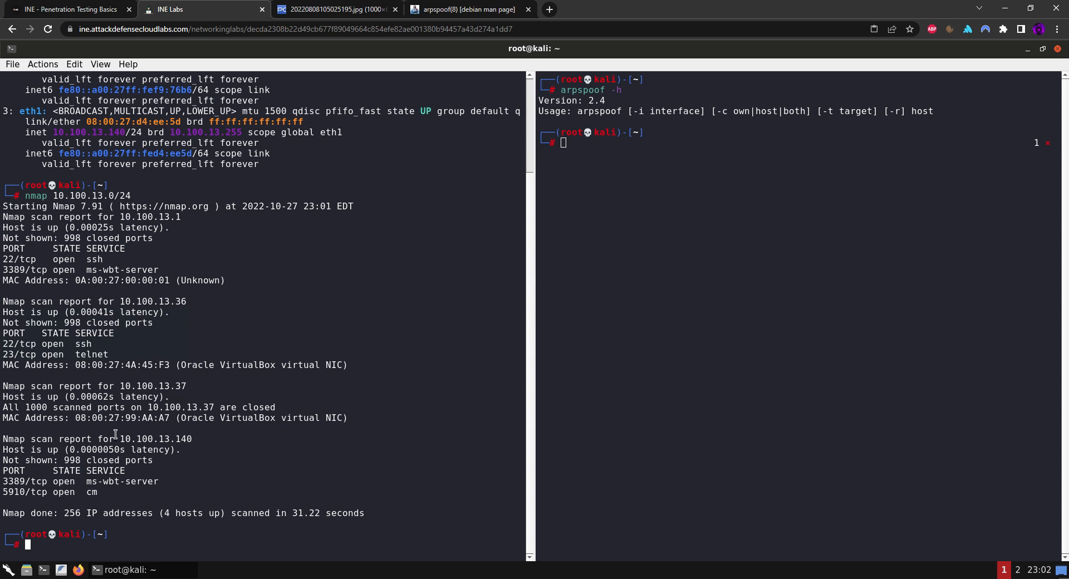
{"action": "mouse_move", "coordinate": [172, 331]}
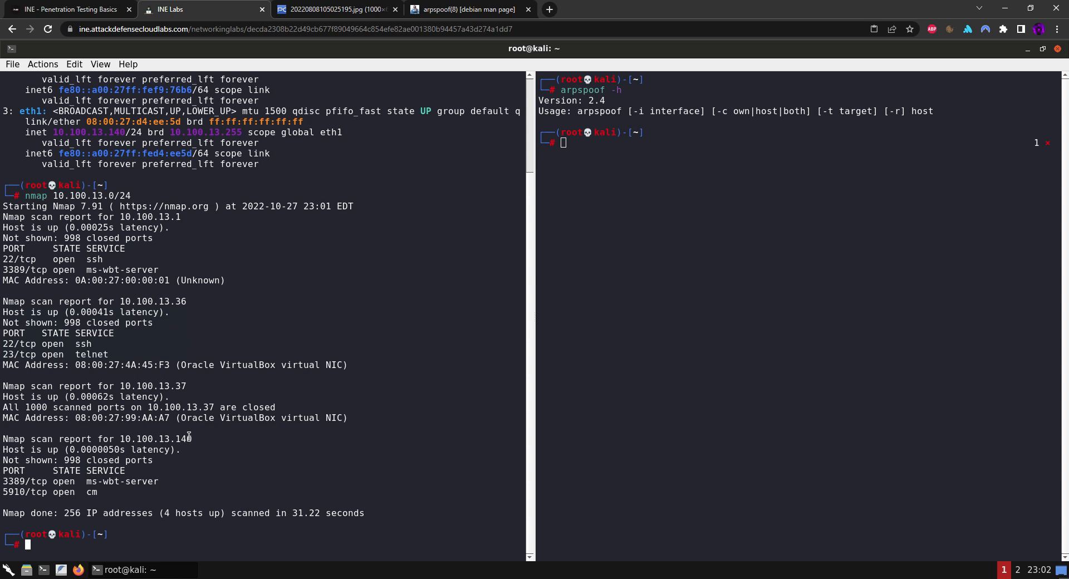
Step: Highlight the Kali machine's address in the finished nmap report of four live hosts
{"action": "double_click", "coordinate": [158, 438]}
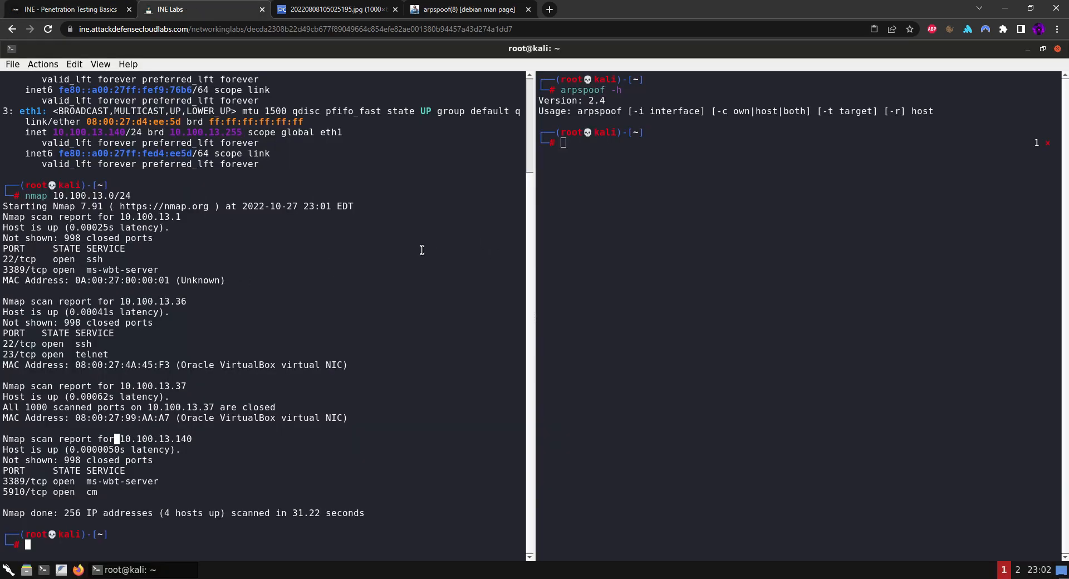
{"action": "triple_click", "coordinate": [115, 439]}
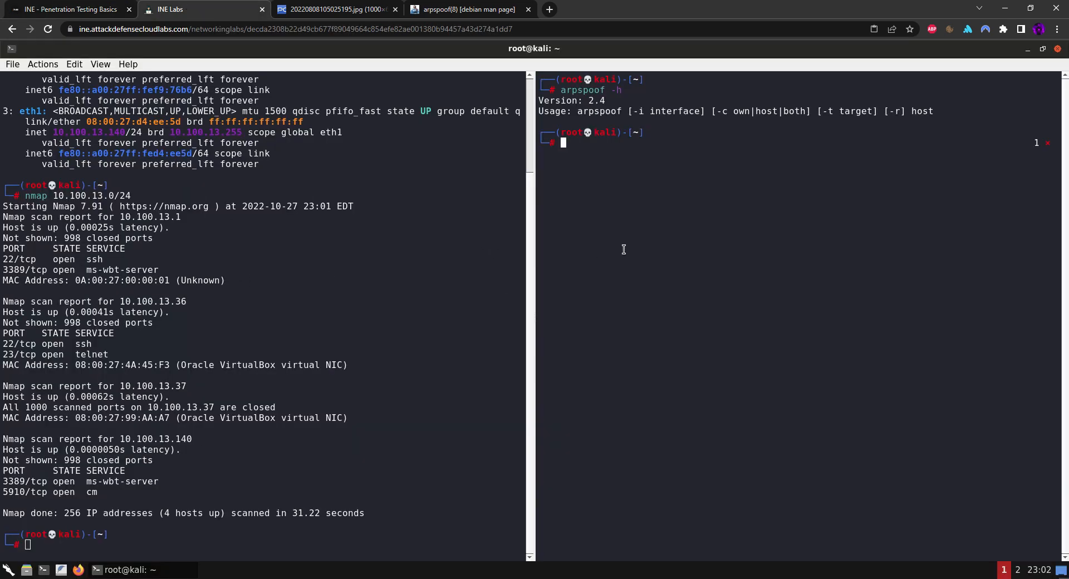
Step: Write 1 to /proc/sys/net/ipv4/ip_forward and check the exit status with echo $?
{"action": "type", "text": "ar"}
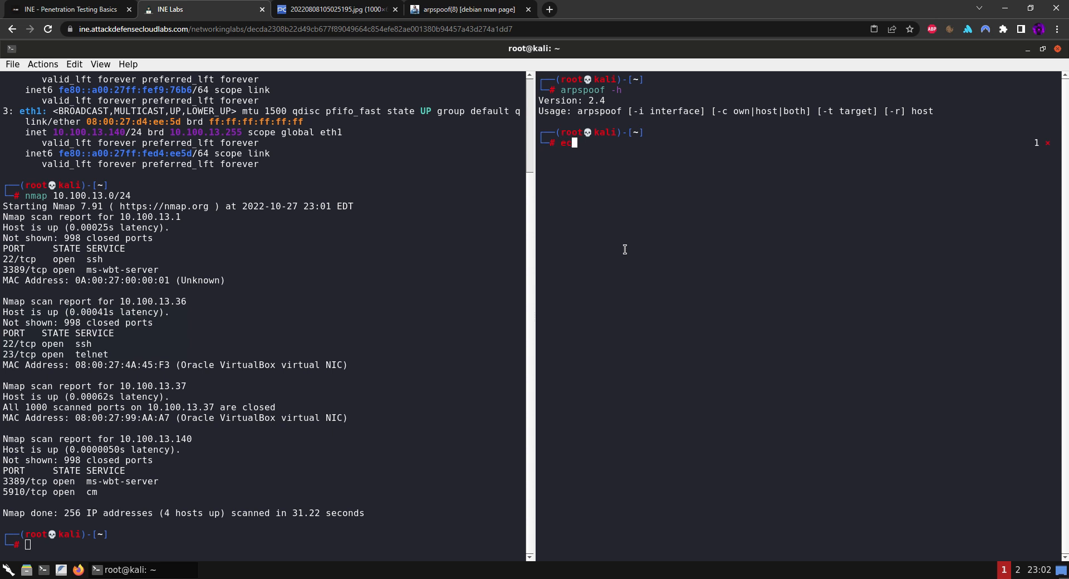
{"action": "type", "text": "echo"}
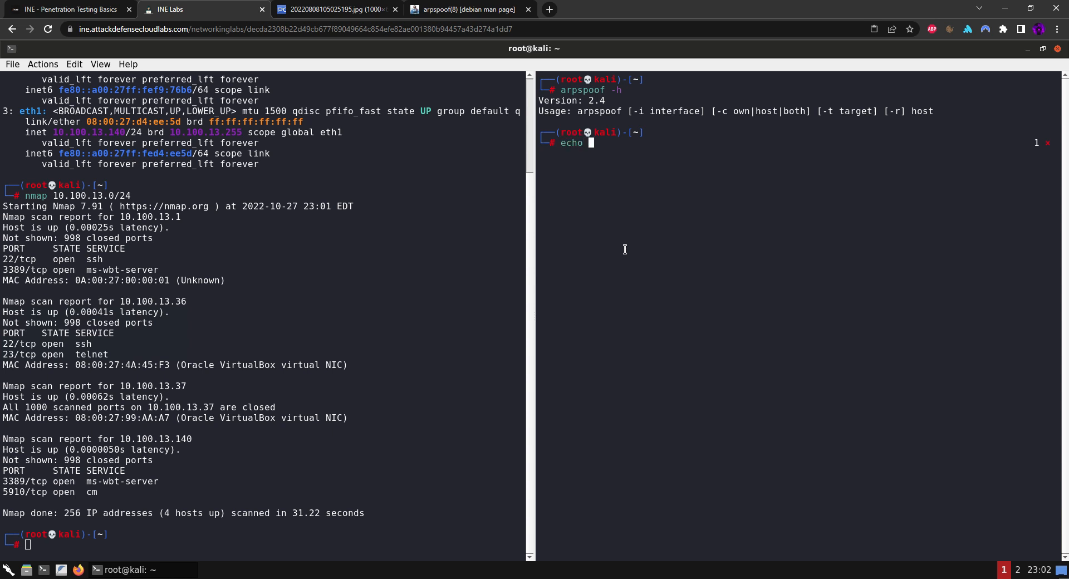
{"action": "mouse_move", "coordinate": [723, 236]}
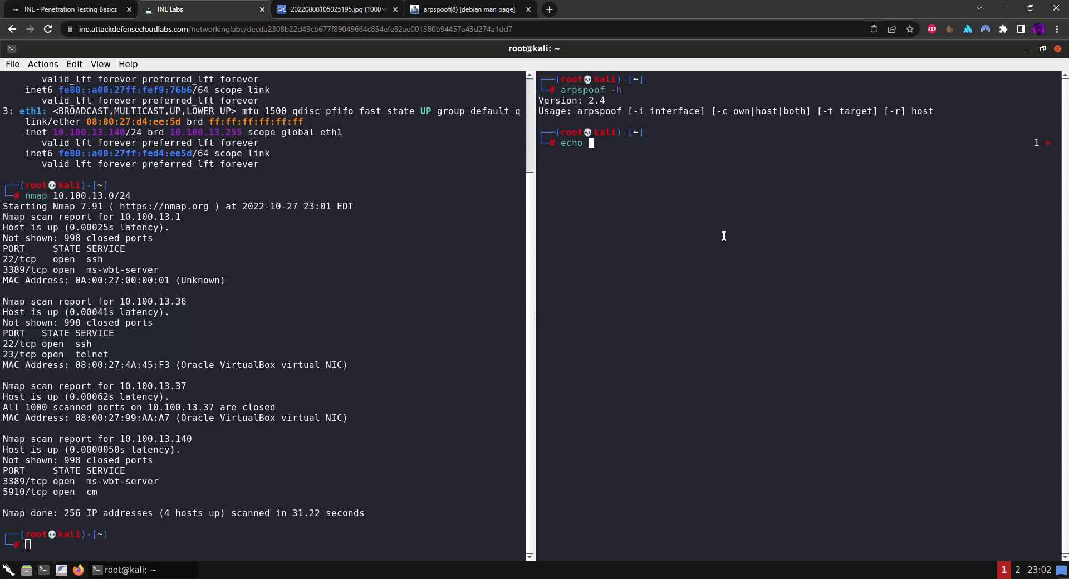
{"action": "type", "text": "<"}
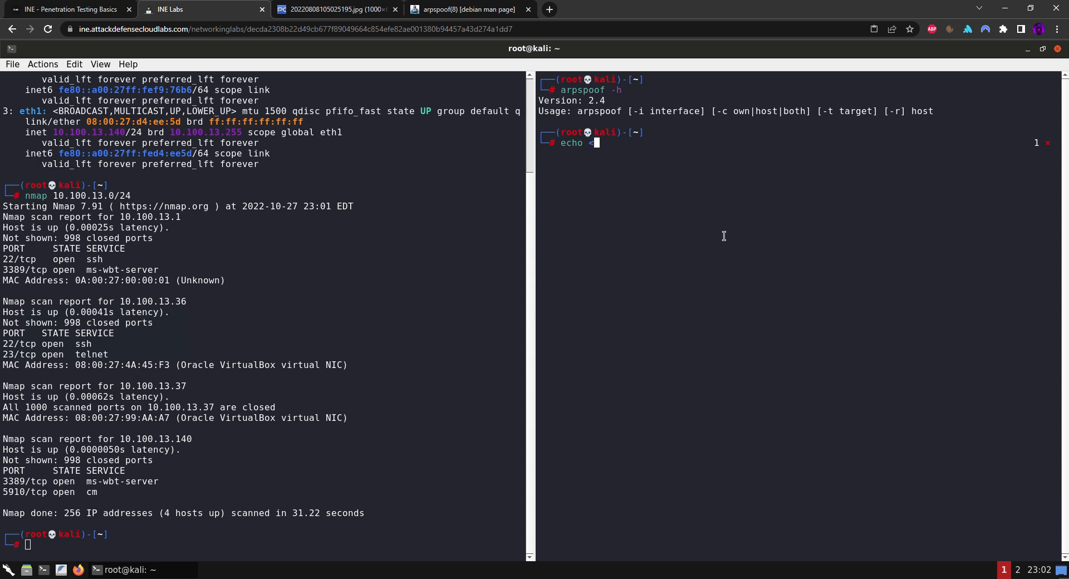
{"action": "type", "text": "1"}
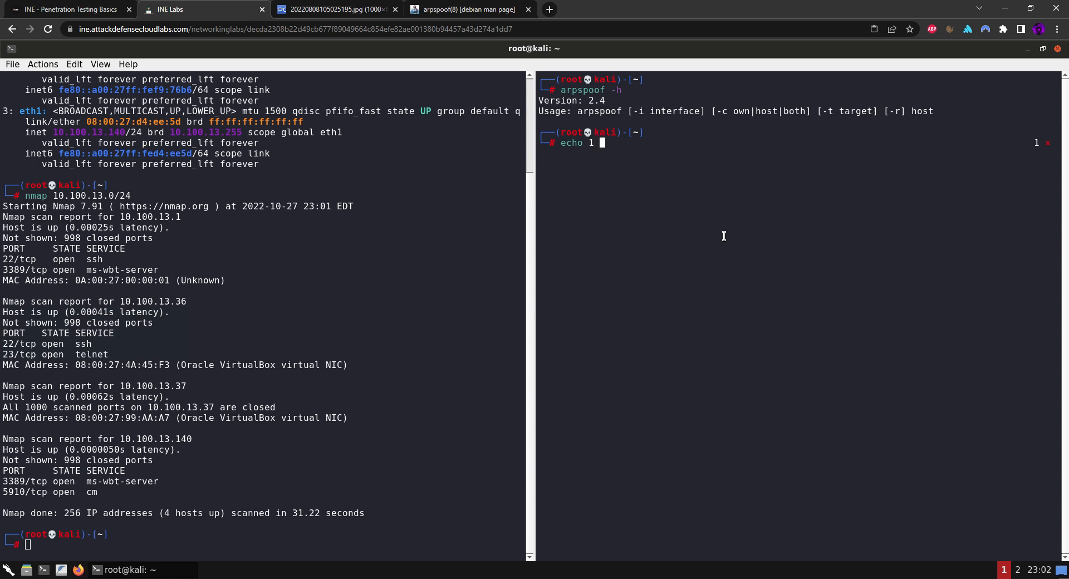
{"action": "type", "text": ">"}
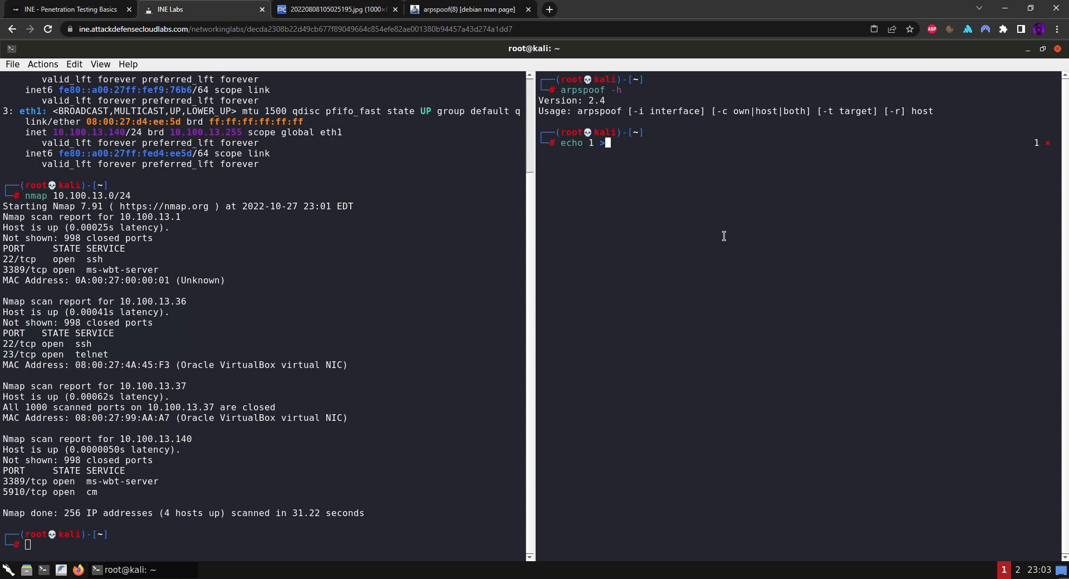
{"action": "type", "text": "/p"}
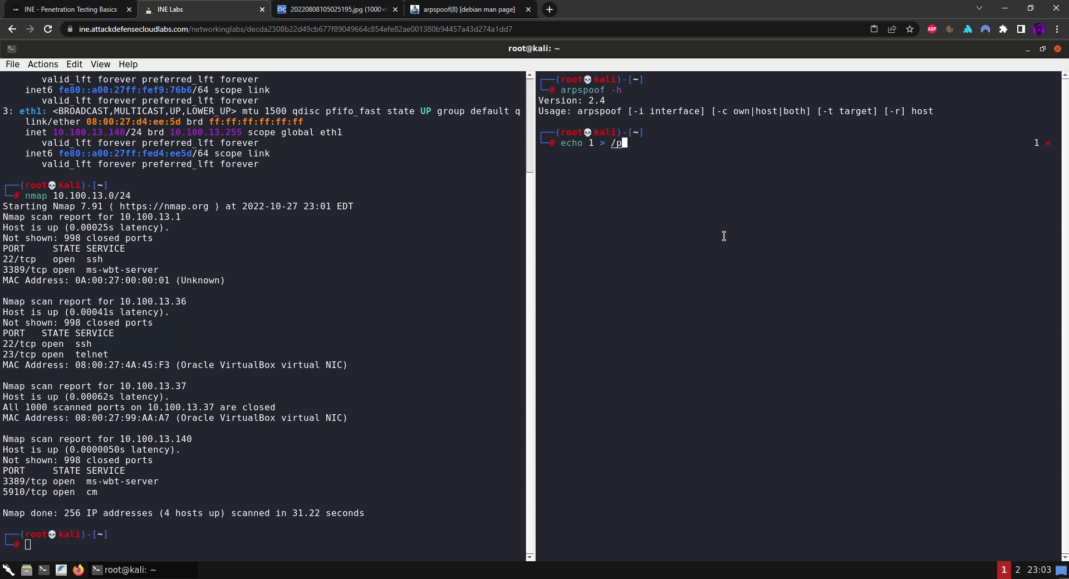
{"action": "type", "text": "roc/sy"}
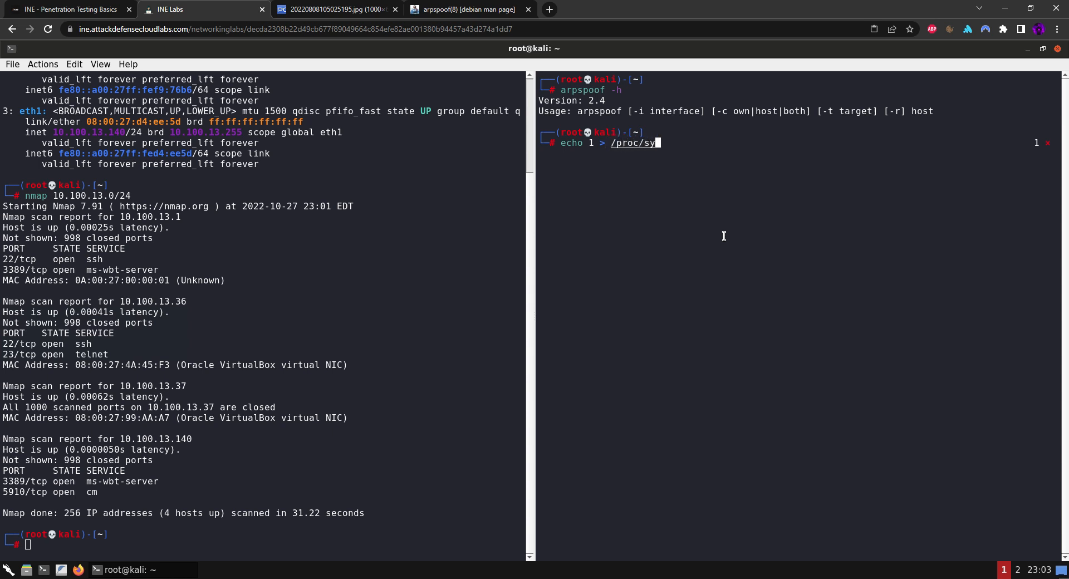
{"action": "type", "text": "s/"}
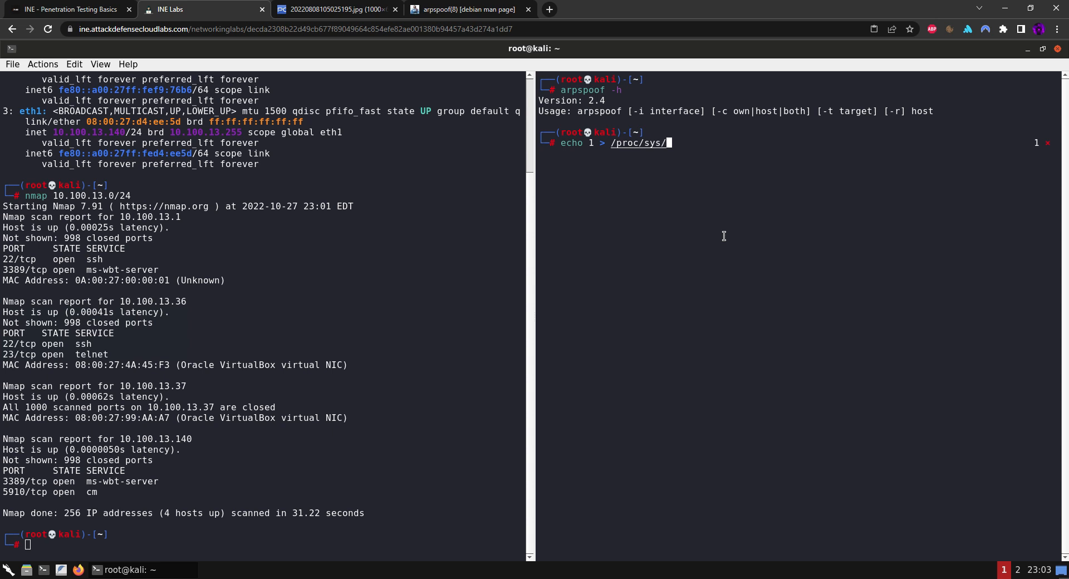
{"action": "type", "text": "net/ipv"}
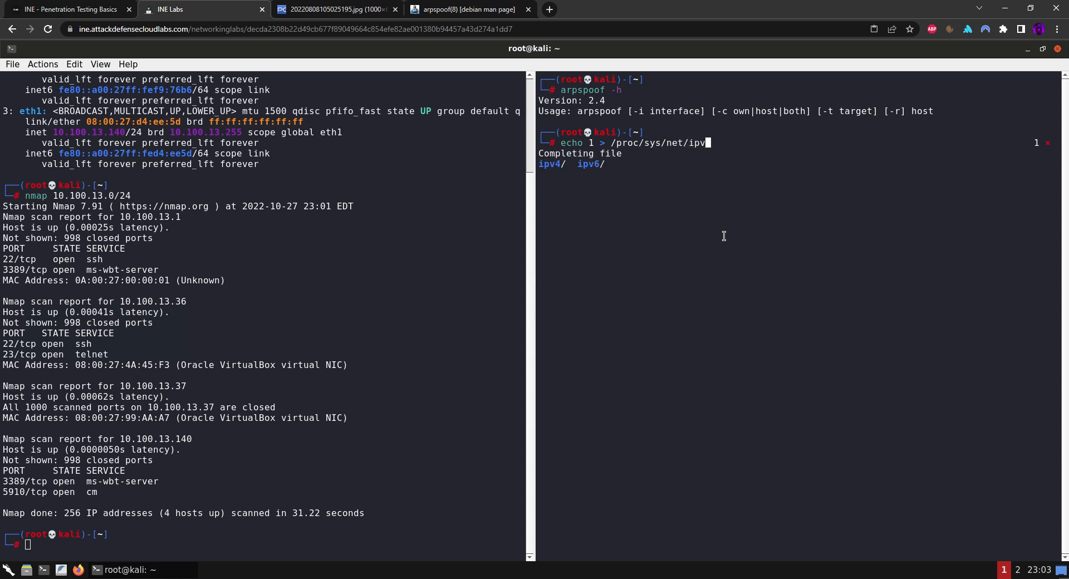
{"action": "key", "text": "Tab"}
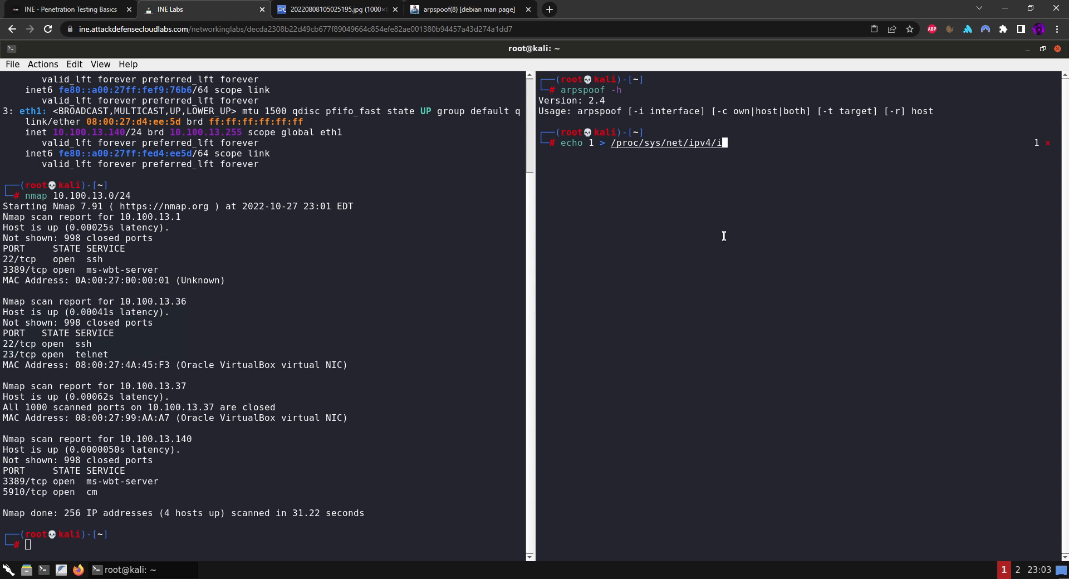
{"action": "type", "text": "p_forward"}
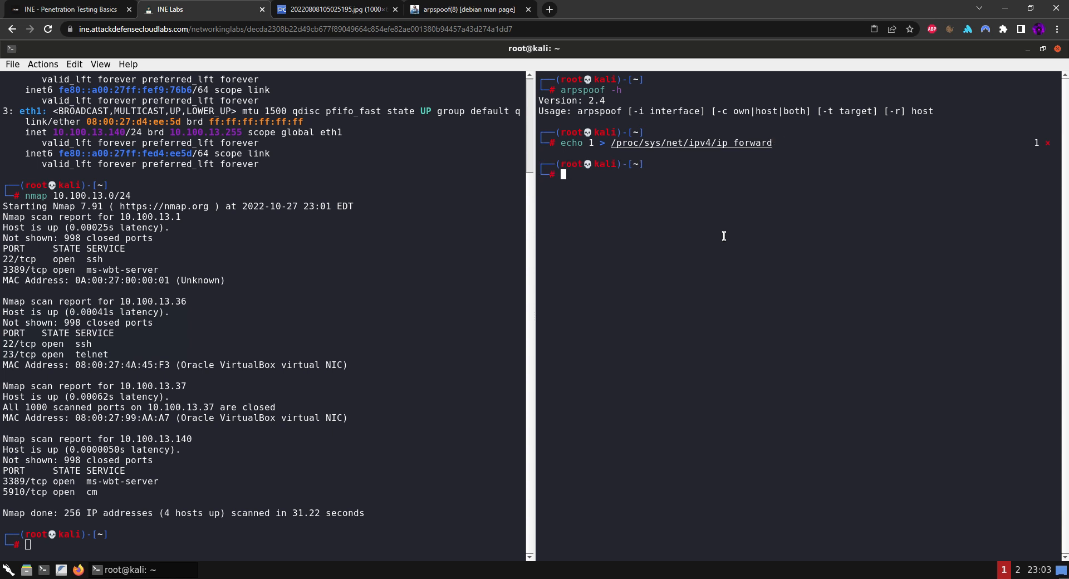
{"action": "type", "text": "echo $?"}
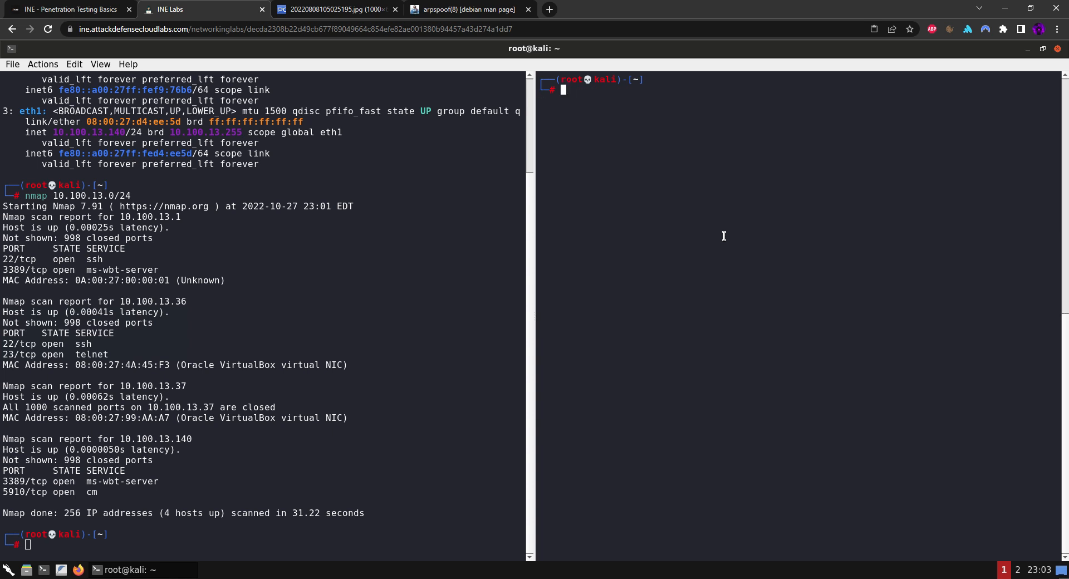
{"action": "mouse_move", "coordinate": [694, 285]}
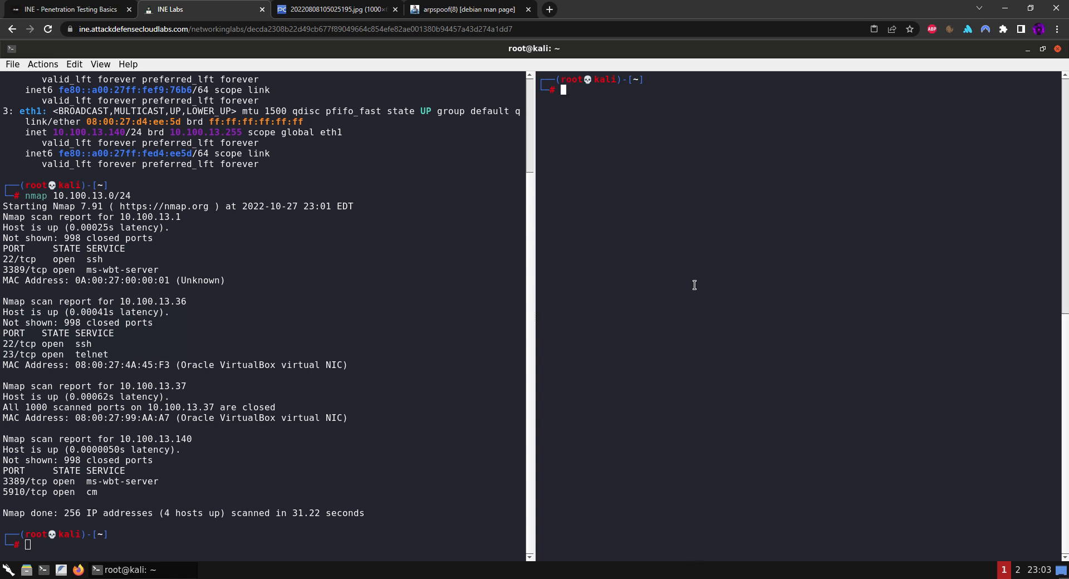
{"action": "mouse_move", "coordinate": [688, 259]}
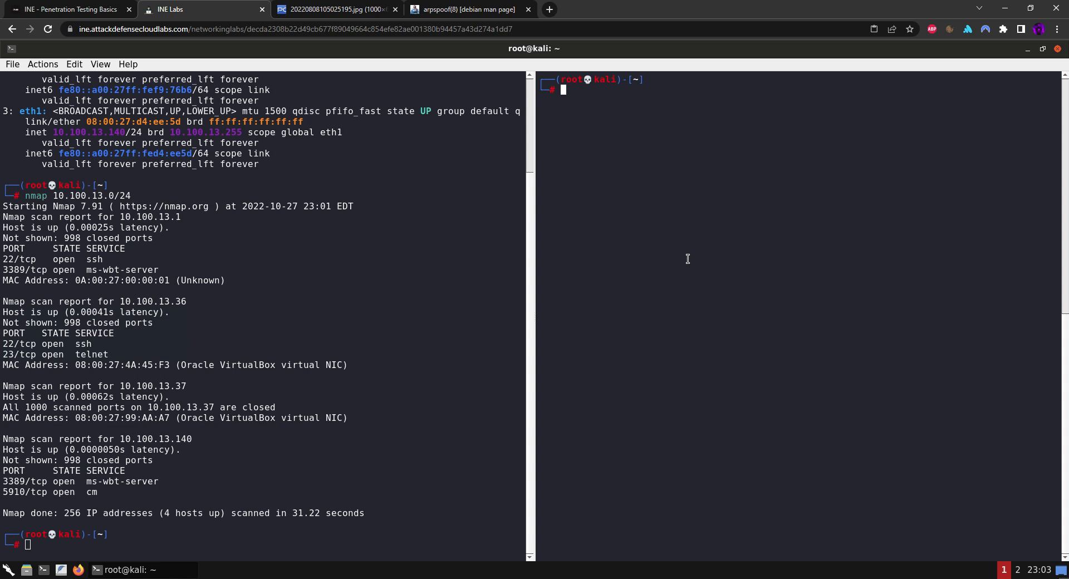
{"action": "mouse_move", "coordinate": [686, 213]}
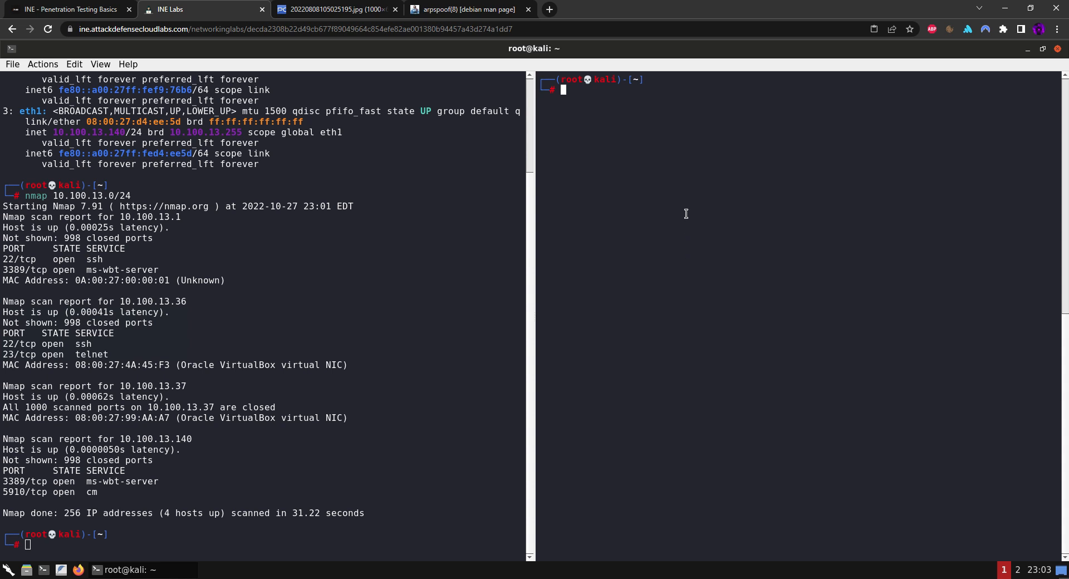
Step: Type 'arpspoof -i eth1' and consult the arpspoof manual's option descriptions
{"action": "type", "text": "arpspoof -h"}
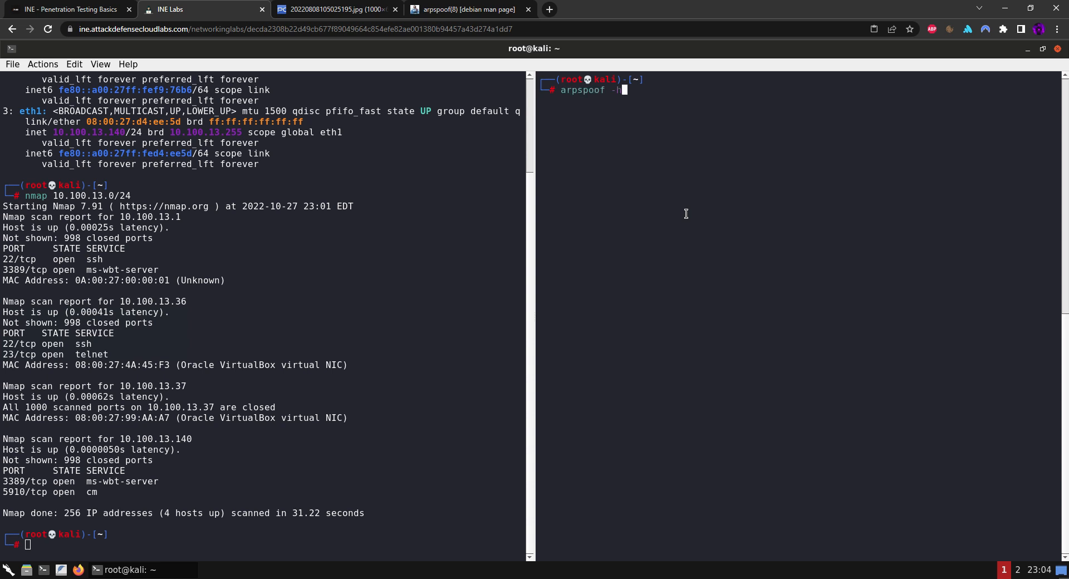
{"action": "type", "text": "i"}
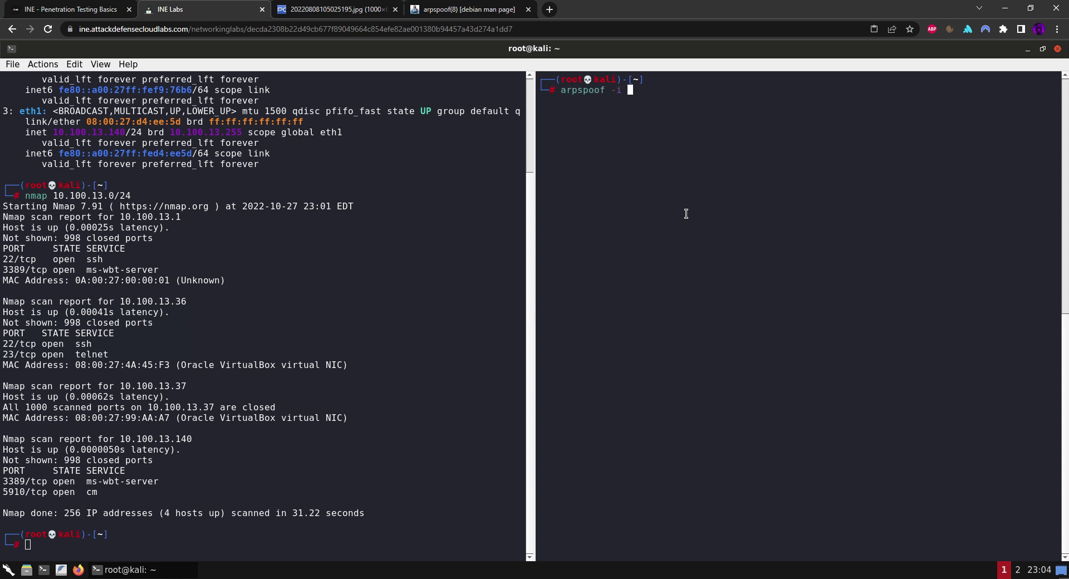
{"action": "type", "text": "eth1 -"}
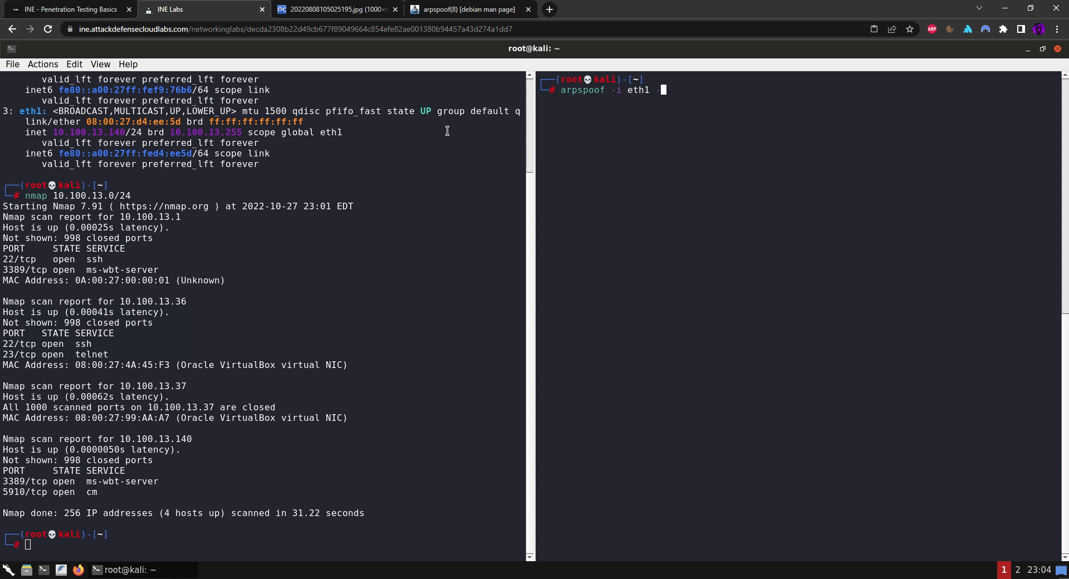
{"action": "left_click", "coordinate": [468, 10]}
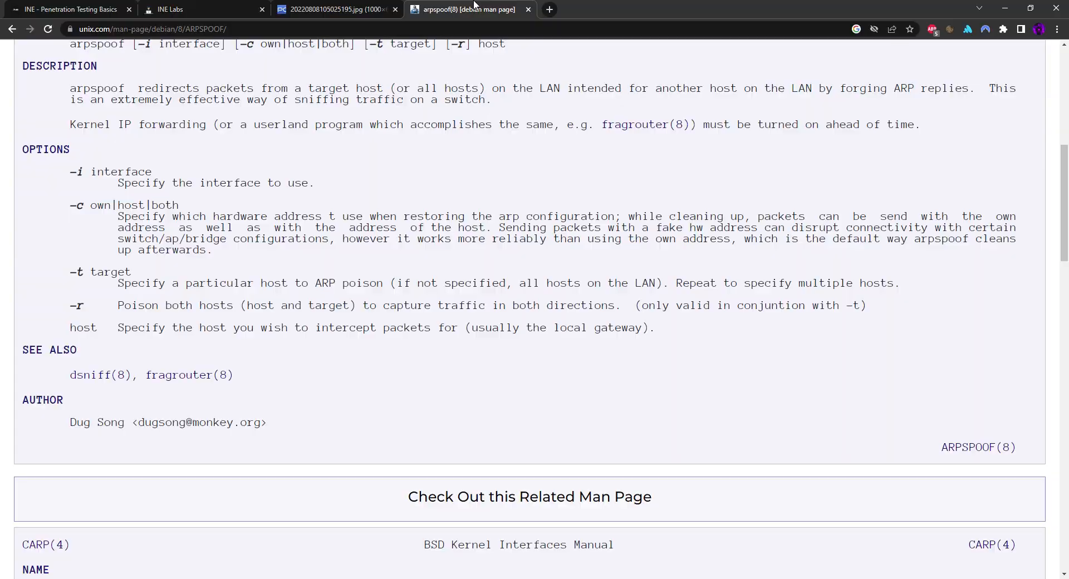
{"action": "mouse_move", "coordinate": [196, 239]}
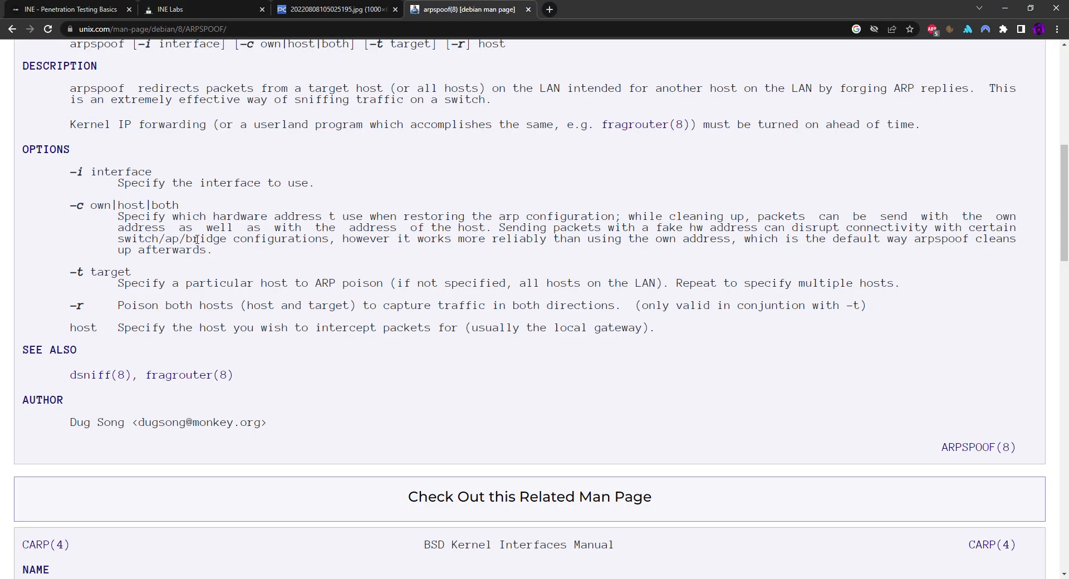
{"action": "left_click", "coordinate": [167, 10]}
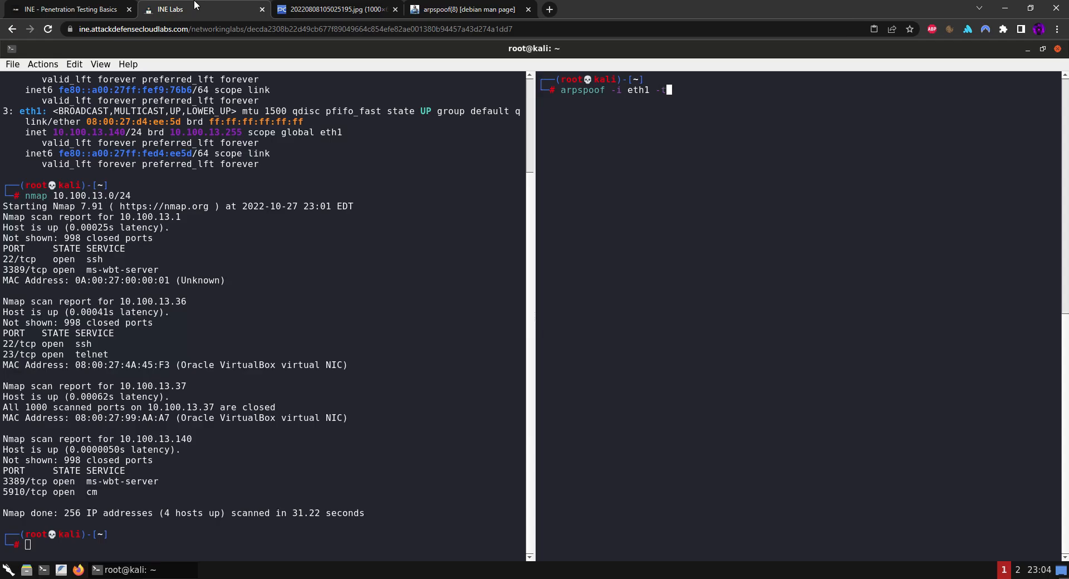
Step: Add target 10.100.13.37 and -r with partial host 10.100., rechecking the manual's -t/-r
{"action": "type", "text": "1"}
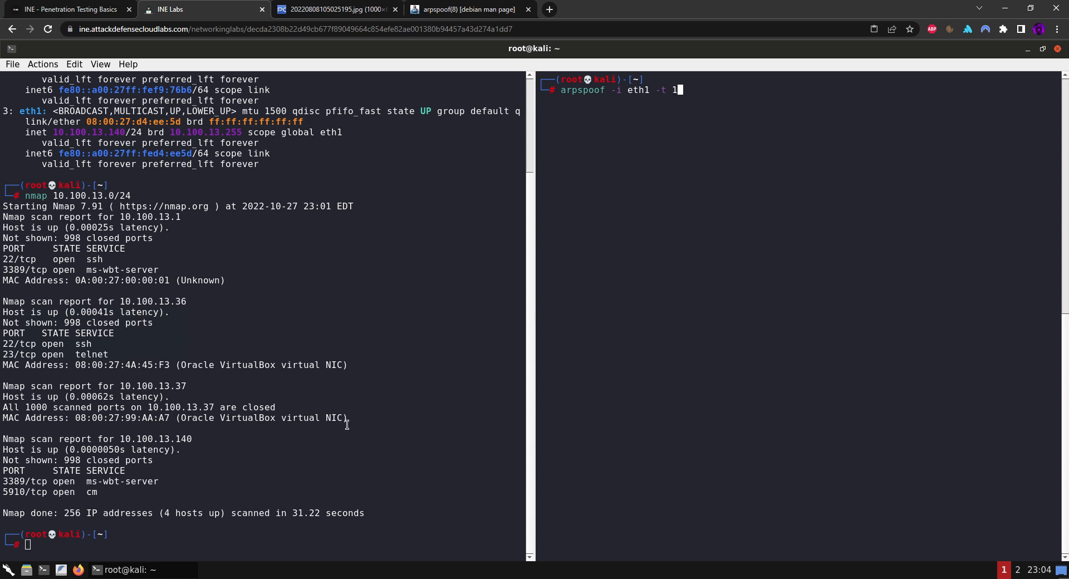
{"action": "type", "text": "0.100.13"}
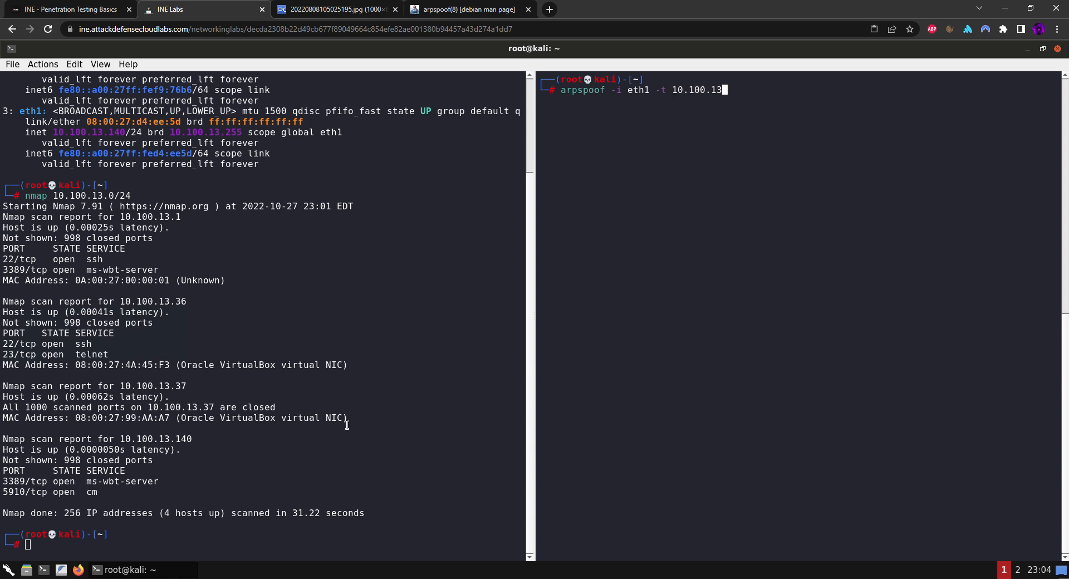
{"action": "type", "text": ".37"}
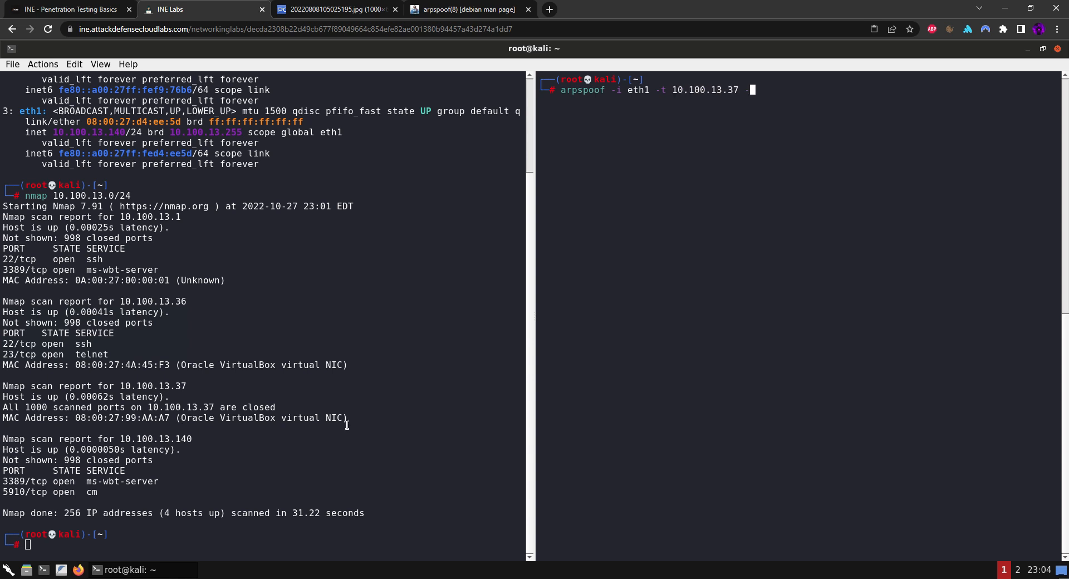
{"action": "type", "text": "-r"}
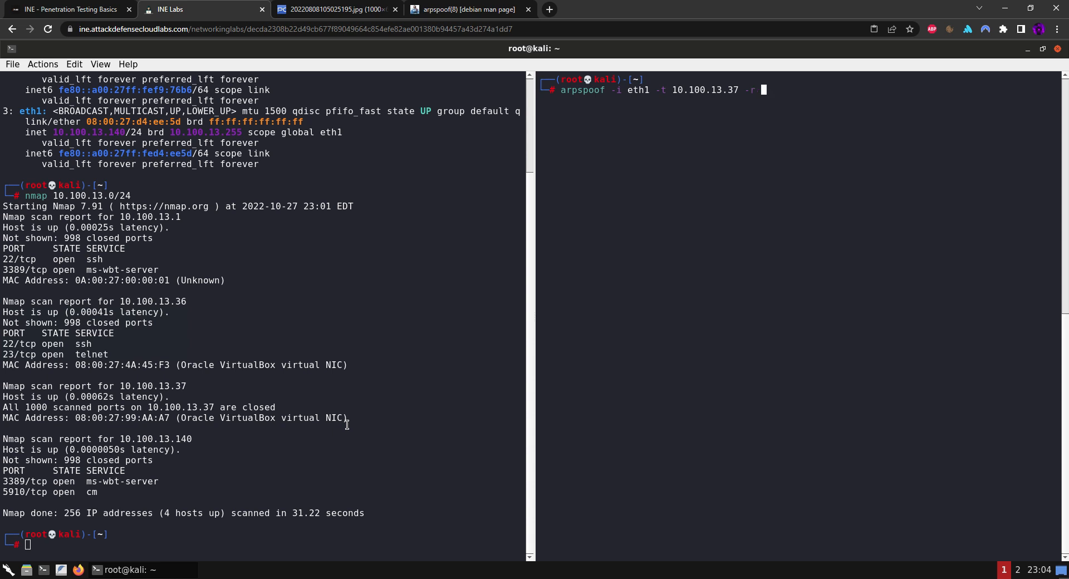
{"action": "type", "text": "10."}
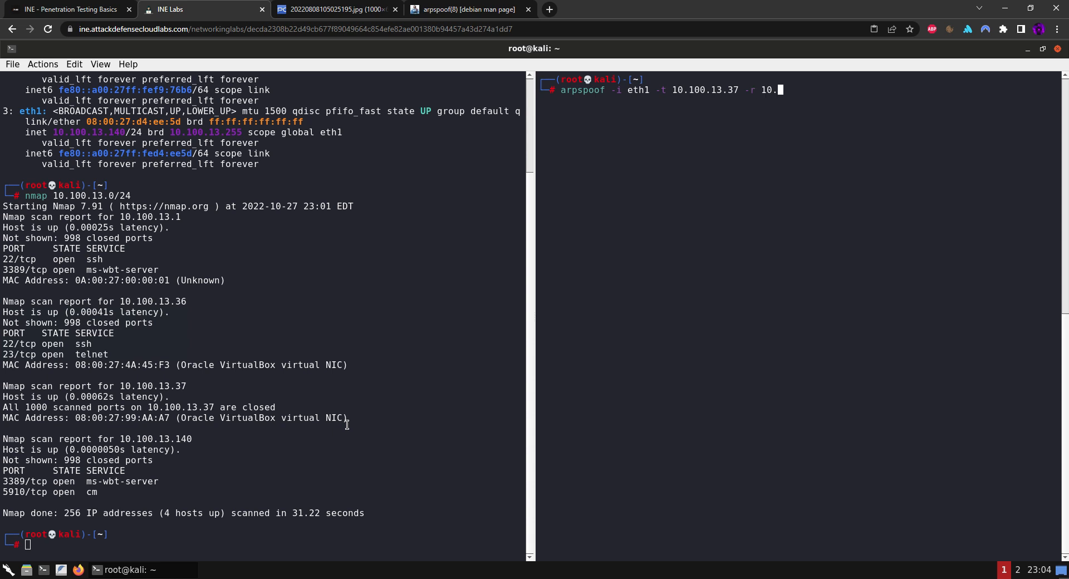
{"action": "type", "text": "100.13.3"}
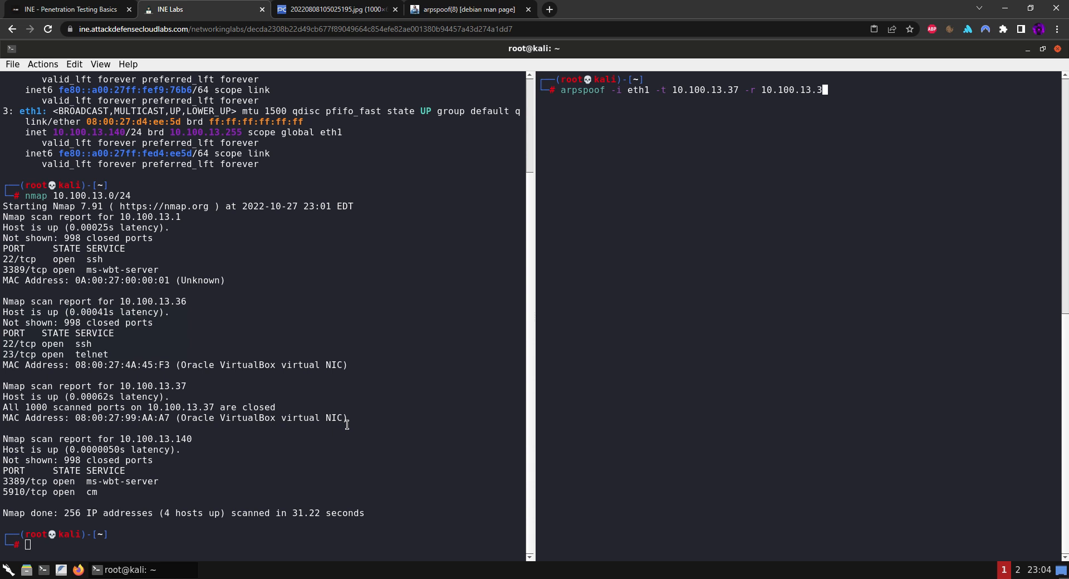
{"action": "left_click", "coordinate": [468, 9]}
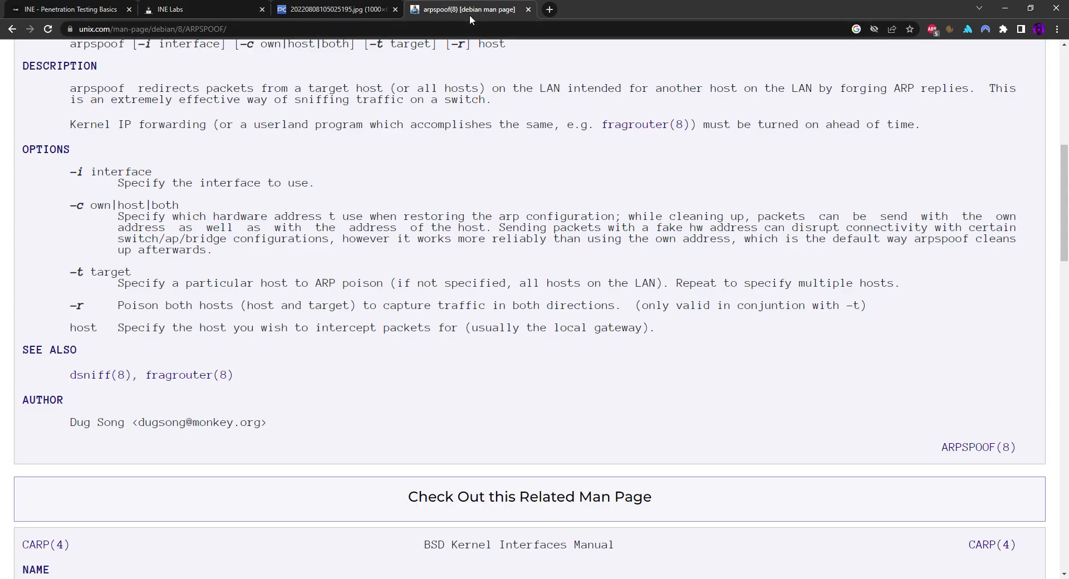
{"action": "mouse_move", "coordinate": [142, 286]}
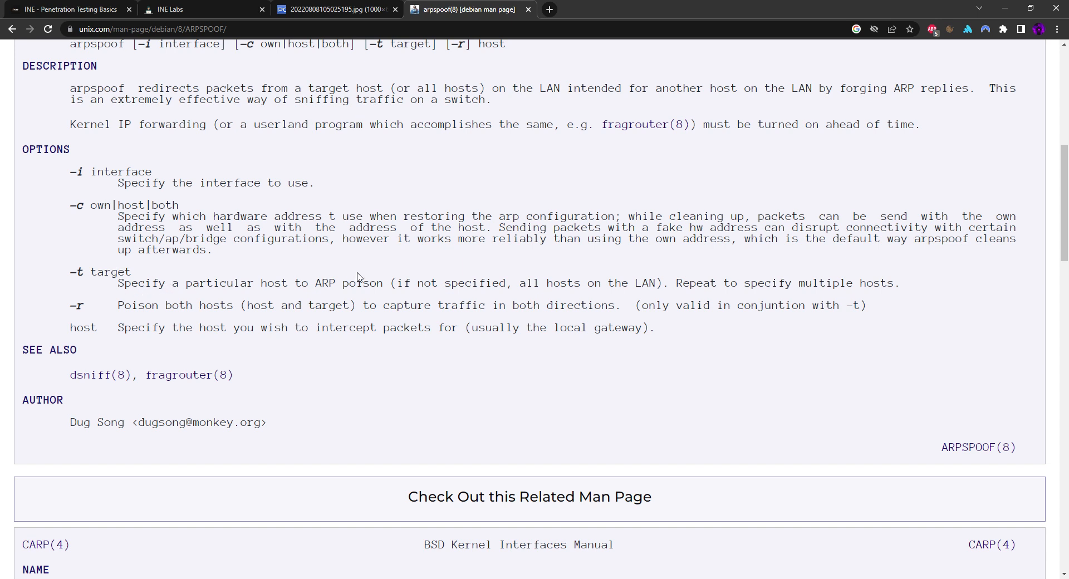
{"action": "mouse_move", "coordinate": [167, 317]}
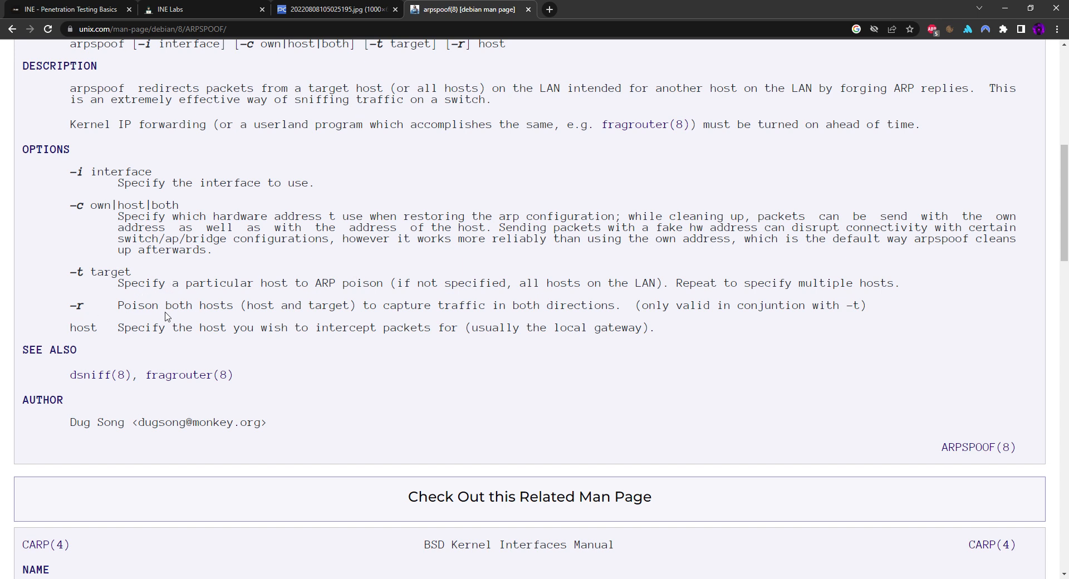
{"action": "mouse_move", "coordinate": [244, 312]}
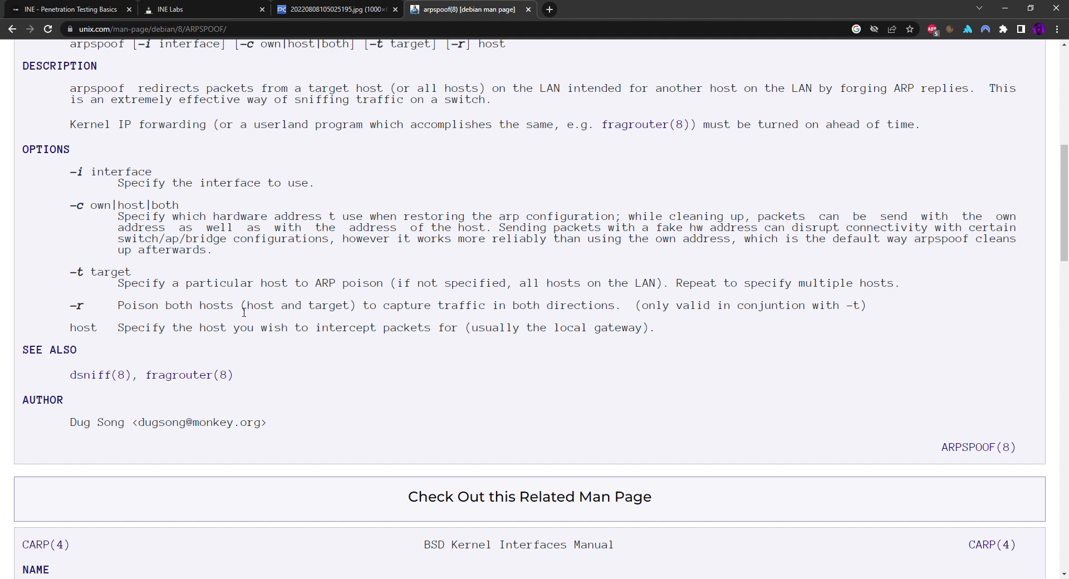
{"action": "mouse_move", "coordinate": [148, 275]}
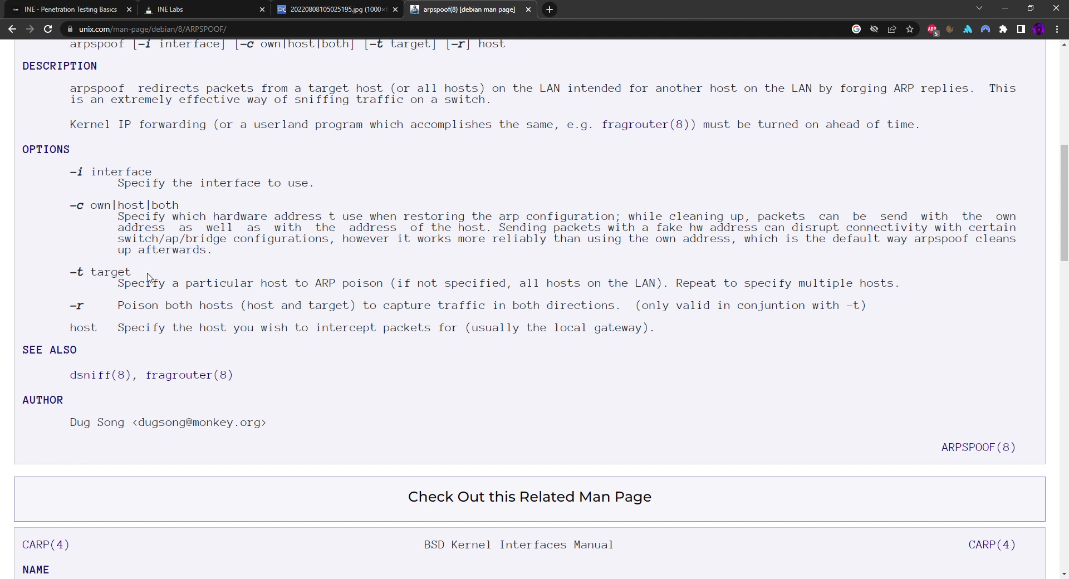
{"action": "mouse_move", "coordinate": [400, 316]}
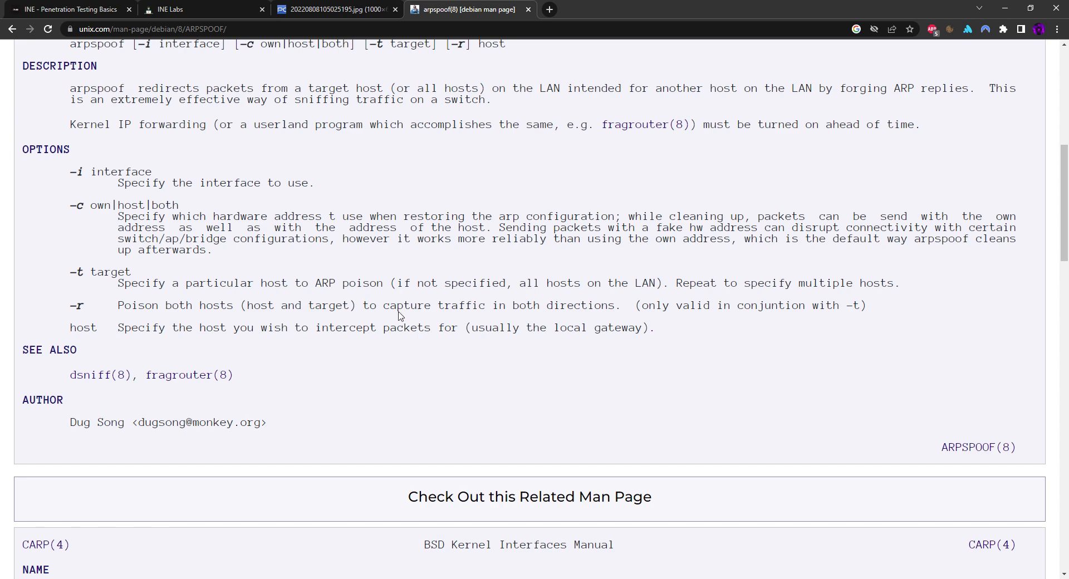
{"action": "mouse_move", "coordinate": [594, 306]}
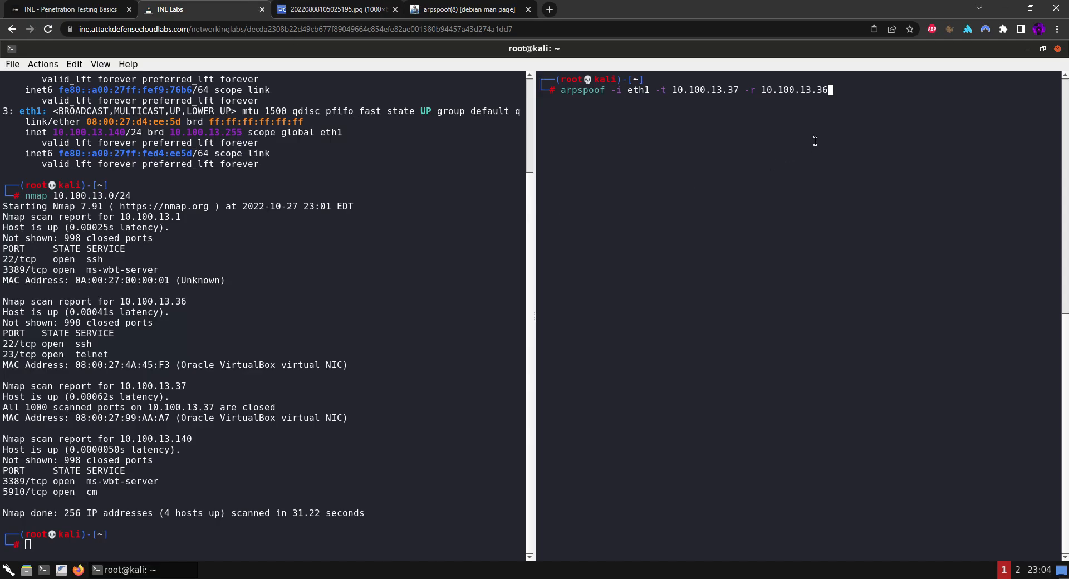
{"action": "mouse_move", "coordinate": [853, 141]}
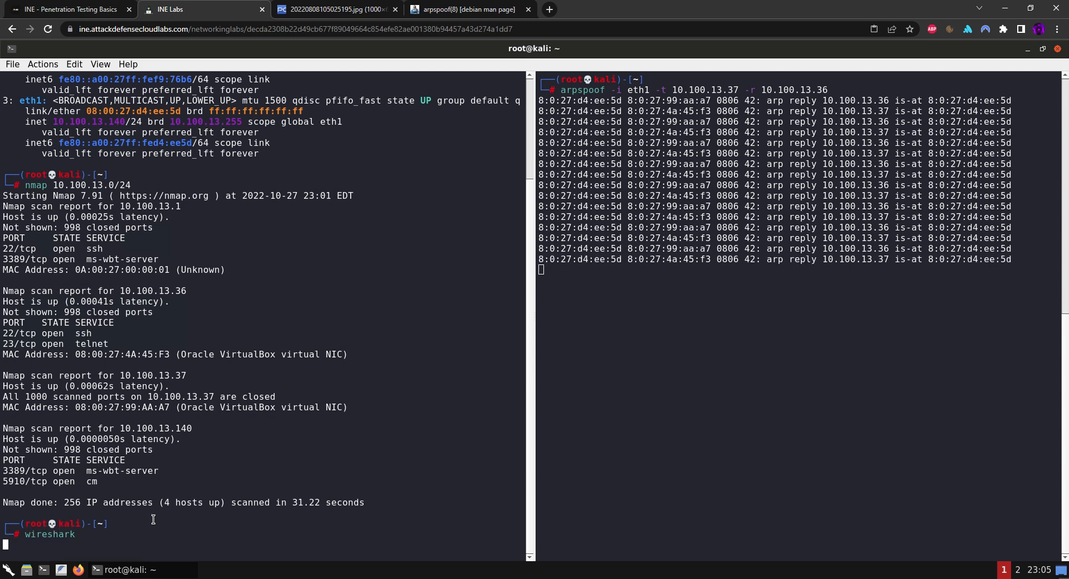
Step: Launch Wireshark, capture on eth1, inspect an ARP reply, and filter to telnet
{"action": "key", "text": "Return"}
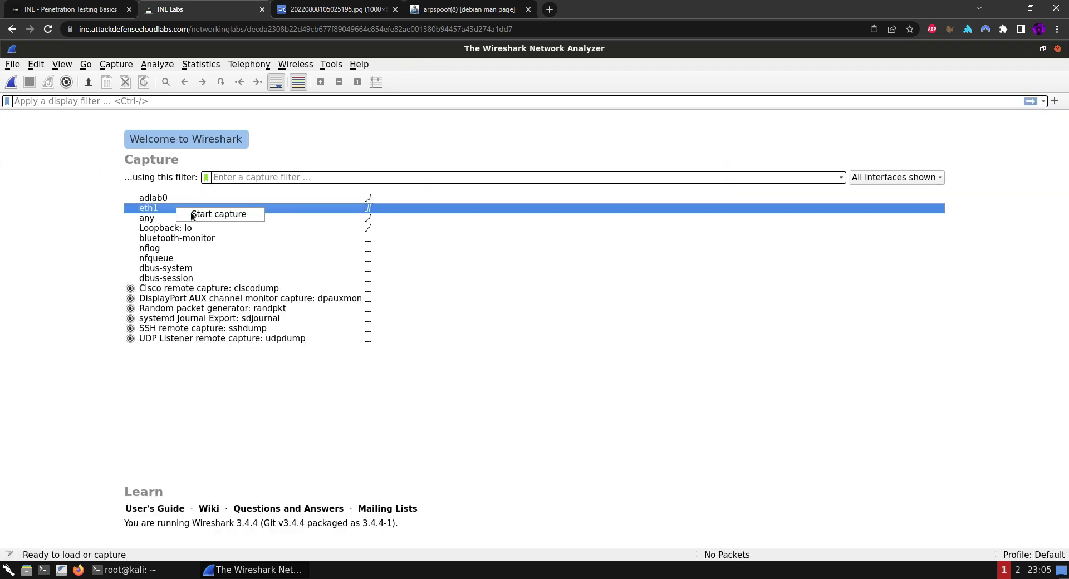
{"action": "left_click", "coordinate": [219, 214]}
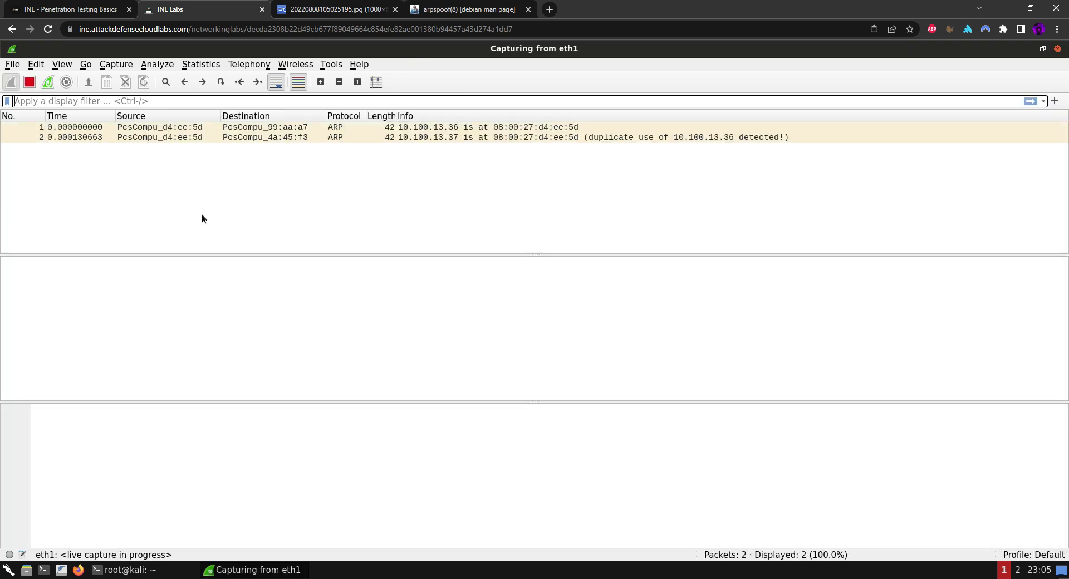
{"action": "mouse_move", "coordinate": [218, 179]}
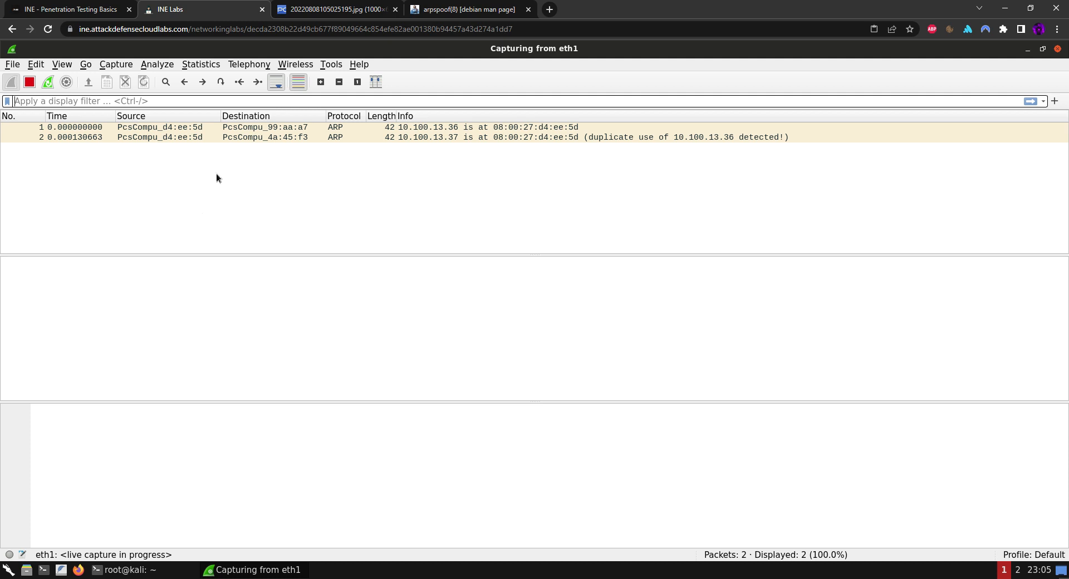
{"action": "left_click", "coordinate": [160, 127]}
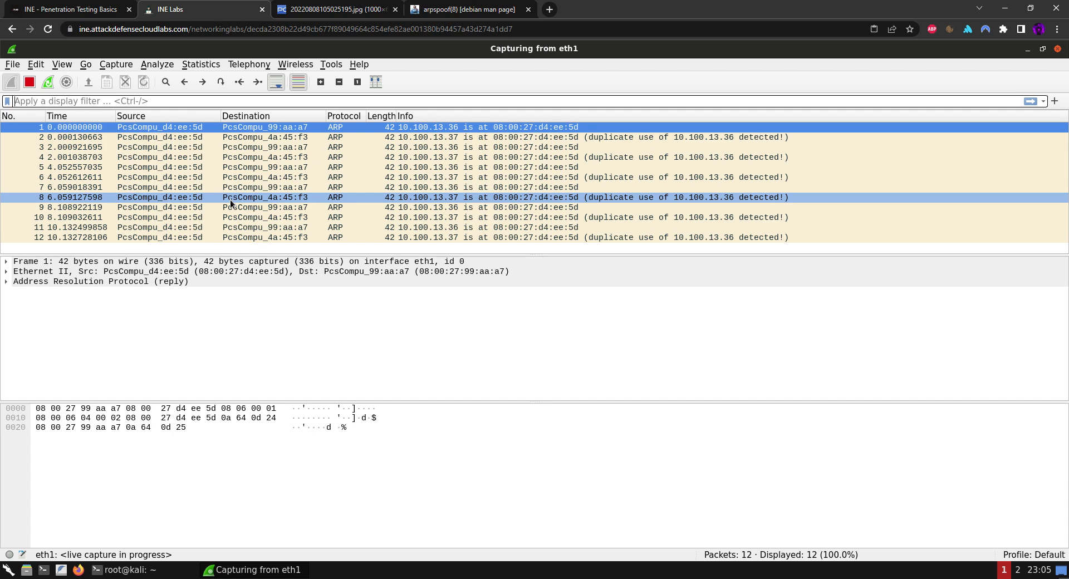
{"action": "left_click", "coordinate": [130, 570]}
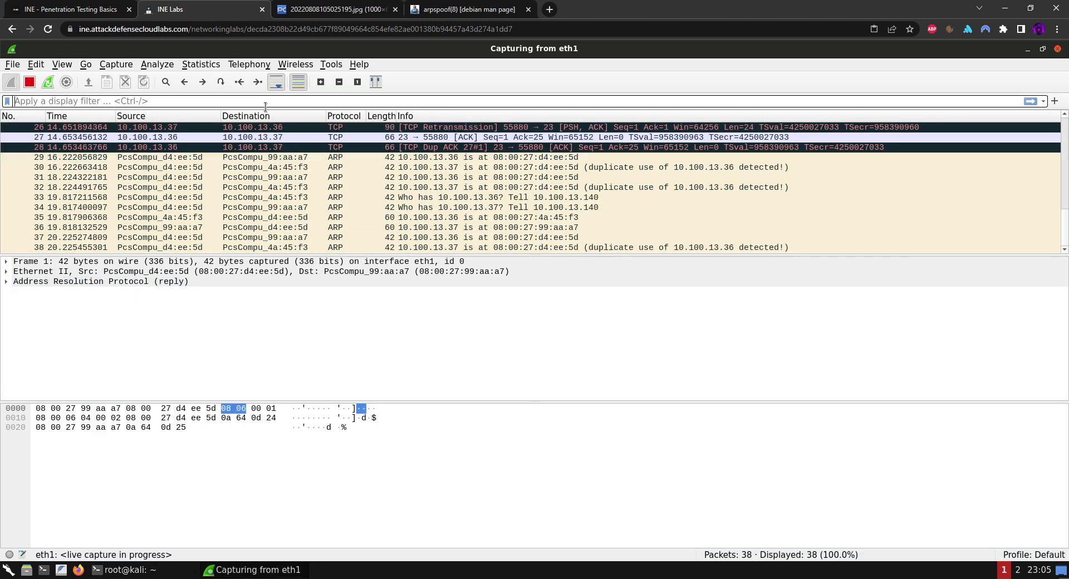
{"action": "type", "text": "telnet"}
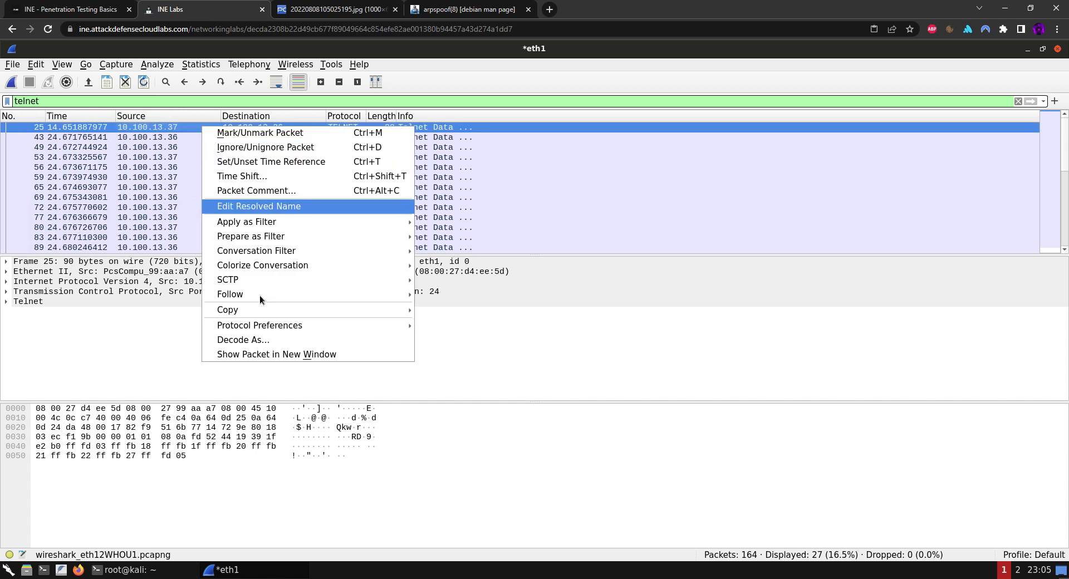
{"action": "left_click", "coordinate": [229, 294]}
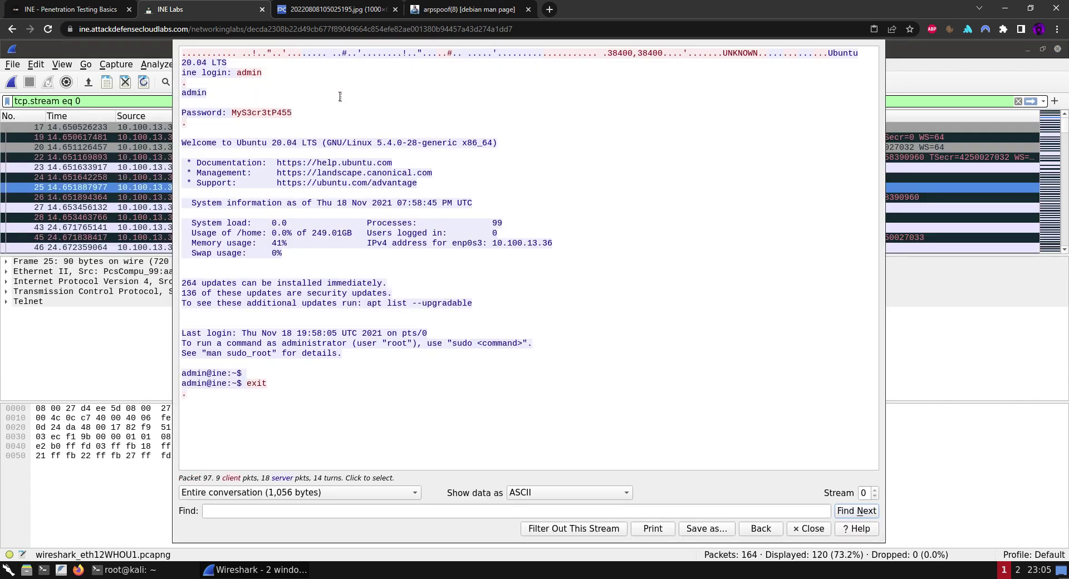
{"action": "mouse_move", "coordinate": [282, 113]}
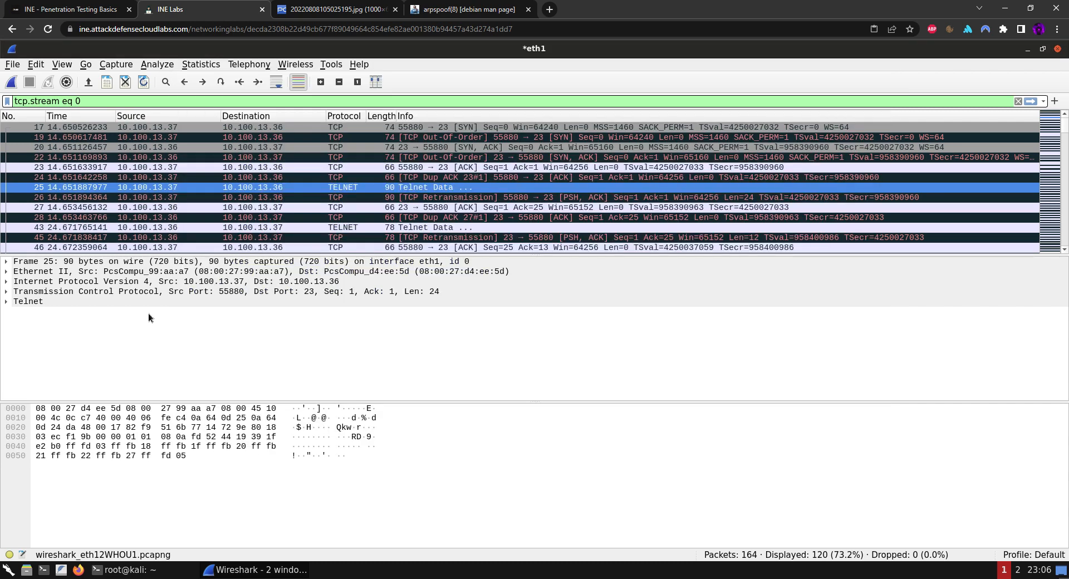
{"action": "mouse_move", "coordinate": [273, 361]}
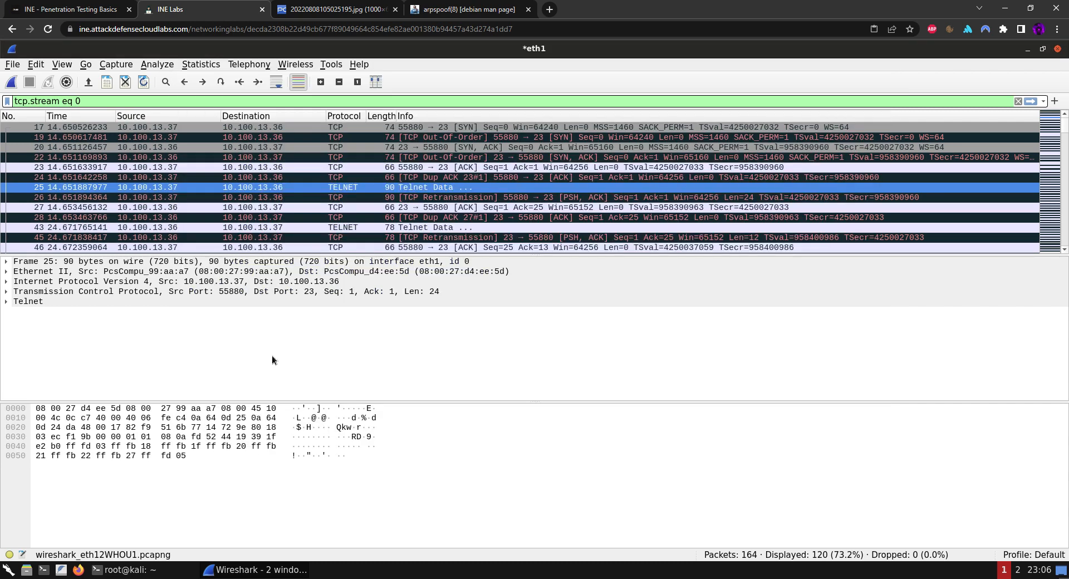
{"action": "mouse_move", "coordinate": [279, 543]}
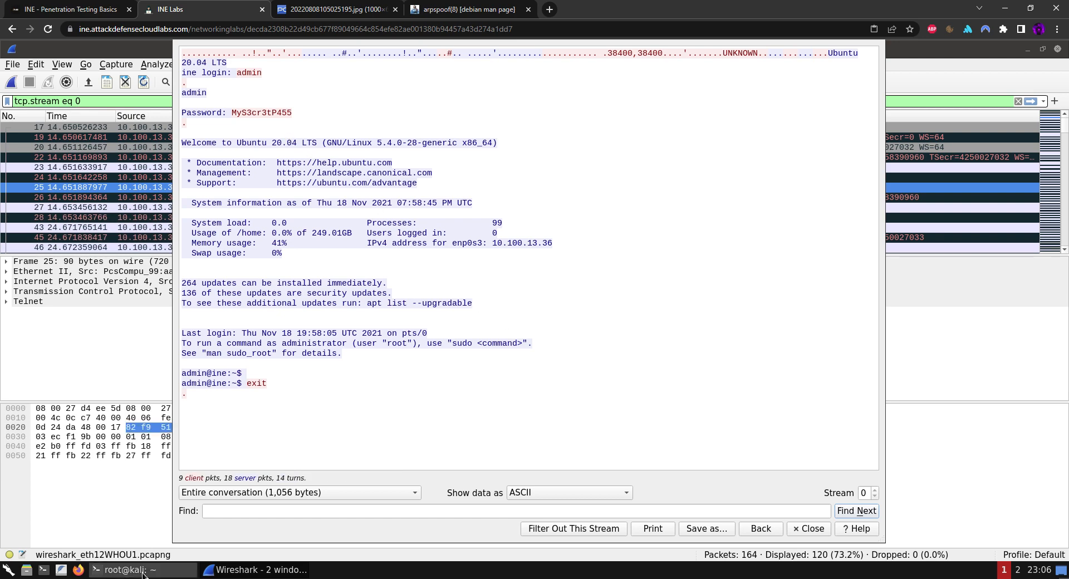
{"action": "mouse_move", "coordinate": [131, 573]}
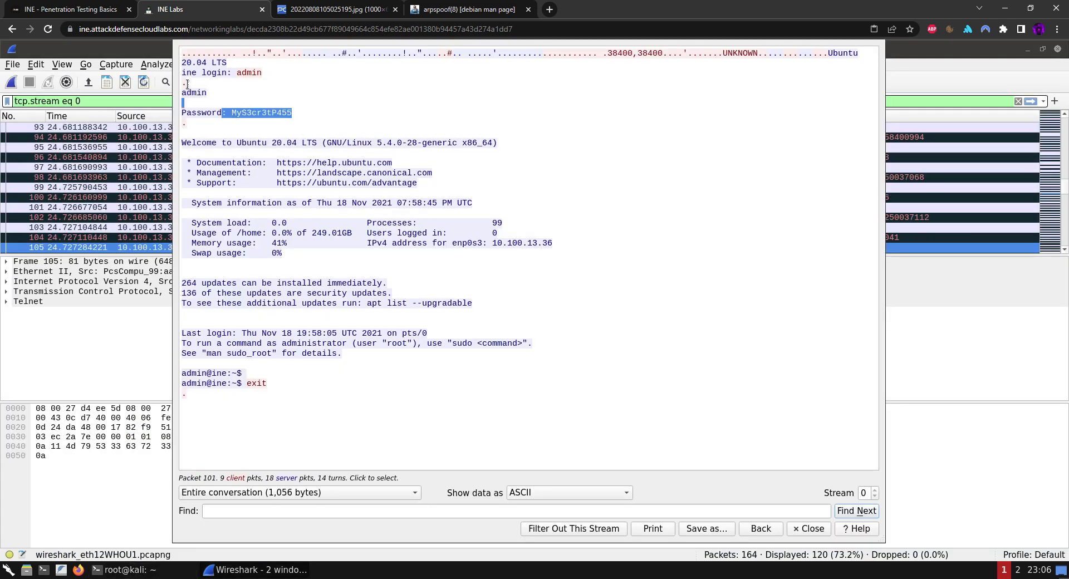
{"action": "right_click", "coordinate": [188, 83]}
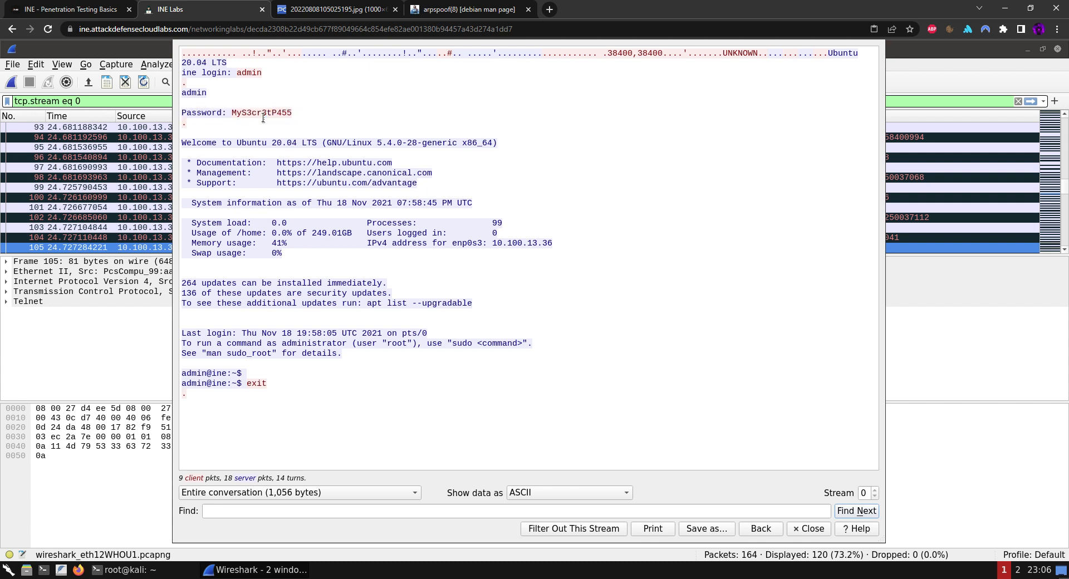
{"action": "right_click", "coordinate": [264, 114]}
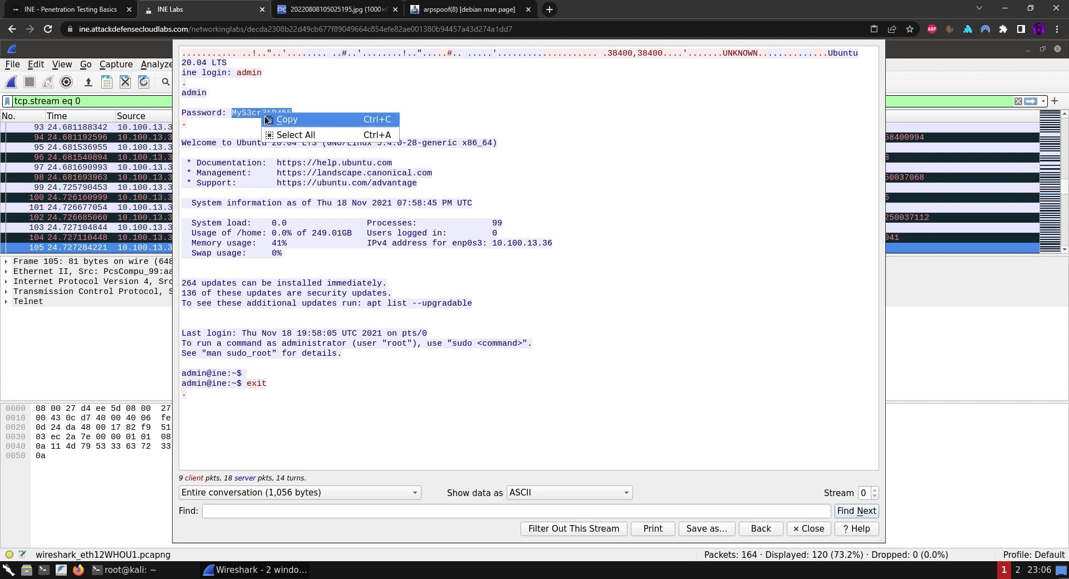
{"action": "left_click", "coordinate": [286, 120]}
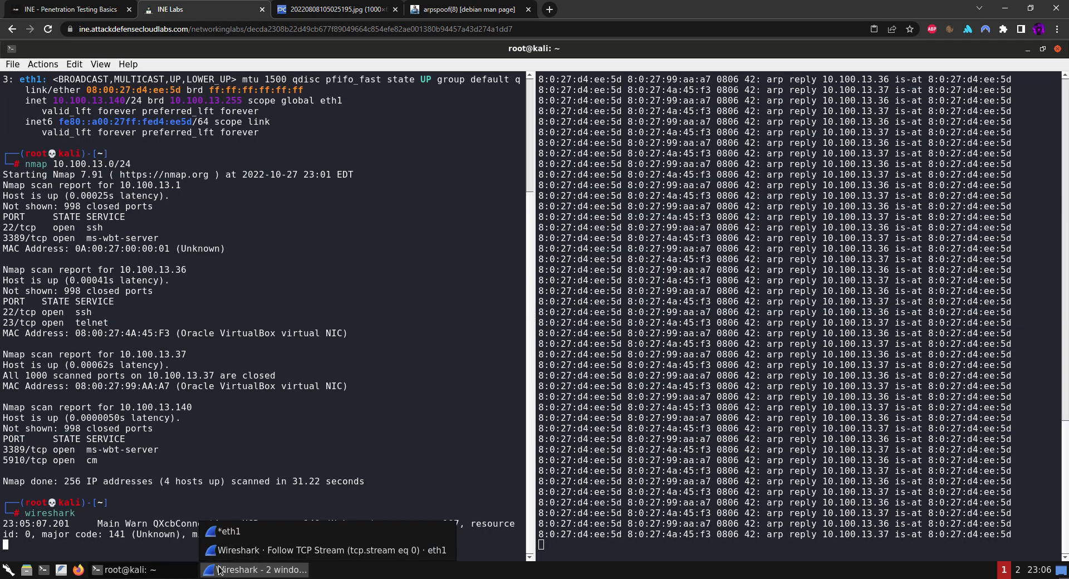
Step: Return to the Kali terminal and start a telnet session to 10.100.13.36
{"action": "left_click", "coordinate": [330, 550]}
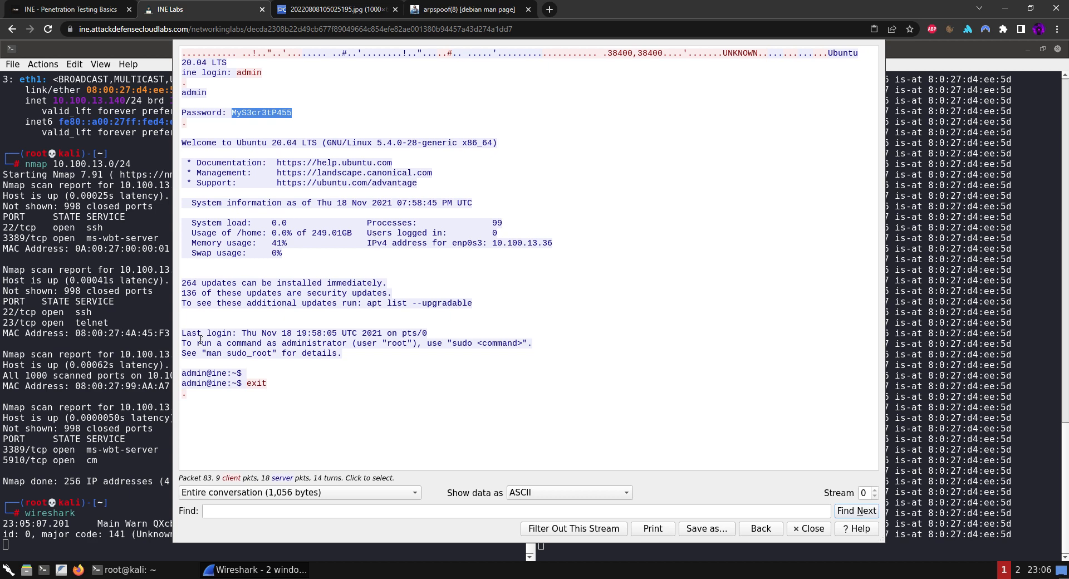
{"action": "left_click", "coordinate": [809, 528]}
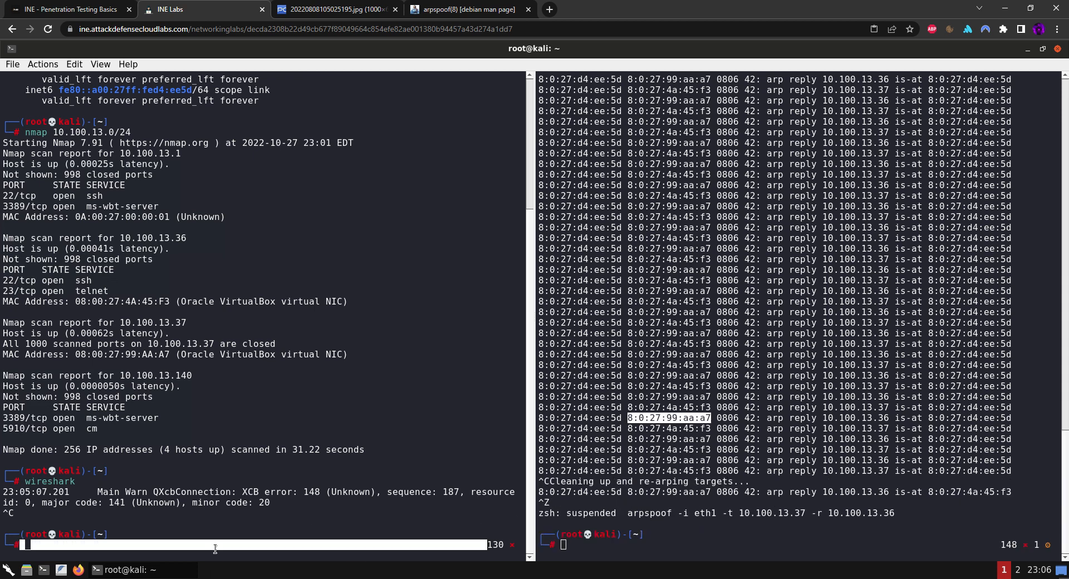
{"action": "type", "text": "telnet"}
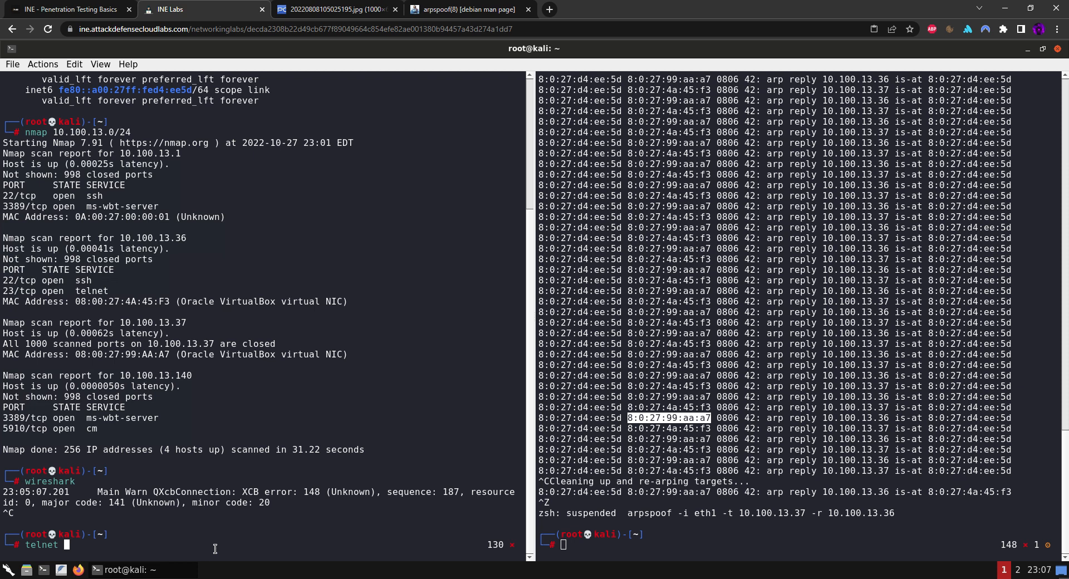
{"action": "type", "text": "10.100"}
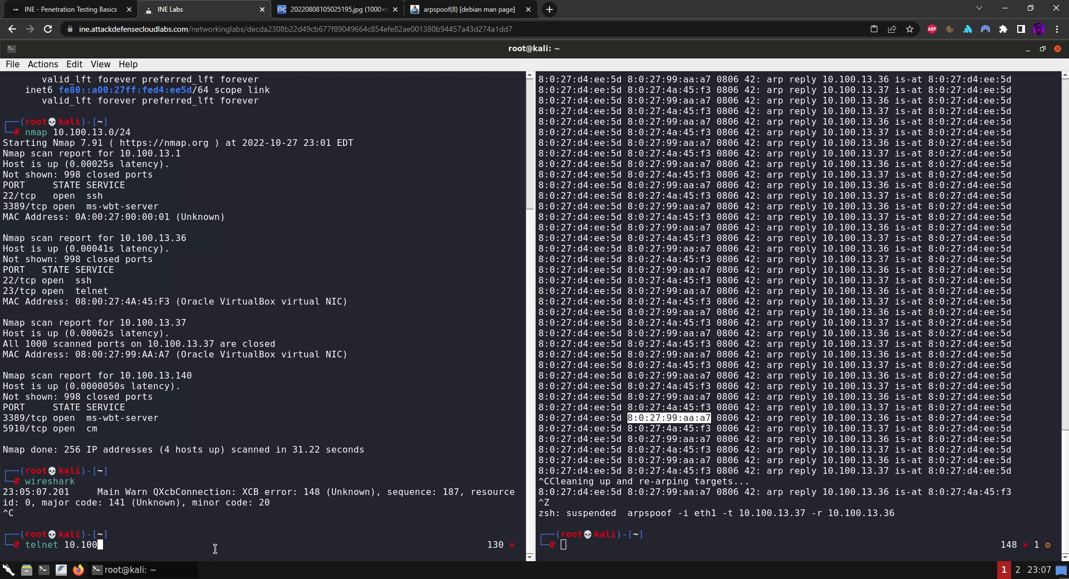
{"action": "type", "text": ".13.6"}
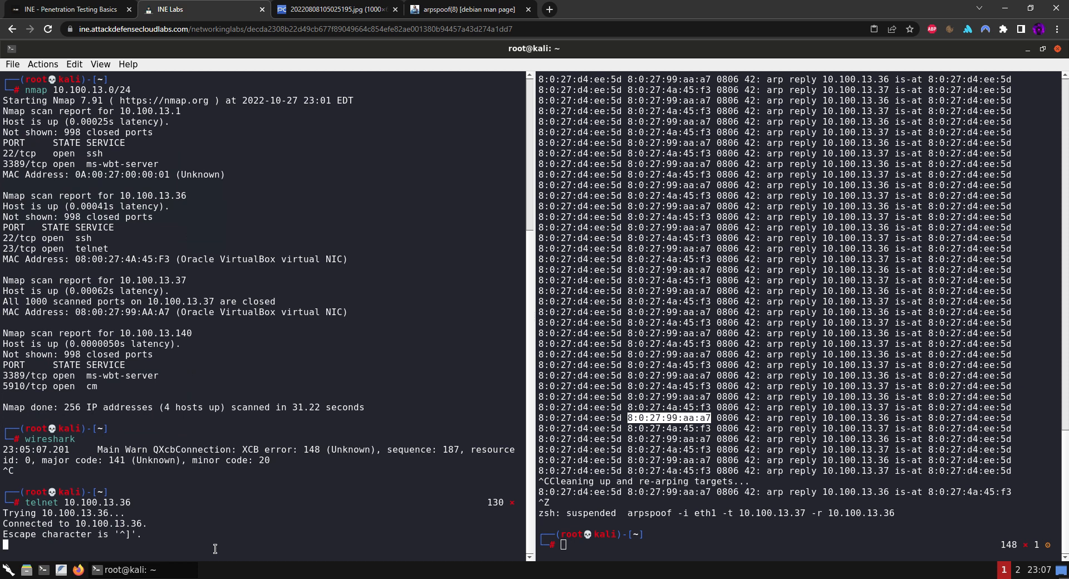
{"action": "type", "text": "admin"}
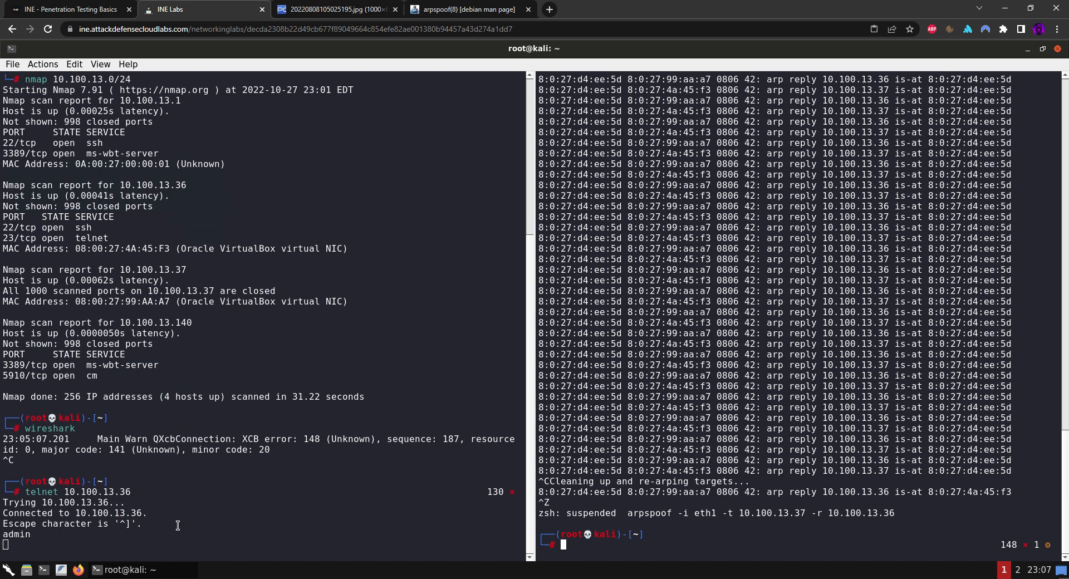
{"action": "mouse_move", "coordinate": [153, 528]}
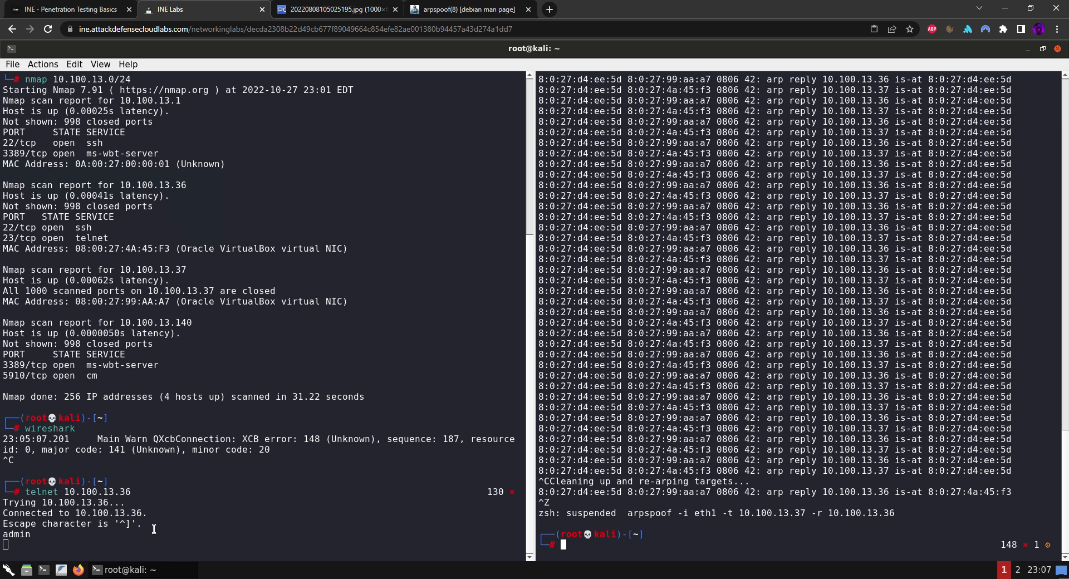
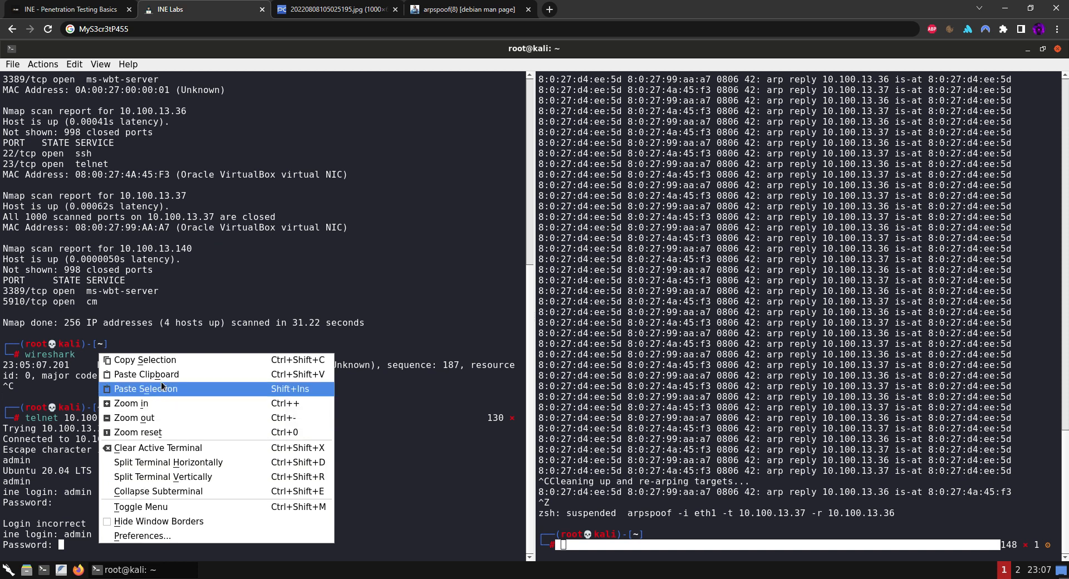
{"action": "left_click", "coordinate": [165, 382]}
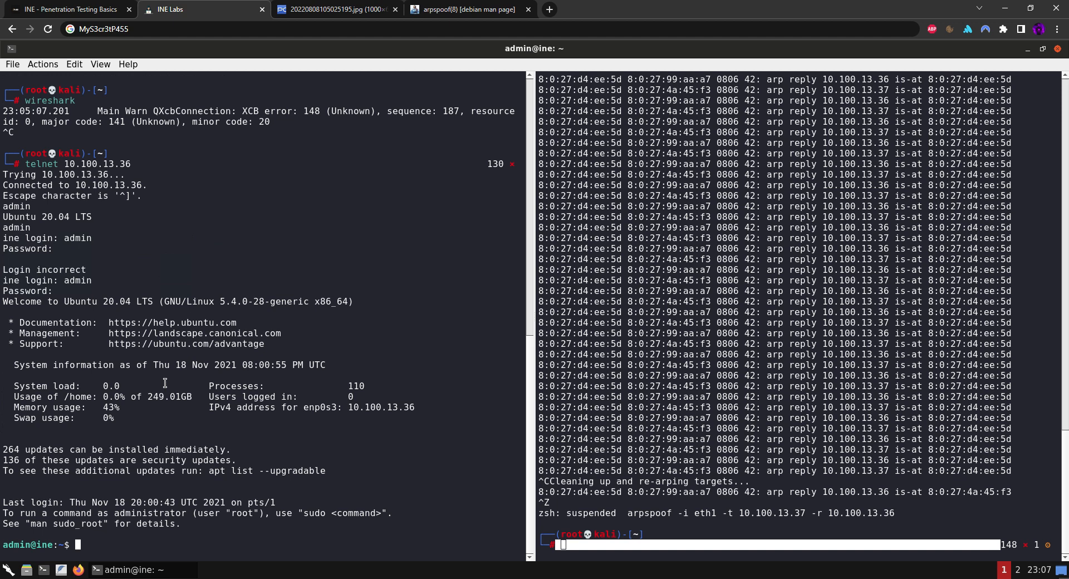
Step: Run ls and pwd to confirm the working directory is /home/admin
{"action": "type", "text": "ls"}
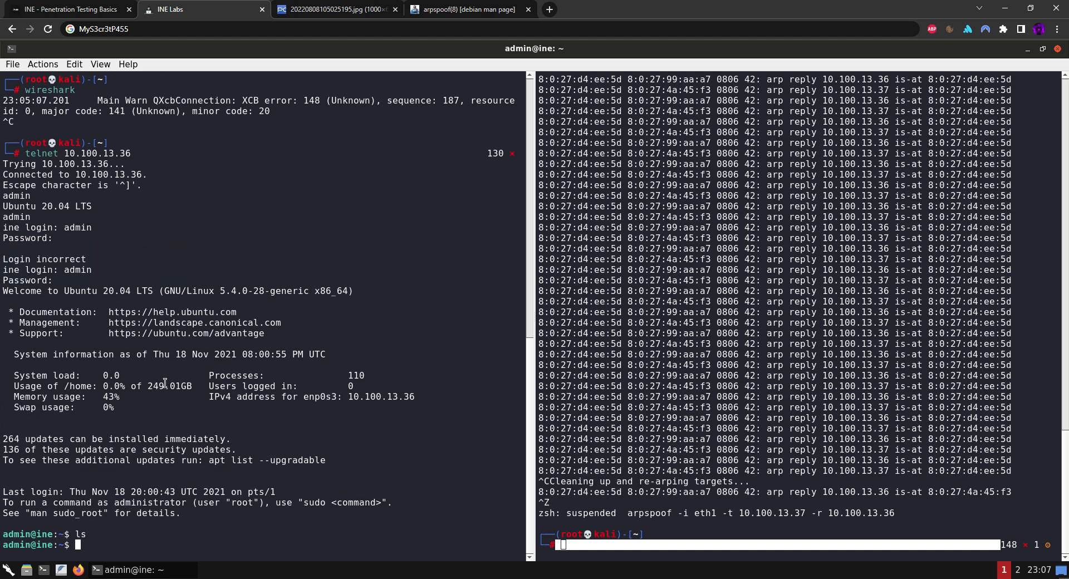
{"action": "type", "text": "pwd"}
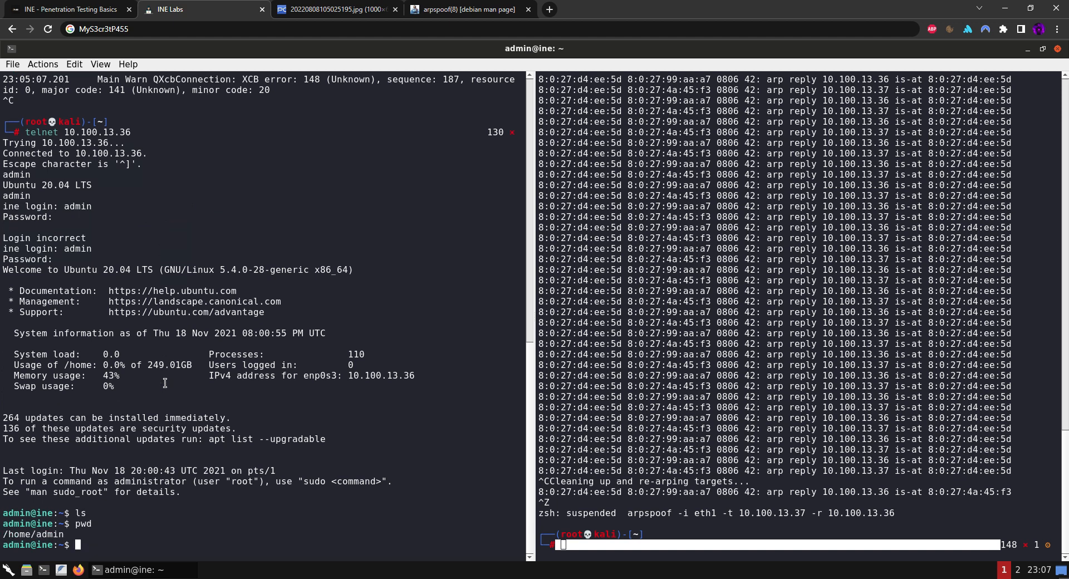
{"action": "mouse_move", "coordinate": [596, 463]}
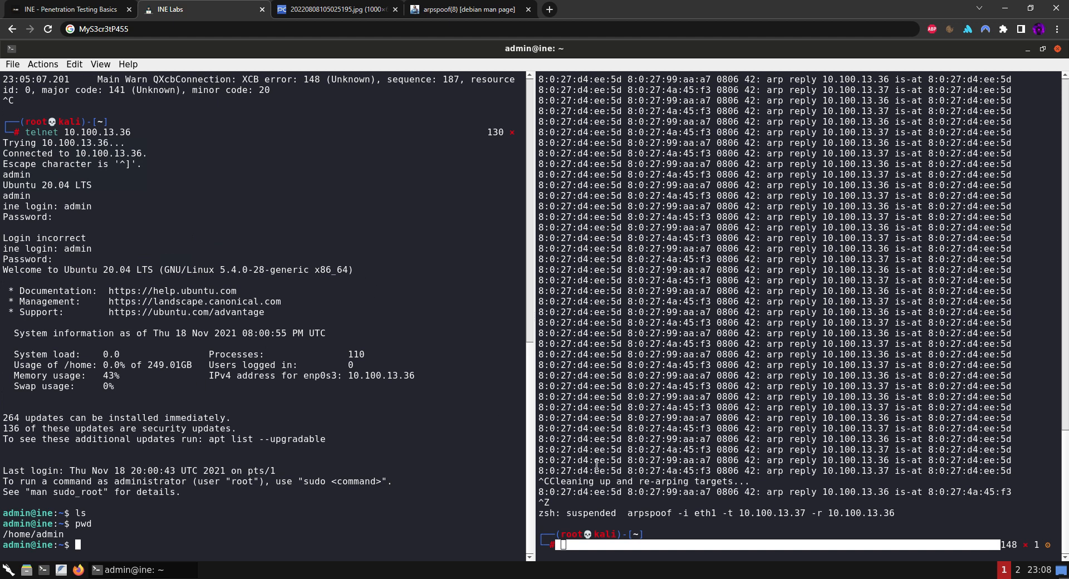
{"action": "left_click", "coordinate": [618, 553]}
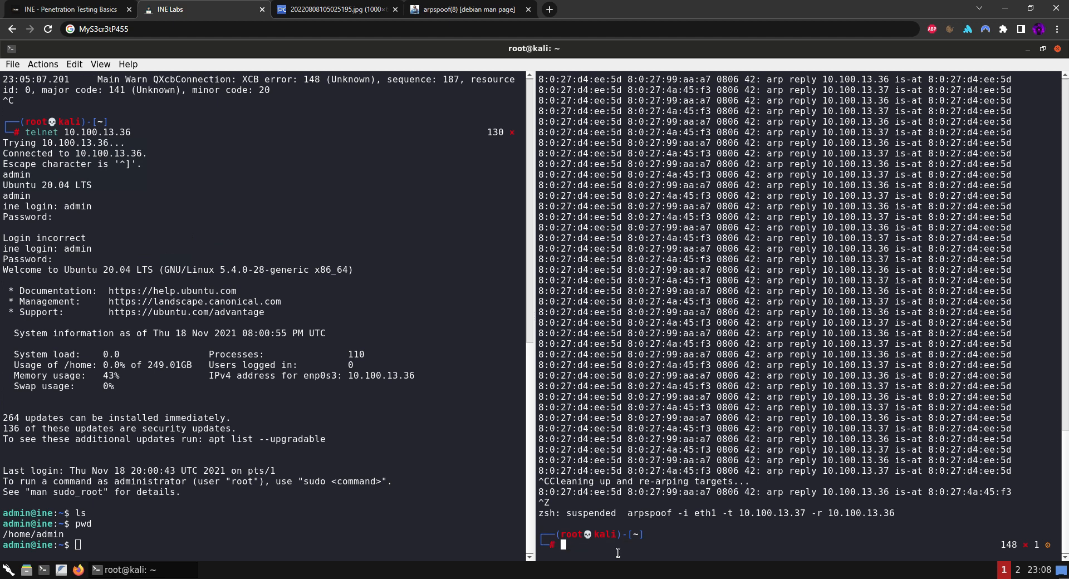